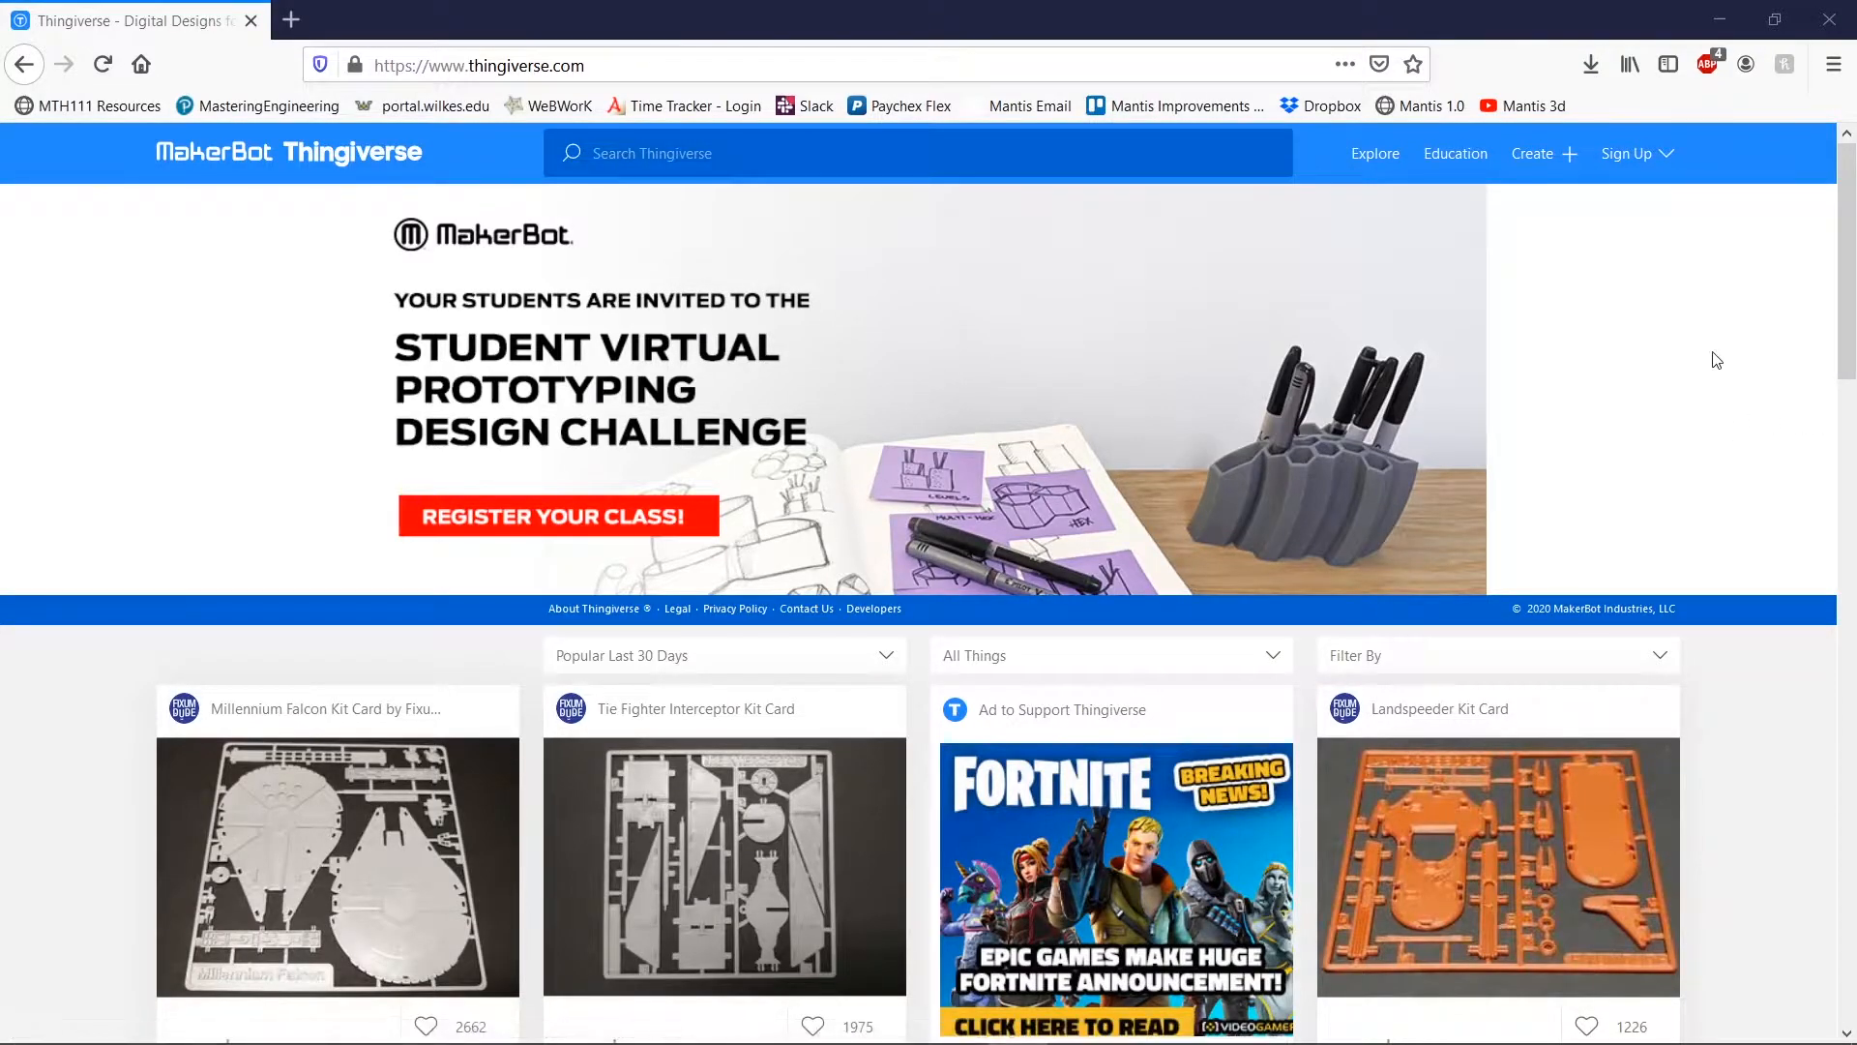
pyautogui.moveTo(811, 470)
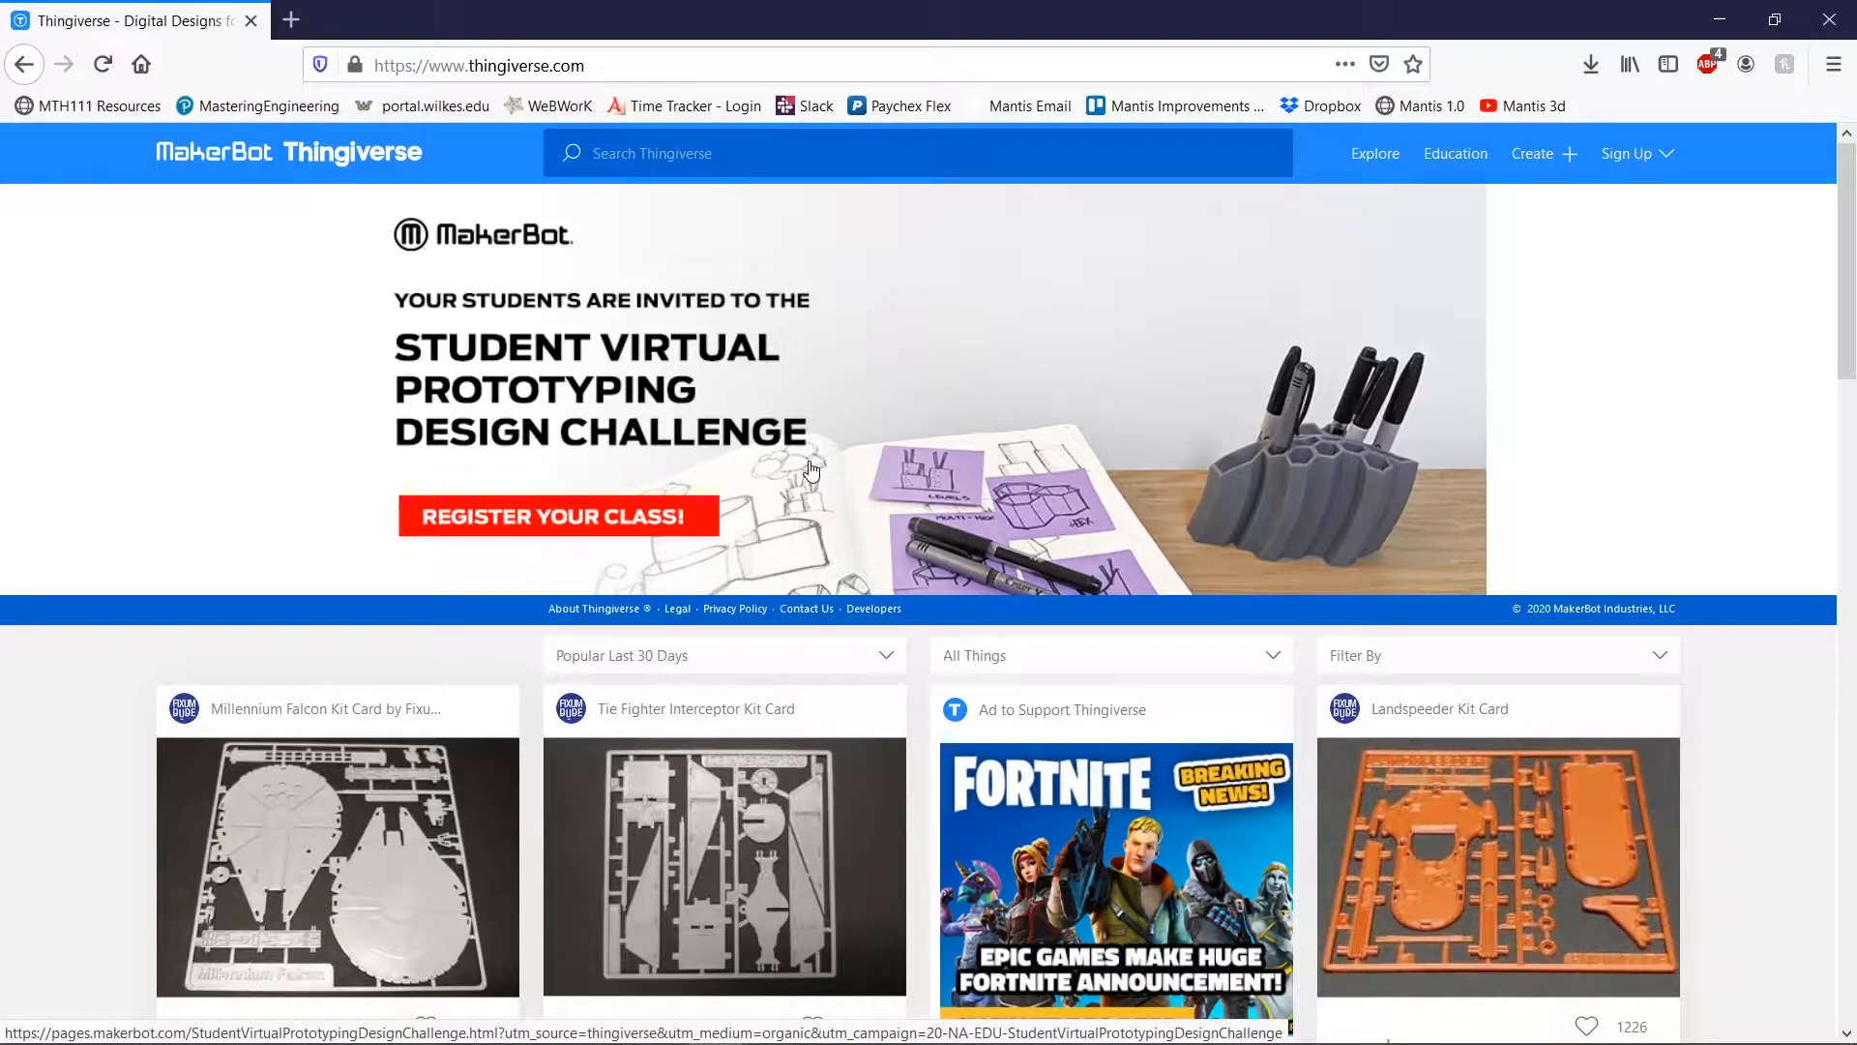
pyautogui.moveTo(716, 171)
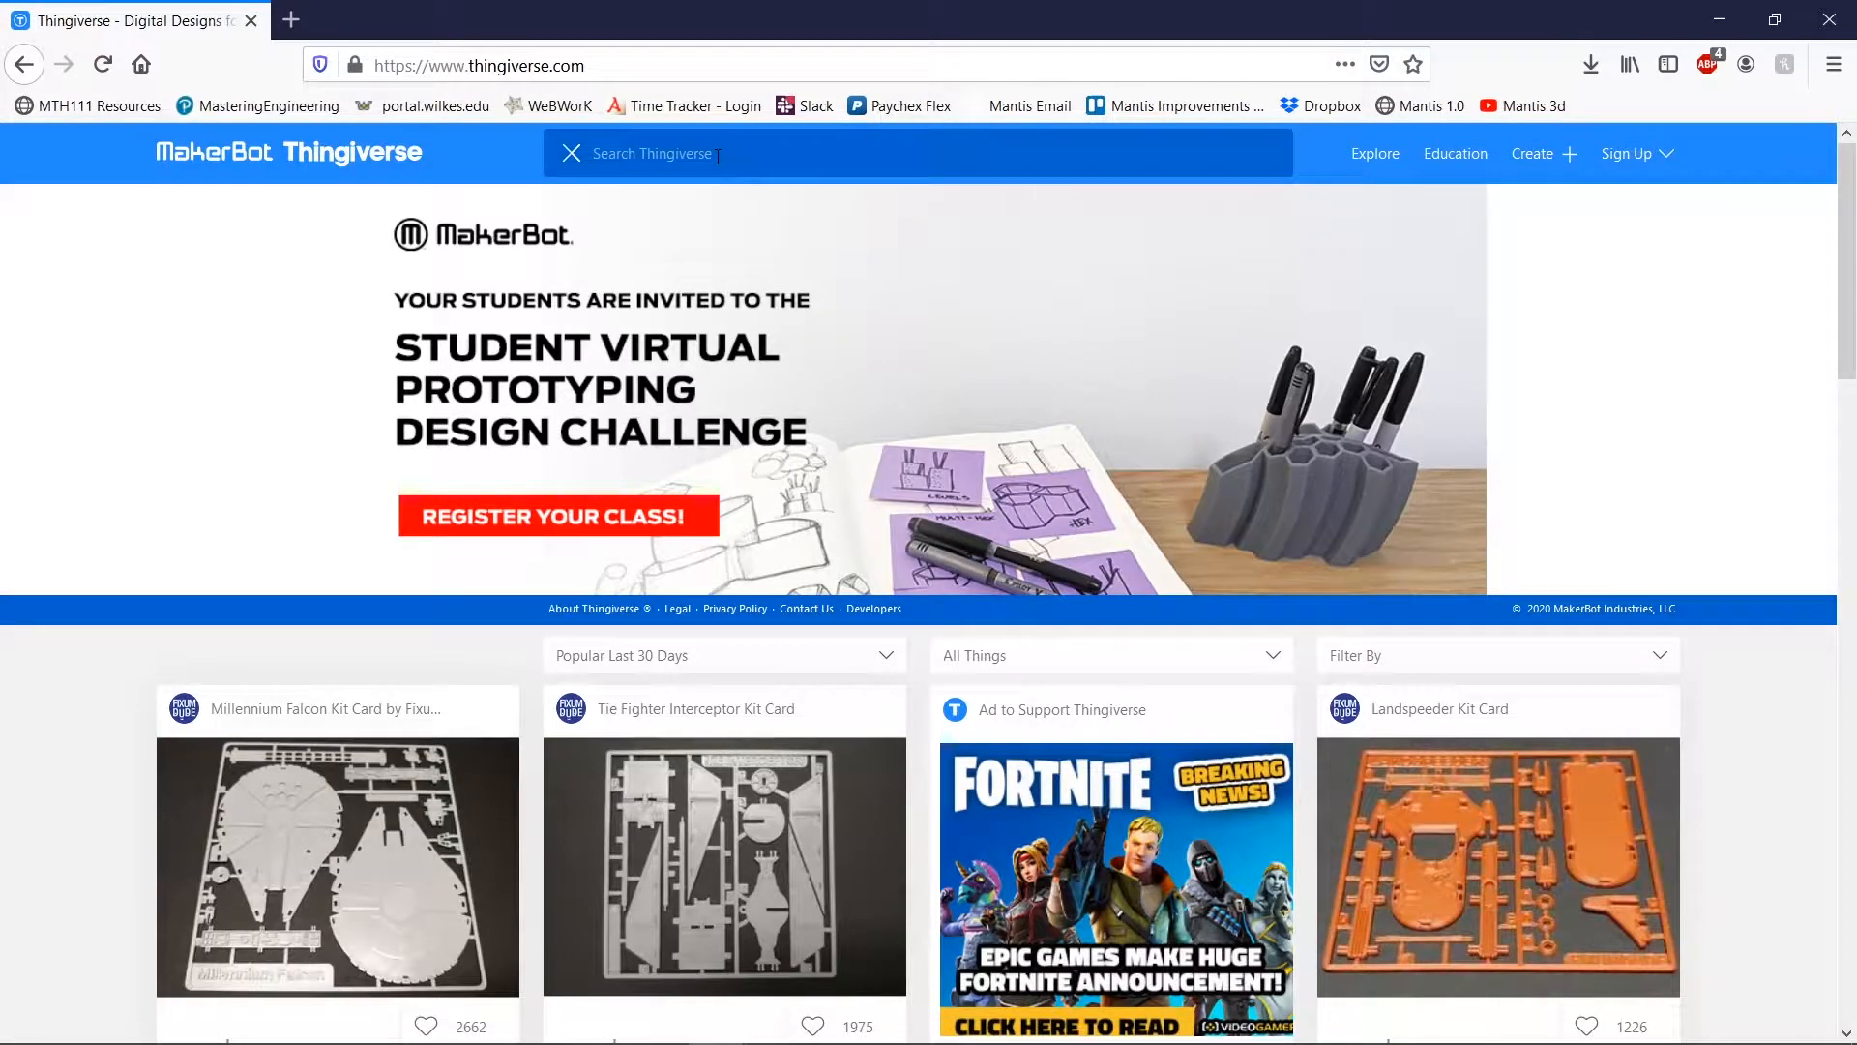
# - Search Thingiverse for 'pencil holder', browse the results and return to page 1
pyautogui.write('pencil holder')
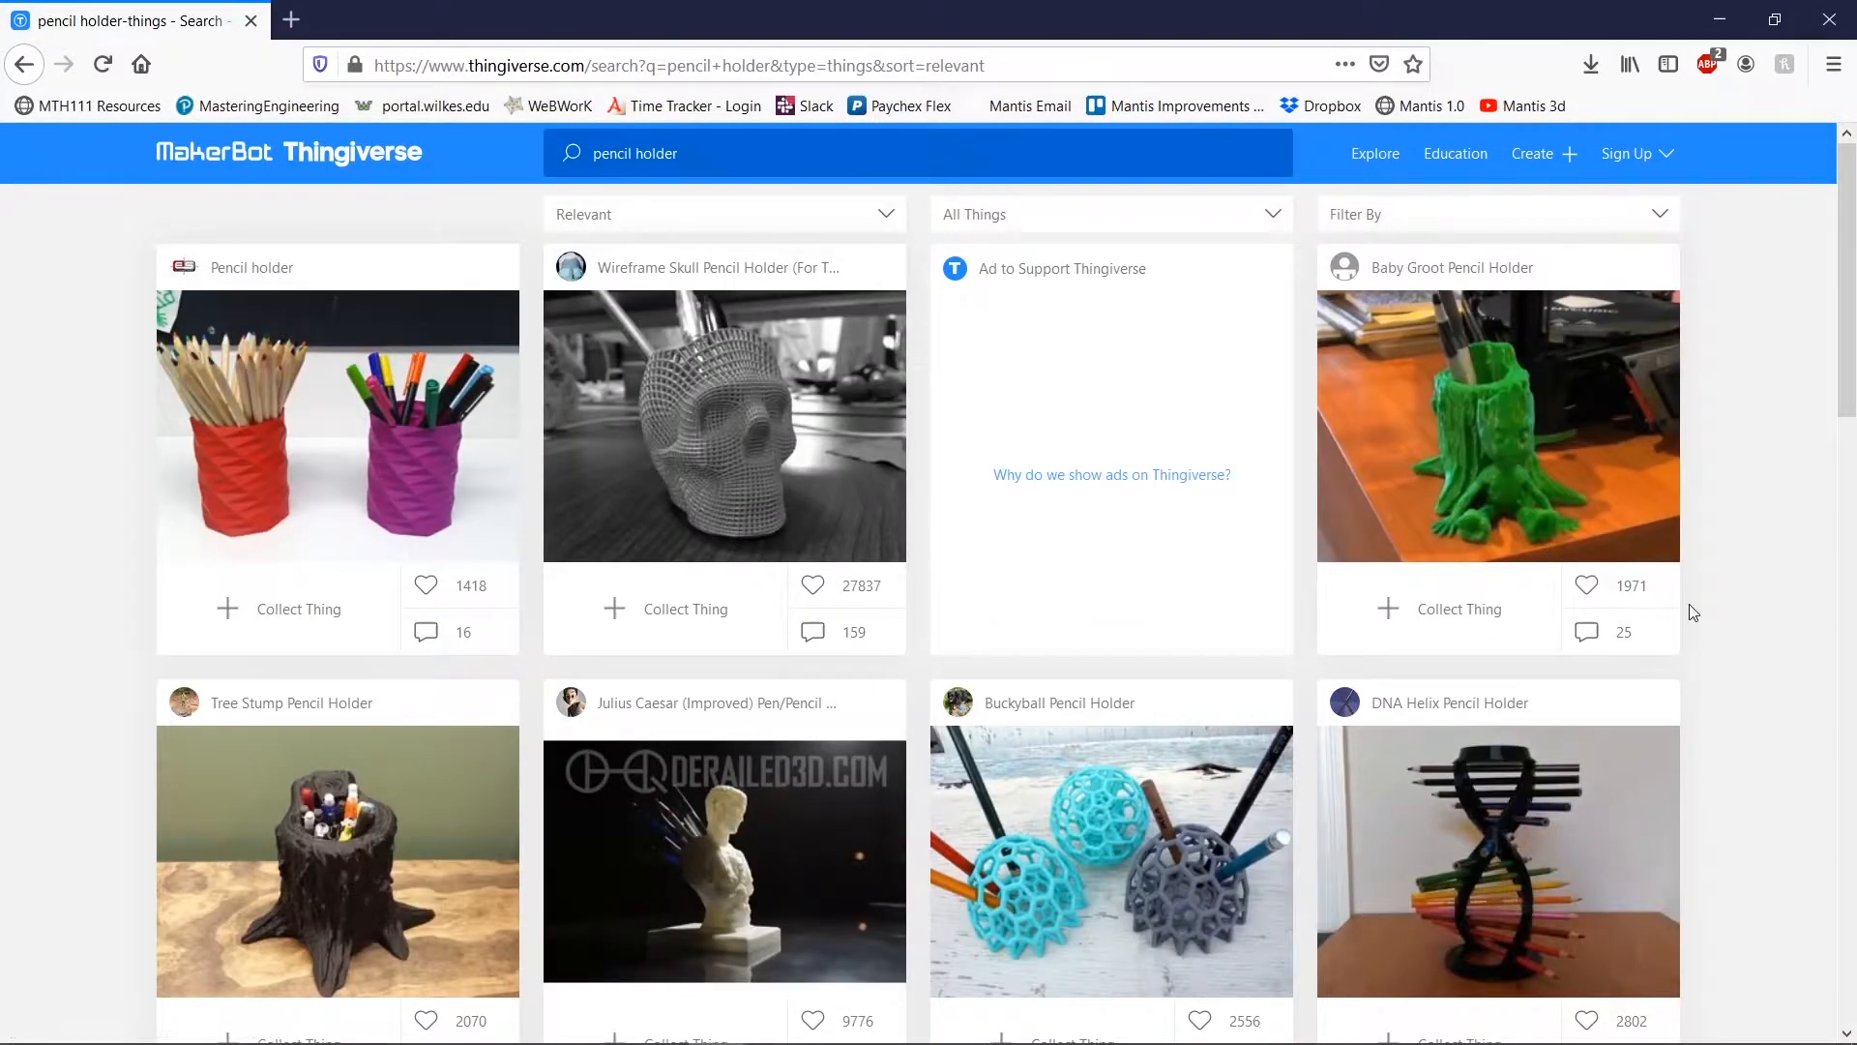
pyautogui.moveTo(1305, 497)
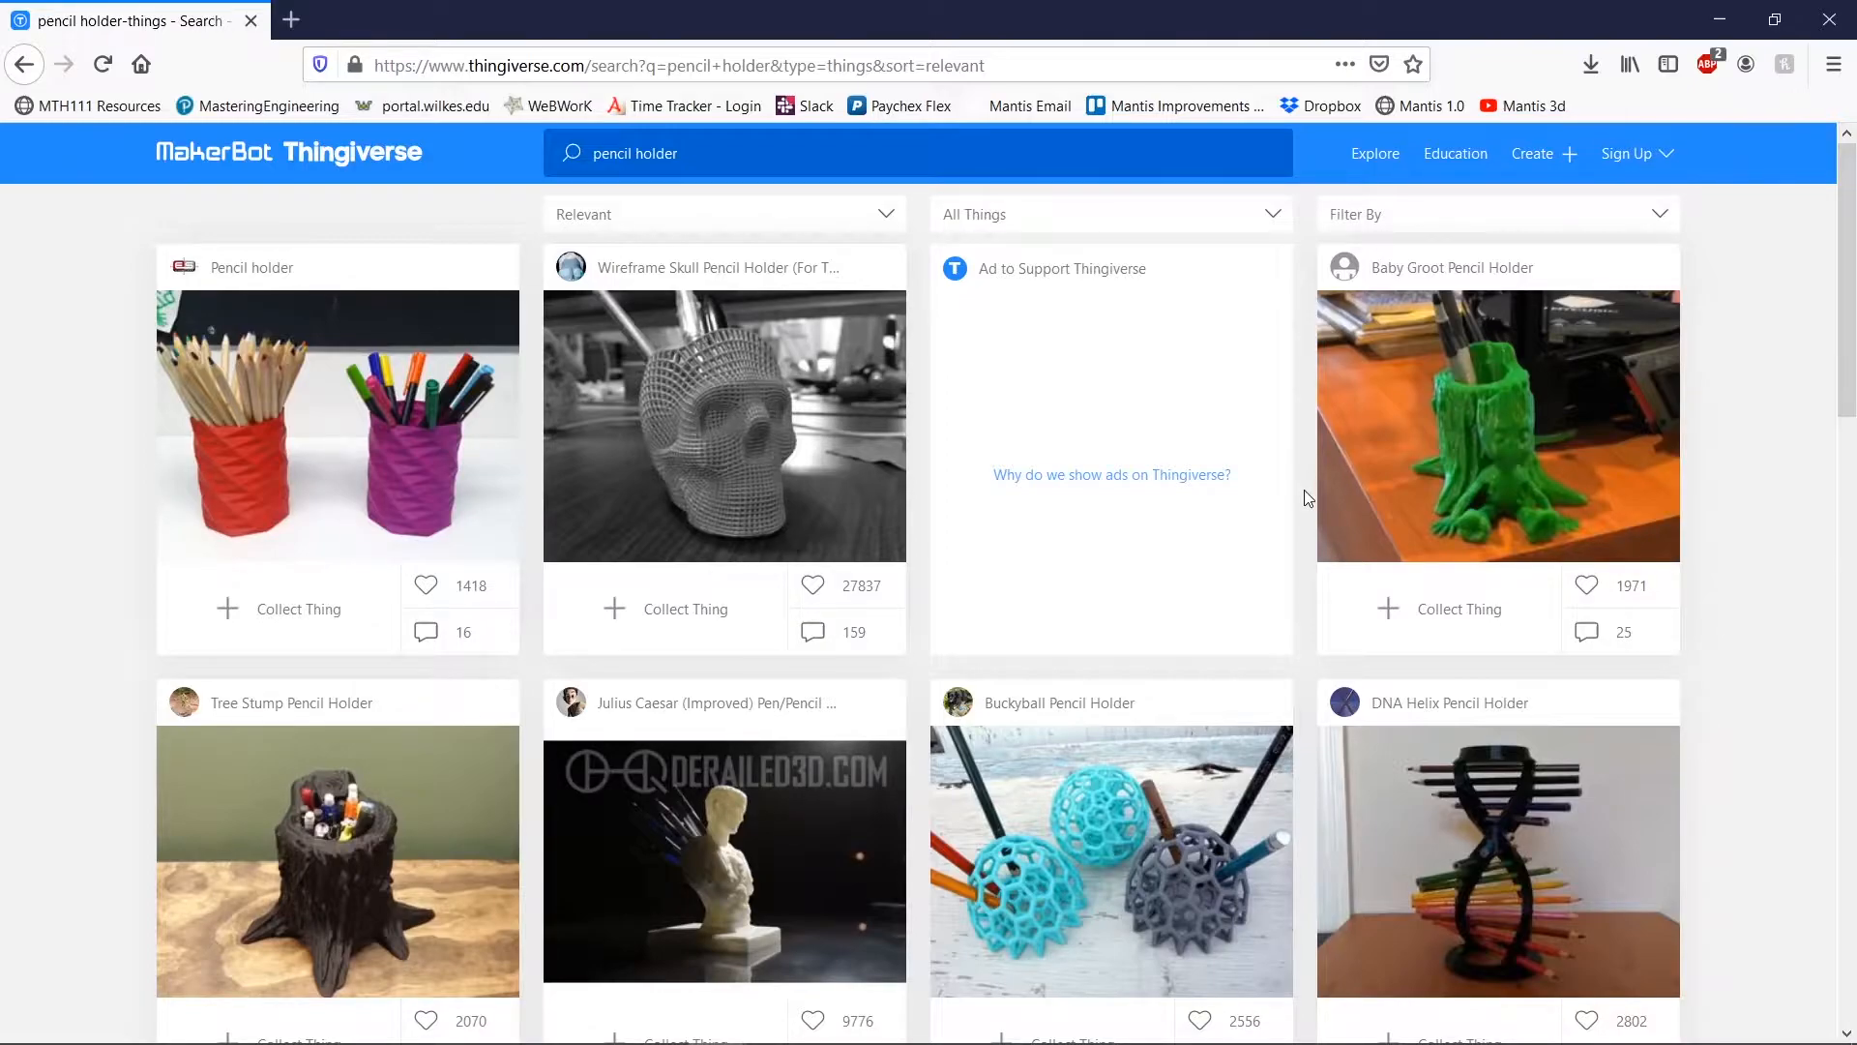
pyautogui.scroll(-3)
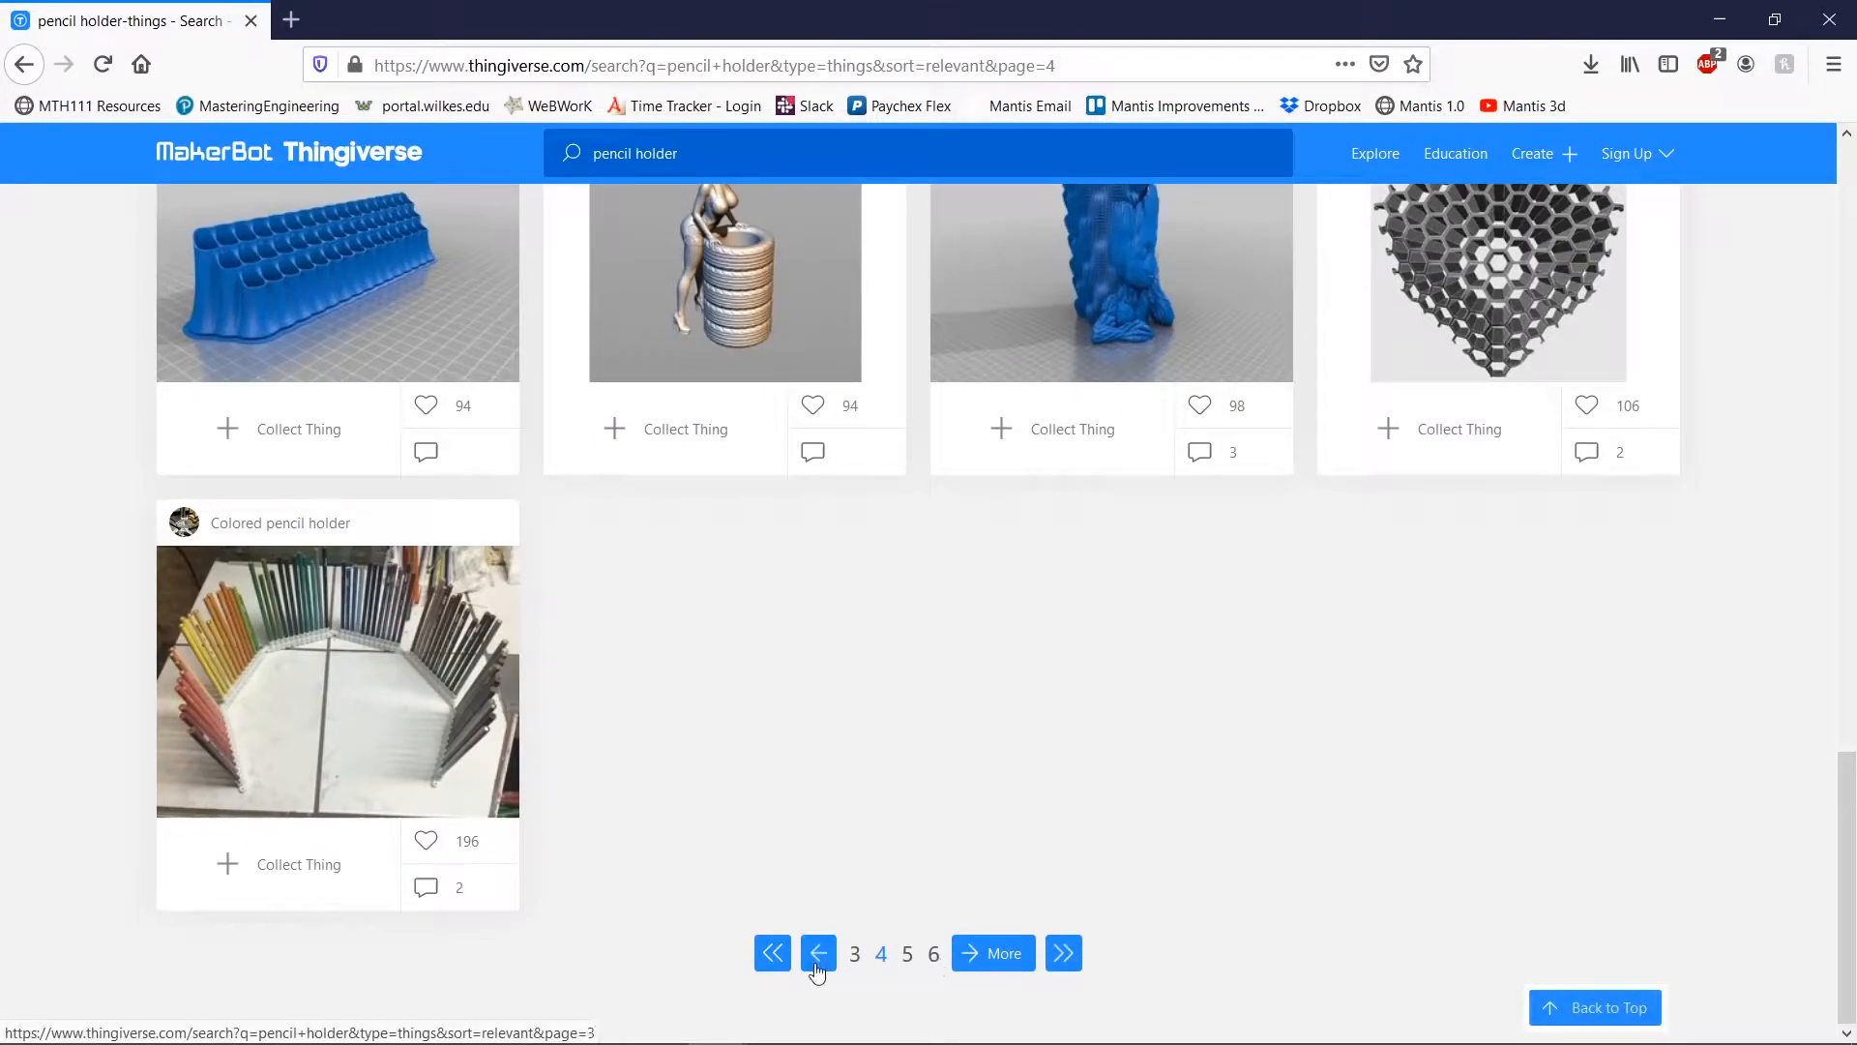
pyautogui.click(818, 953)
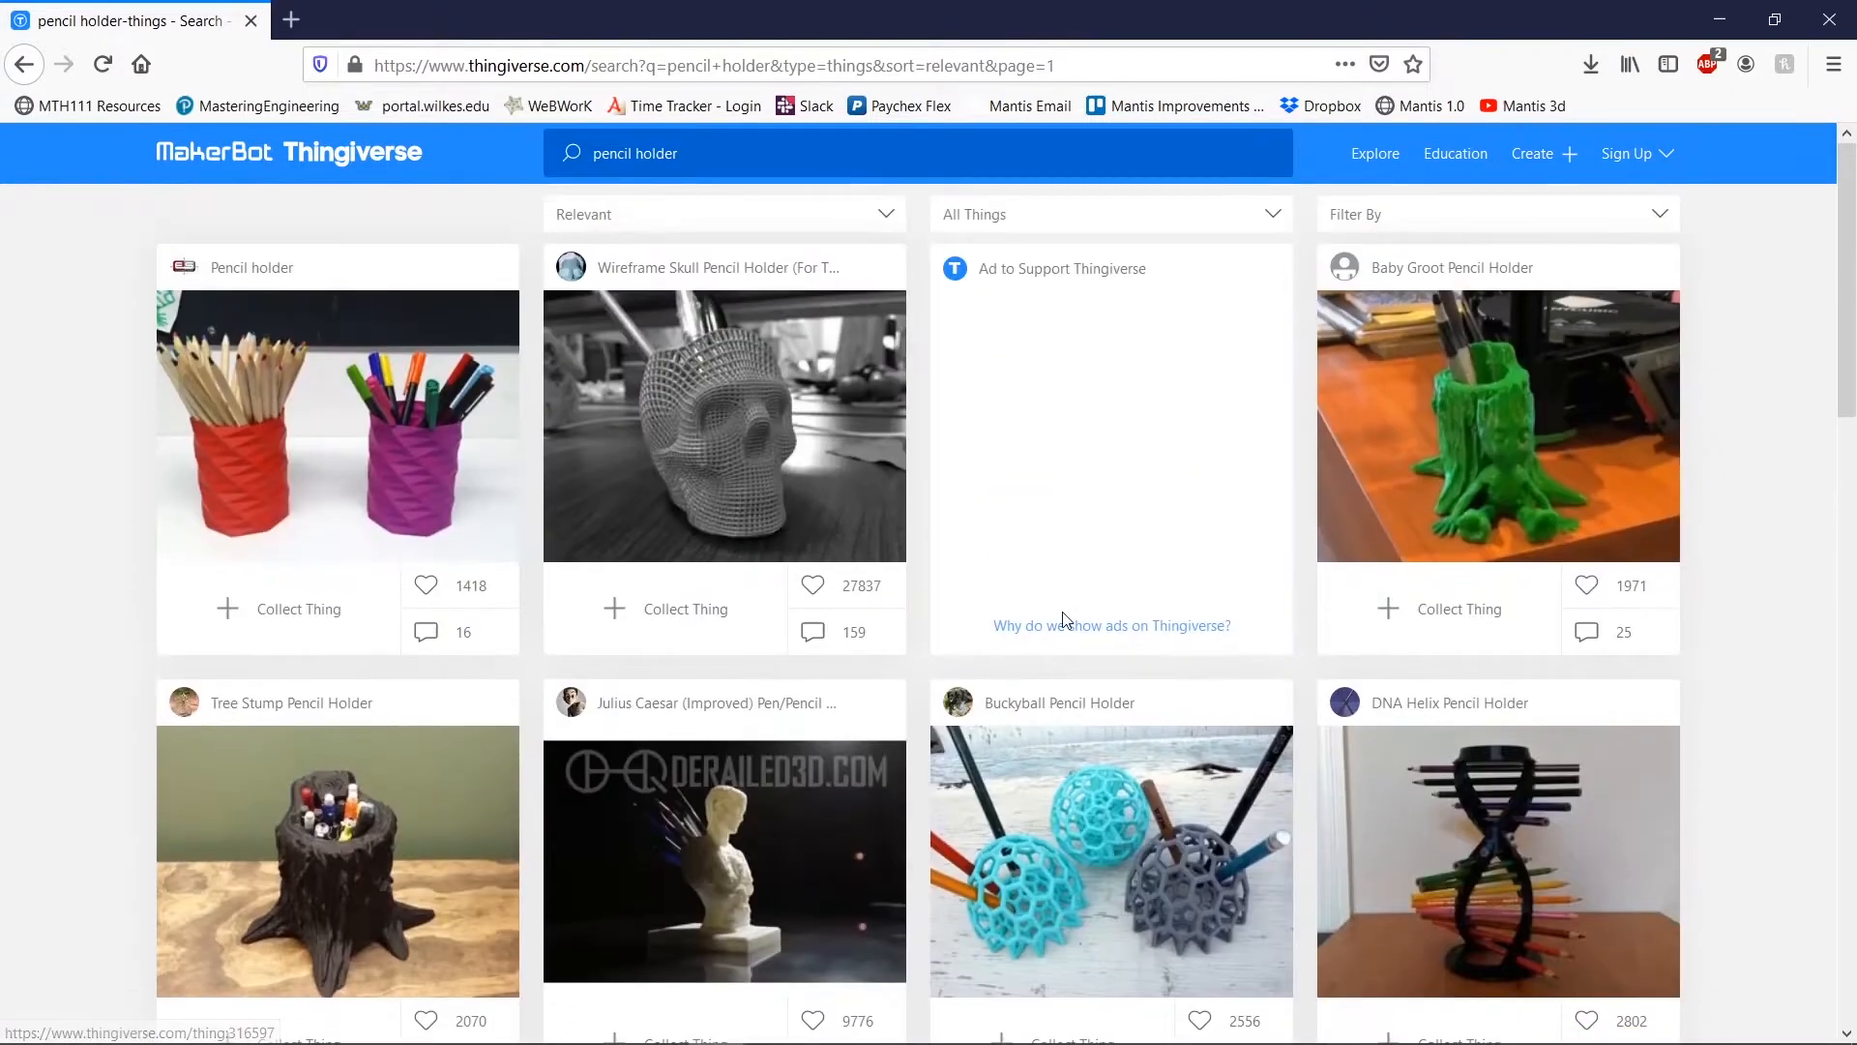
pyautogui.moveTo(1681, 496)
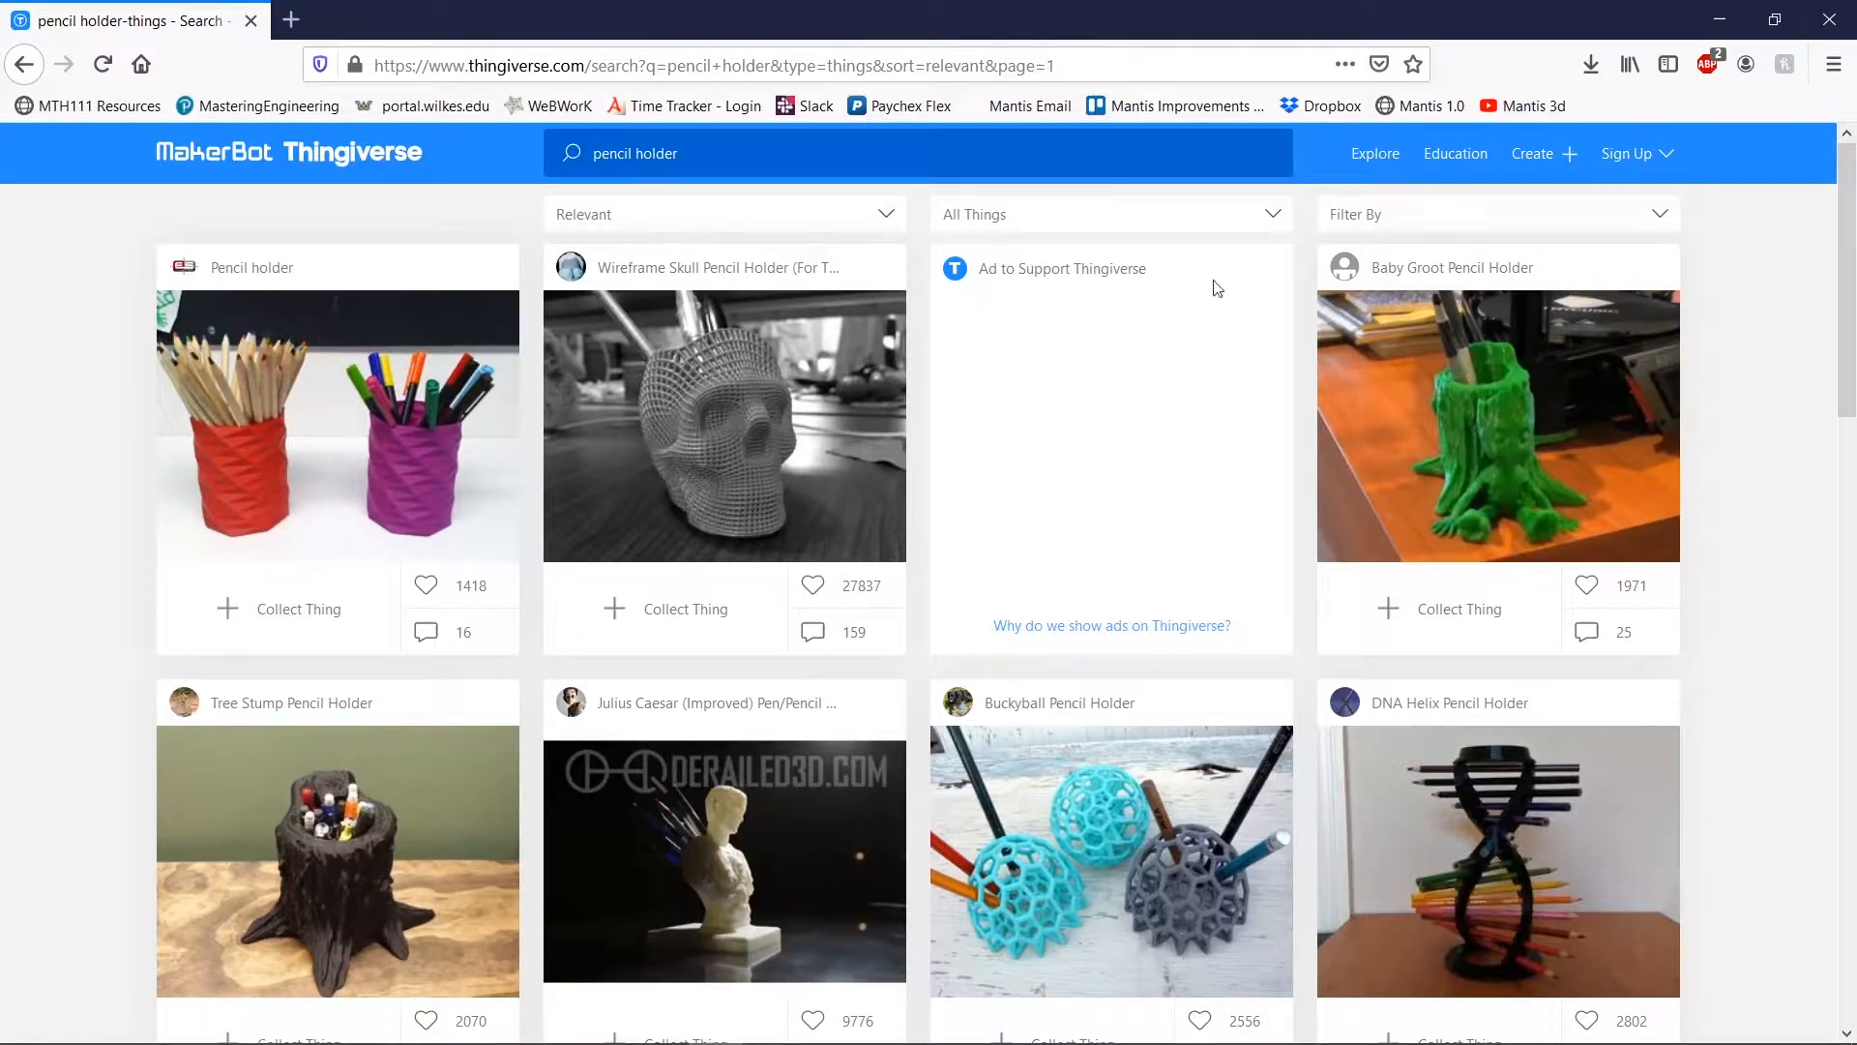
# - Sort the pencil holder results by Most Makes and scroll through the top designs
pyautogui.click(725, 213)
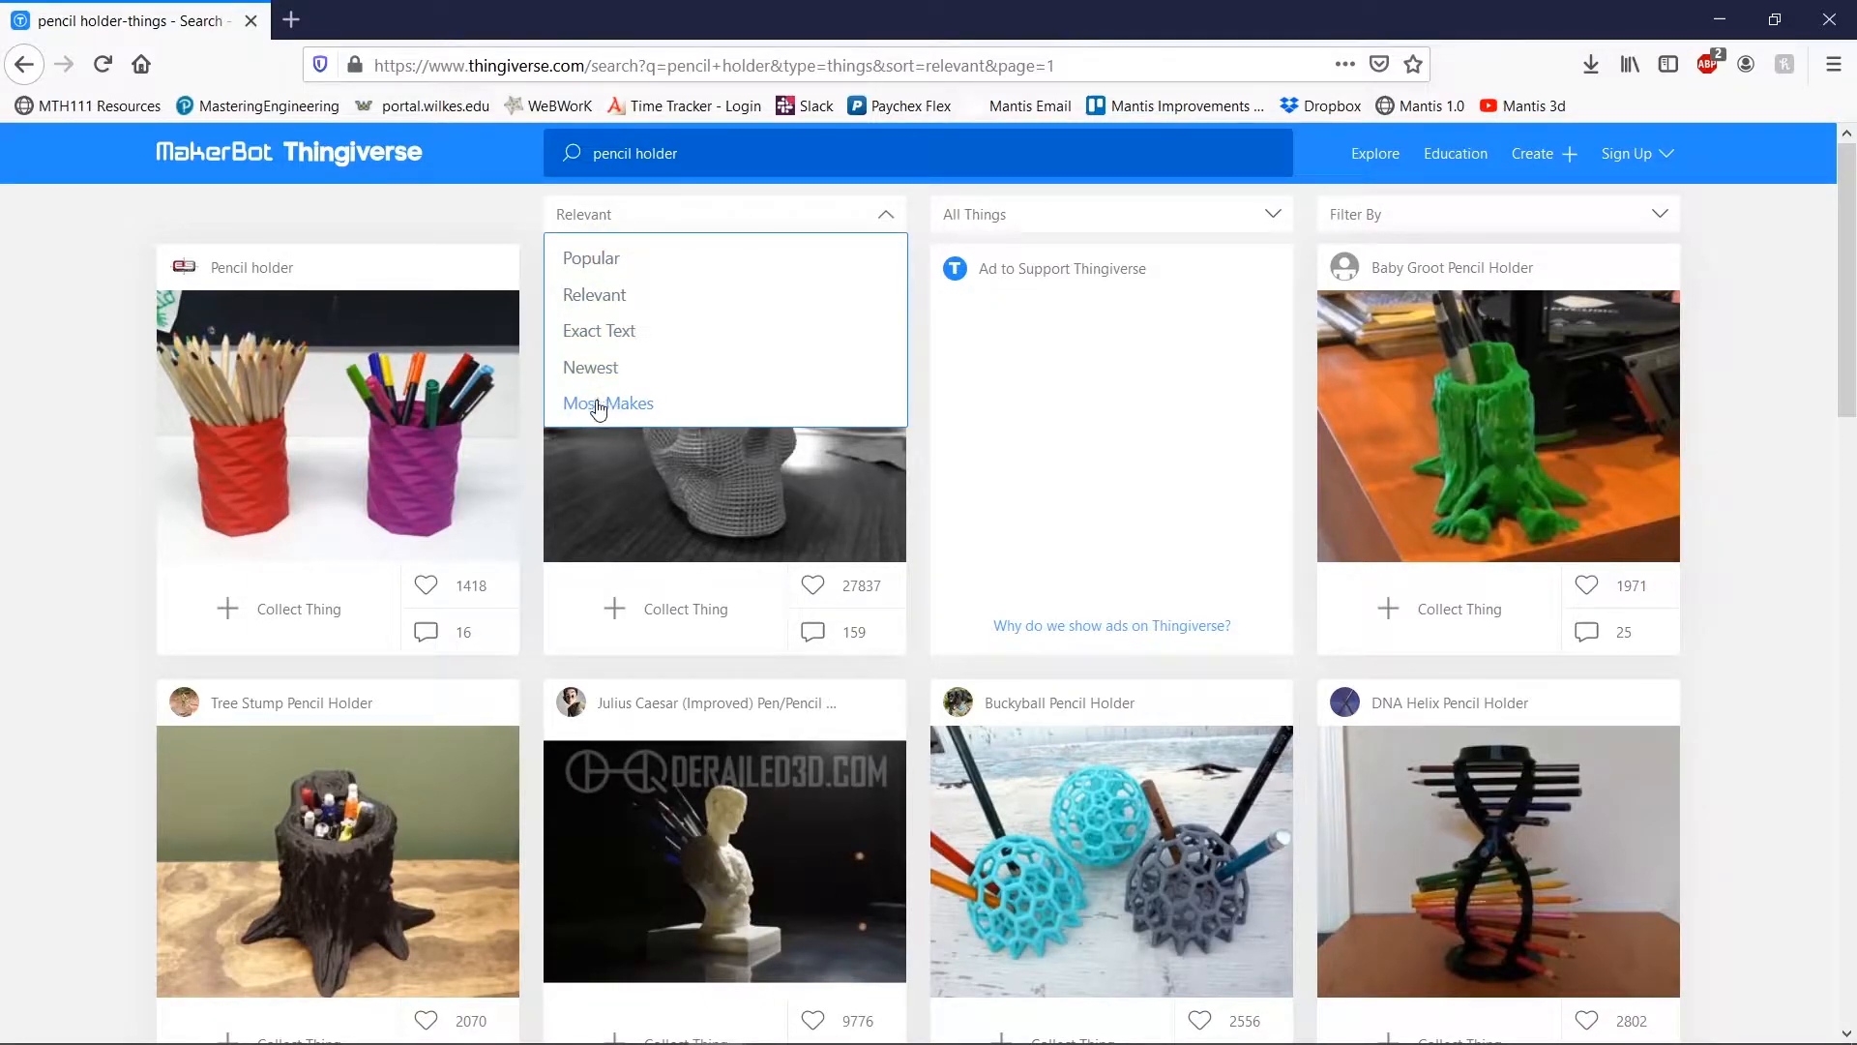
pyautogui.click(608, 403)
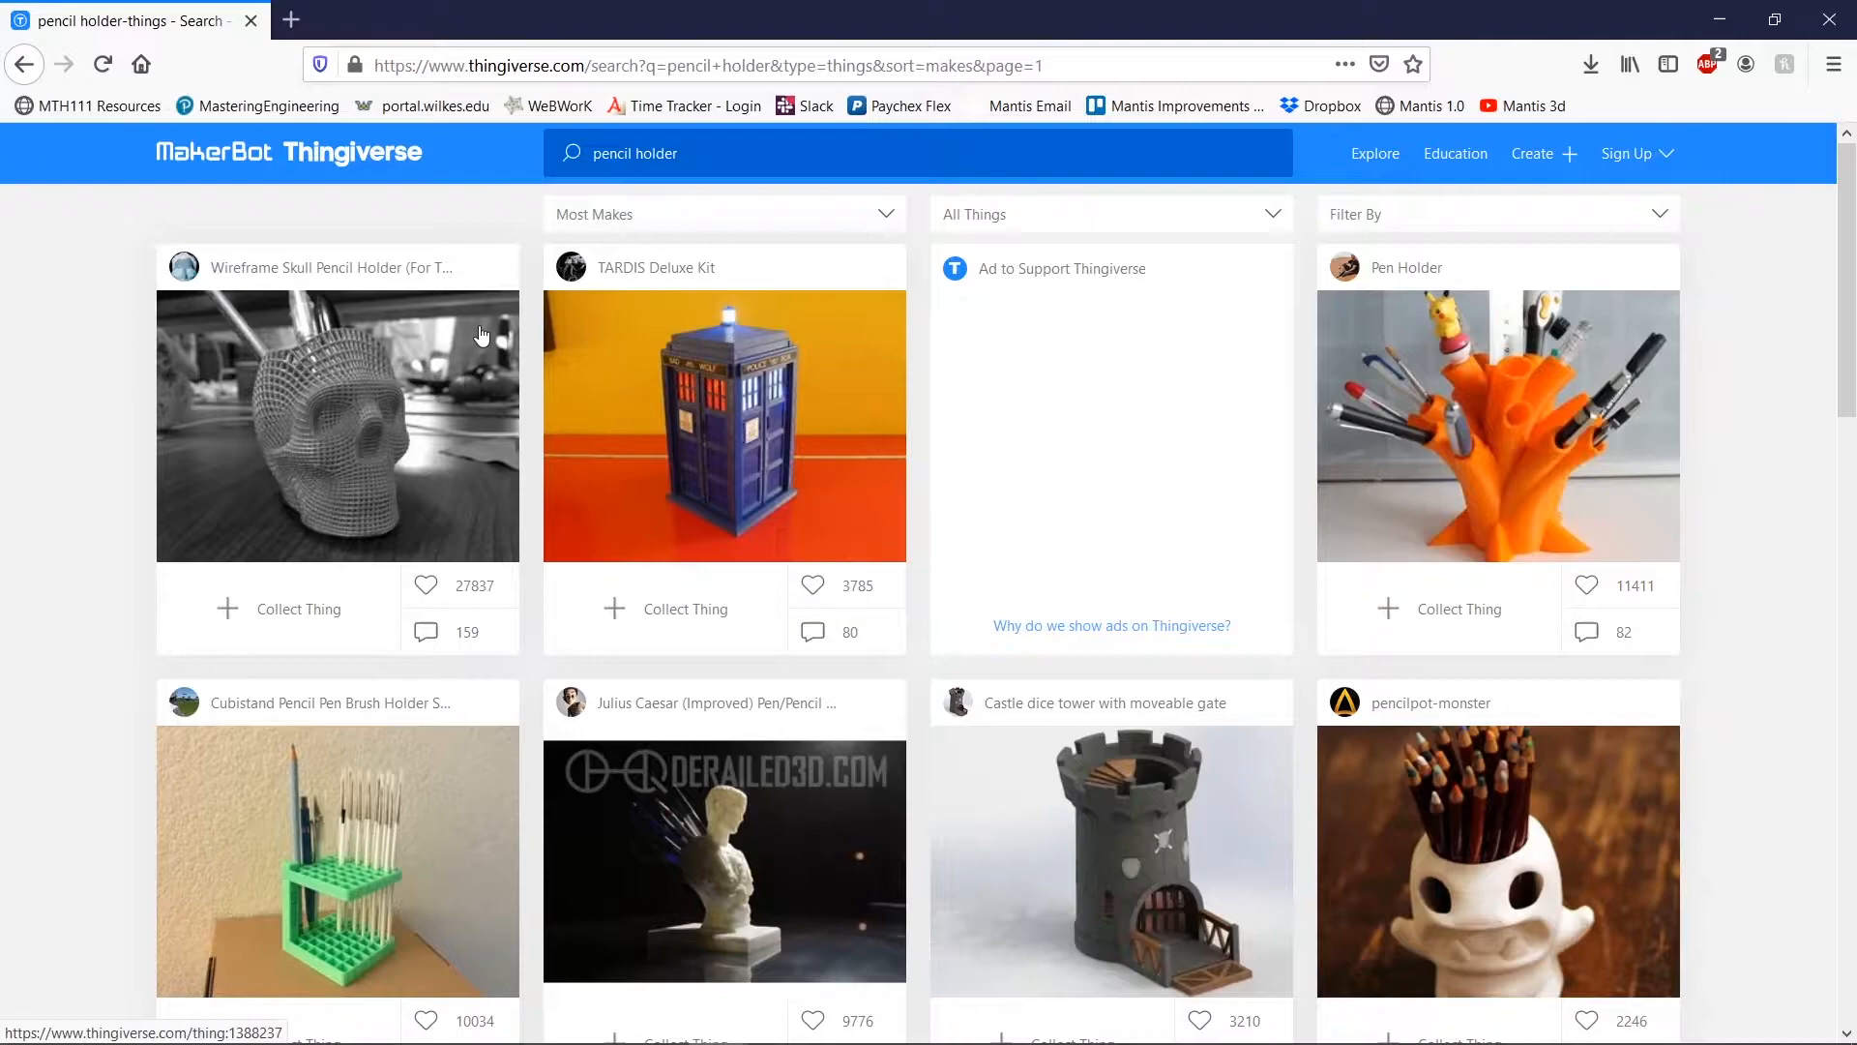
pyautogui.moveTo(307, 448)
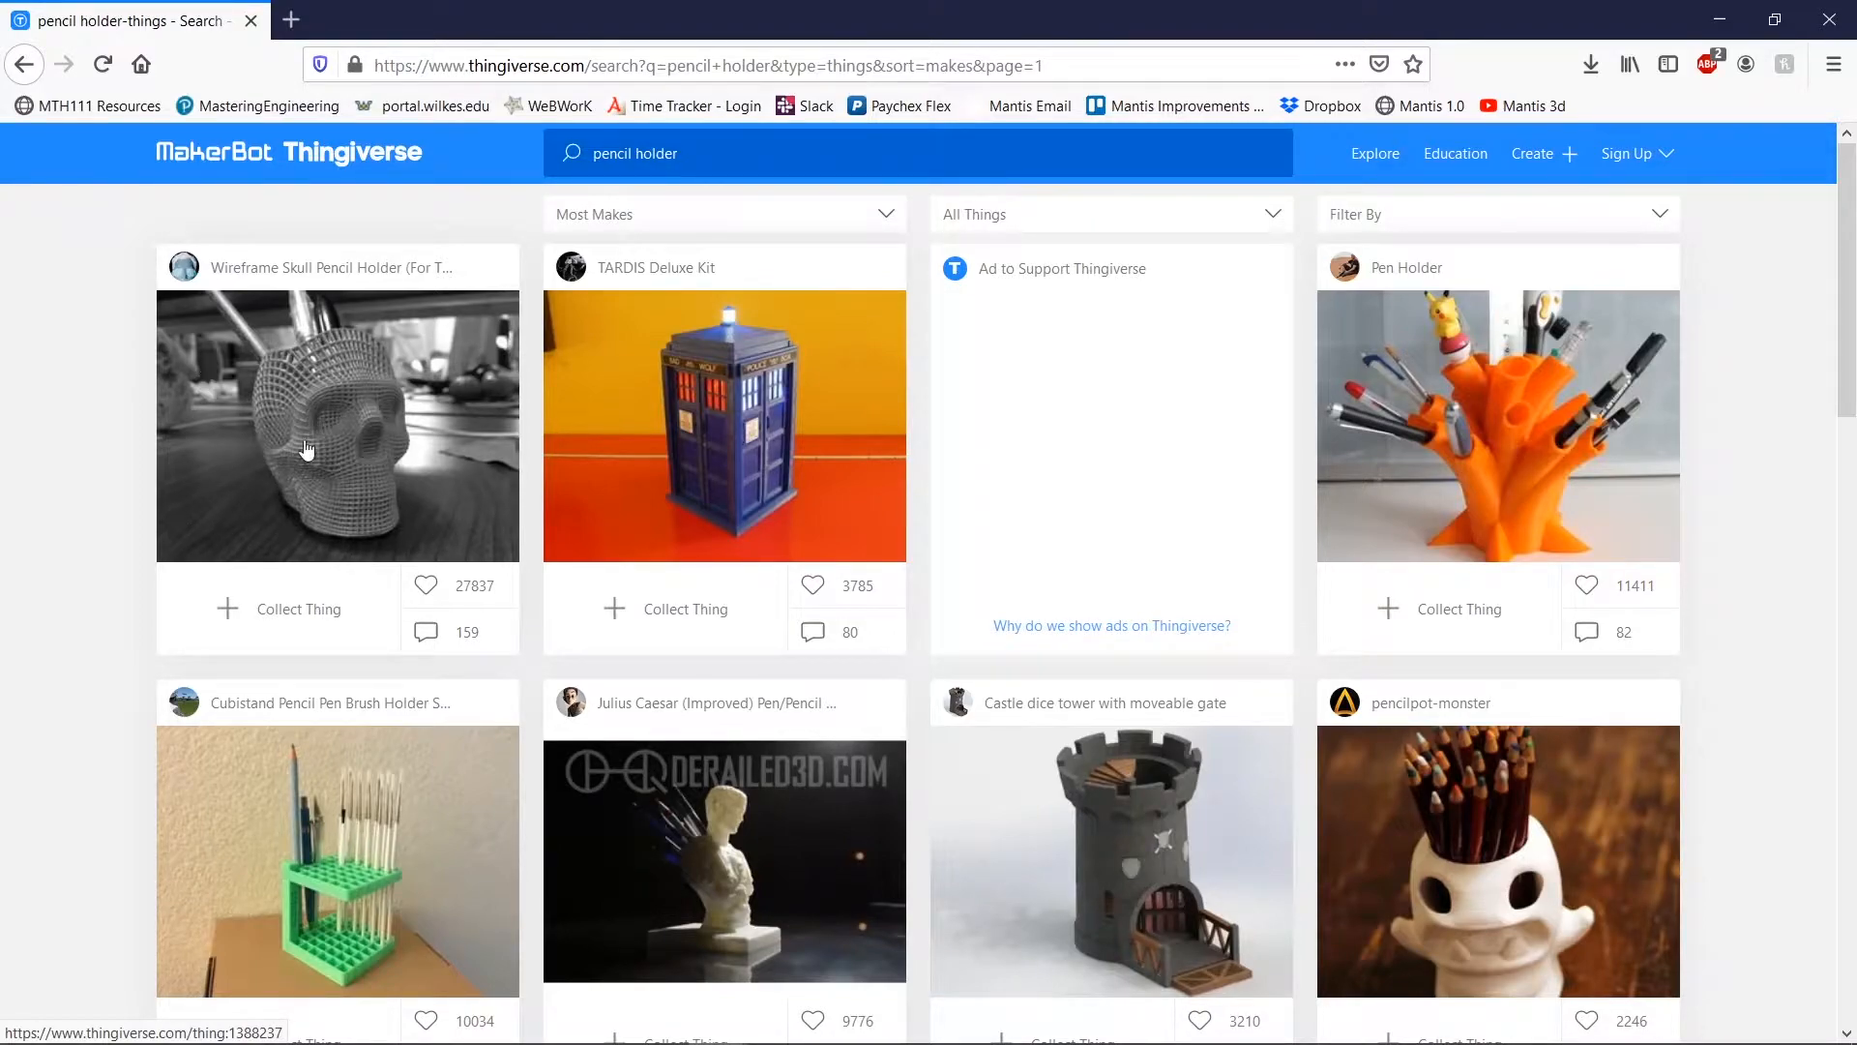
pyautogui.moveTo(359, 442)
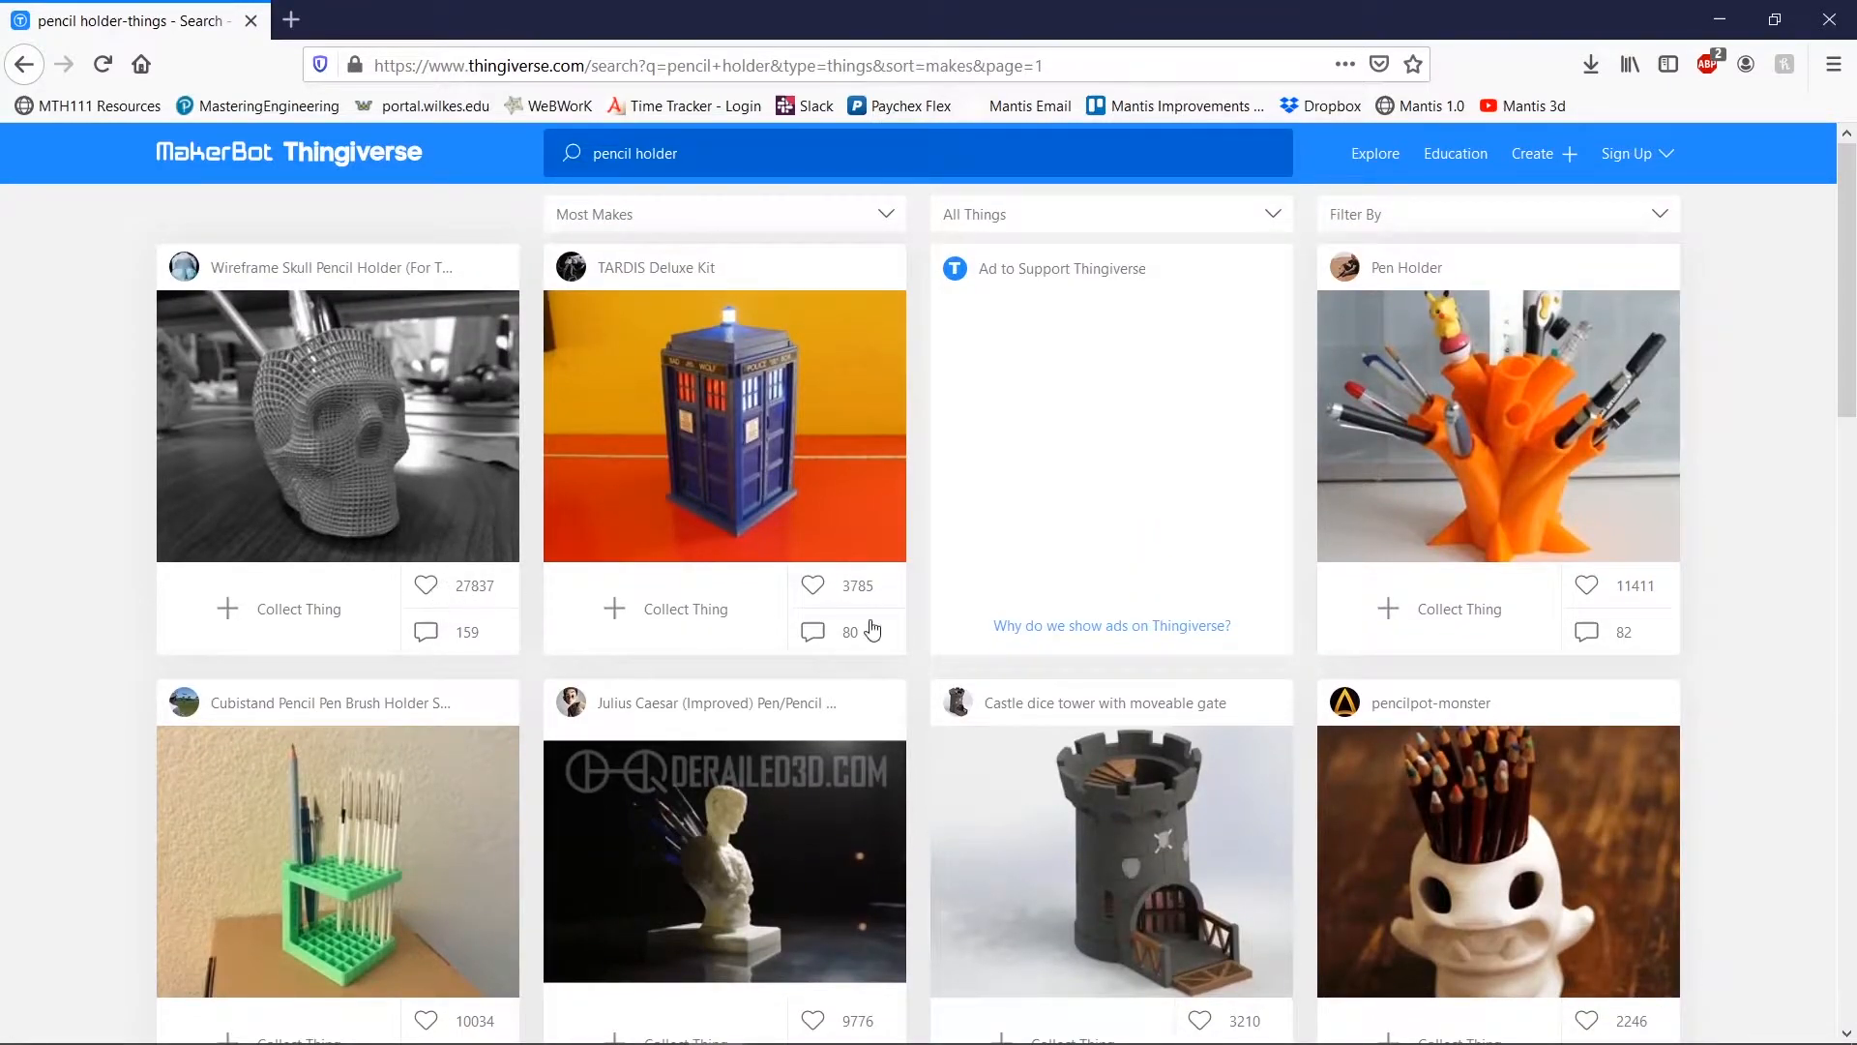
pyautogui.scroll(-3)
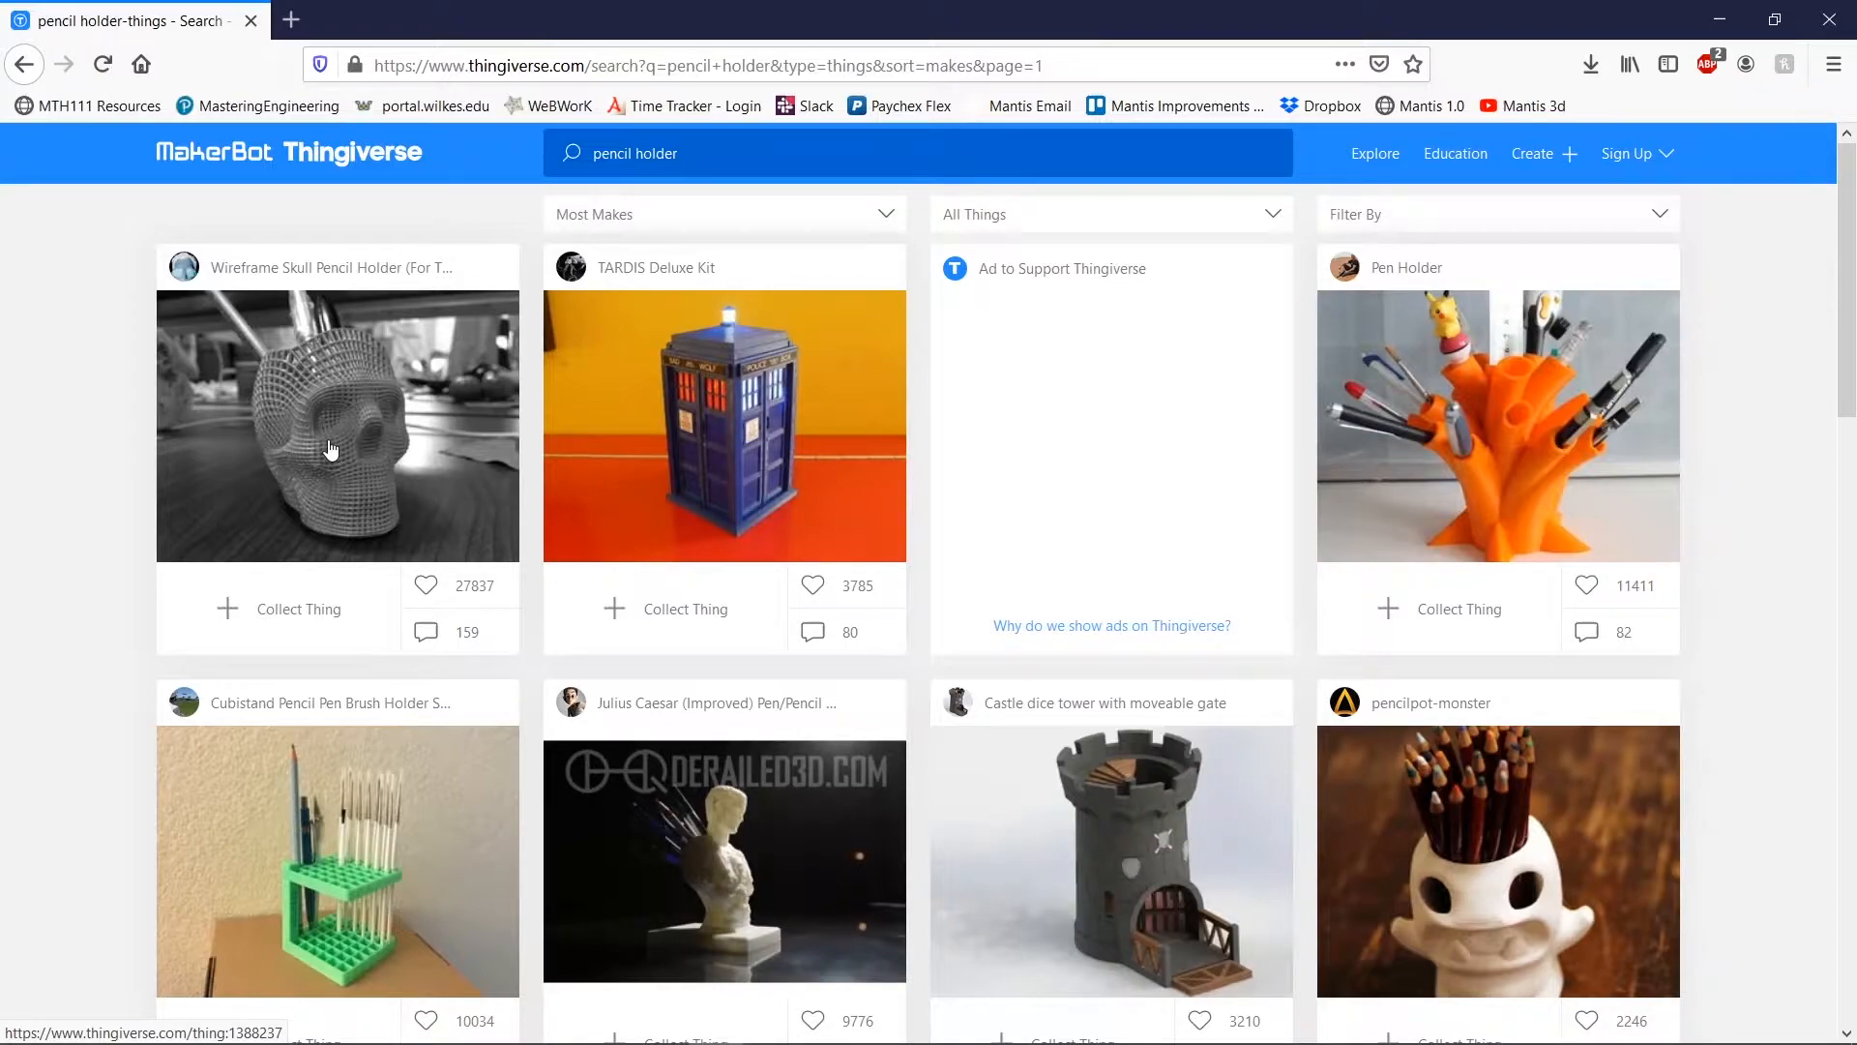
pyautogui.moveTo(321, 458)
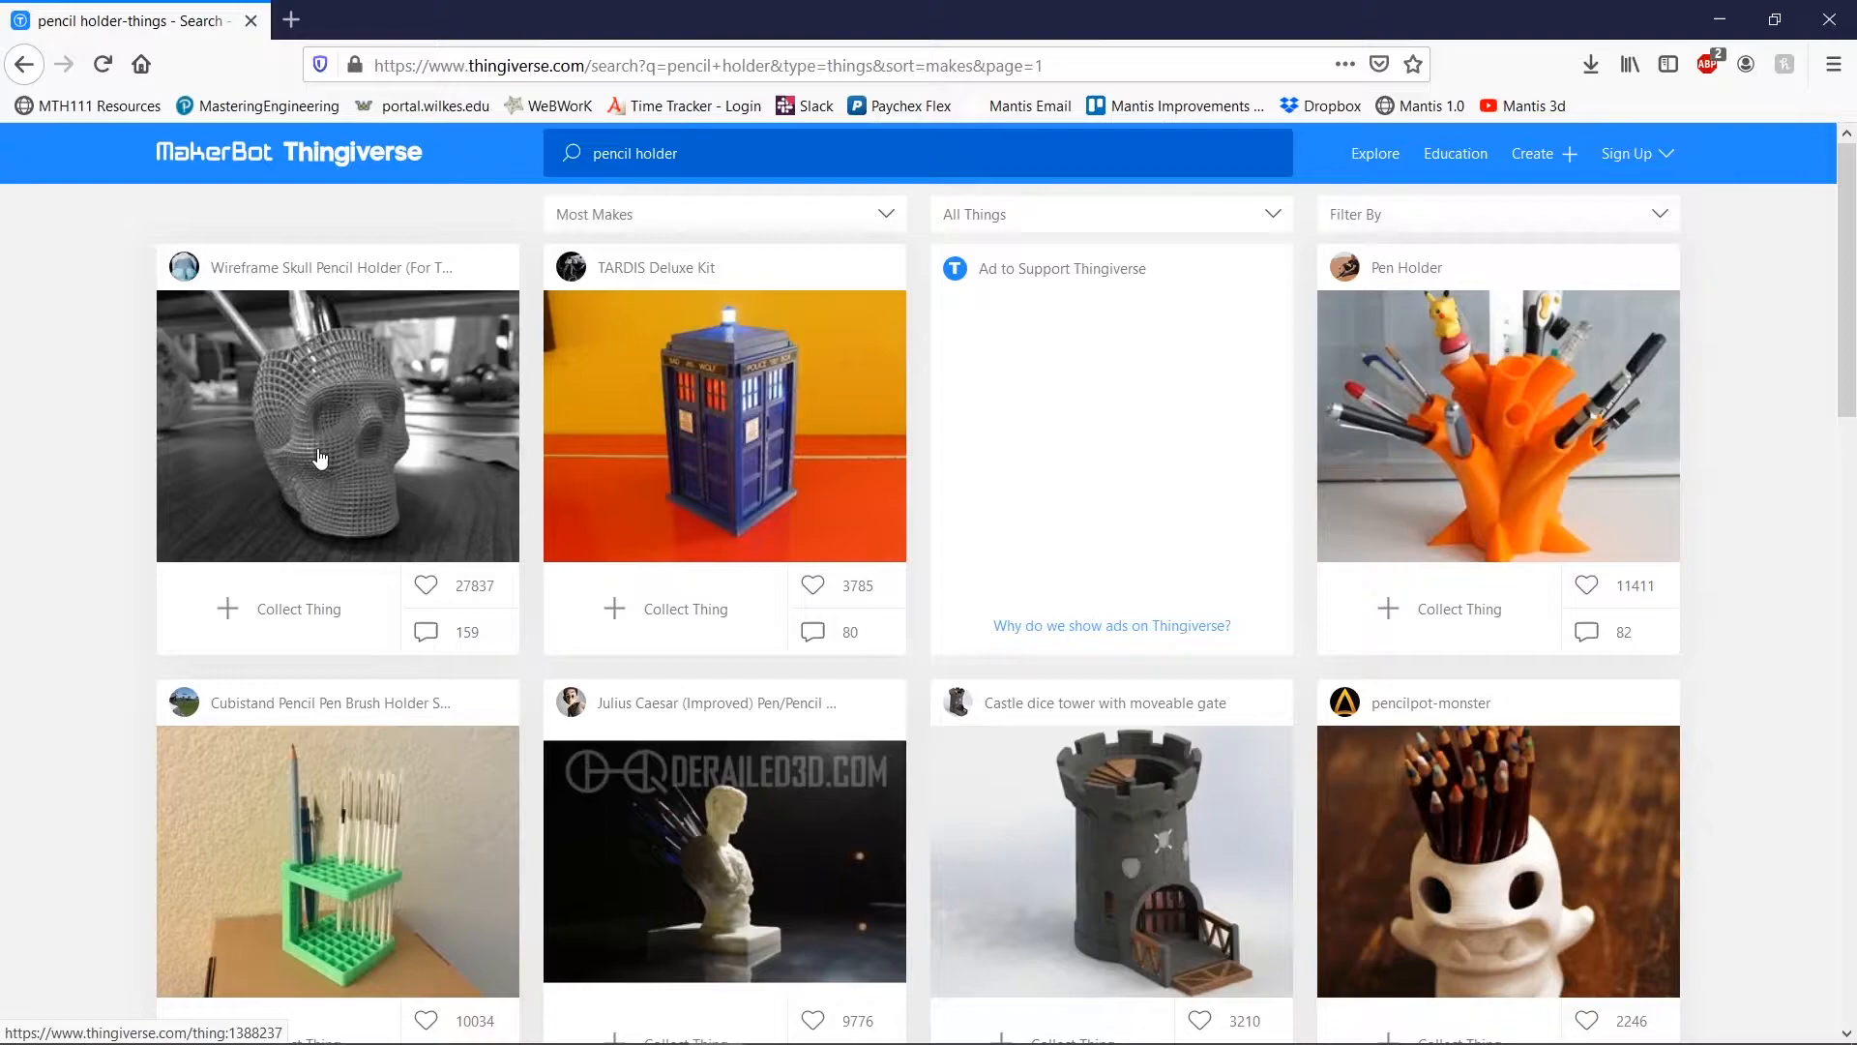
pyautogui.moveTo(396, 440)
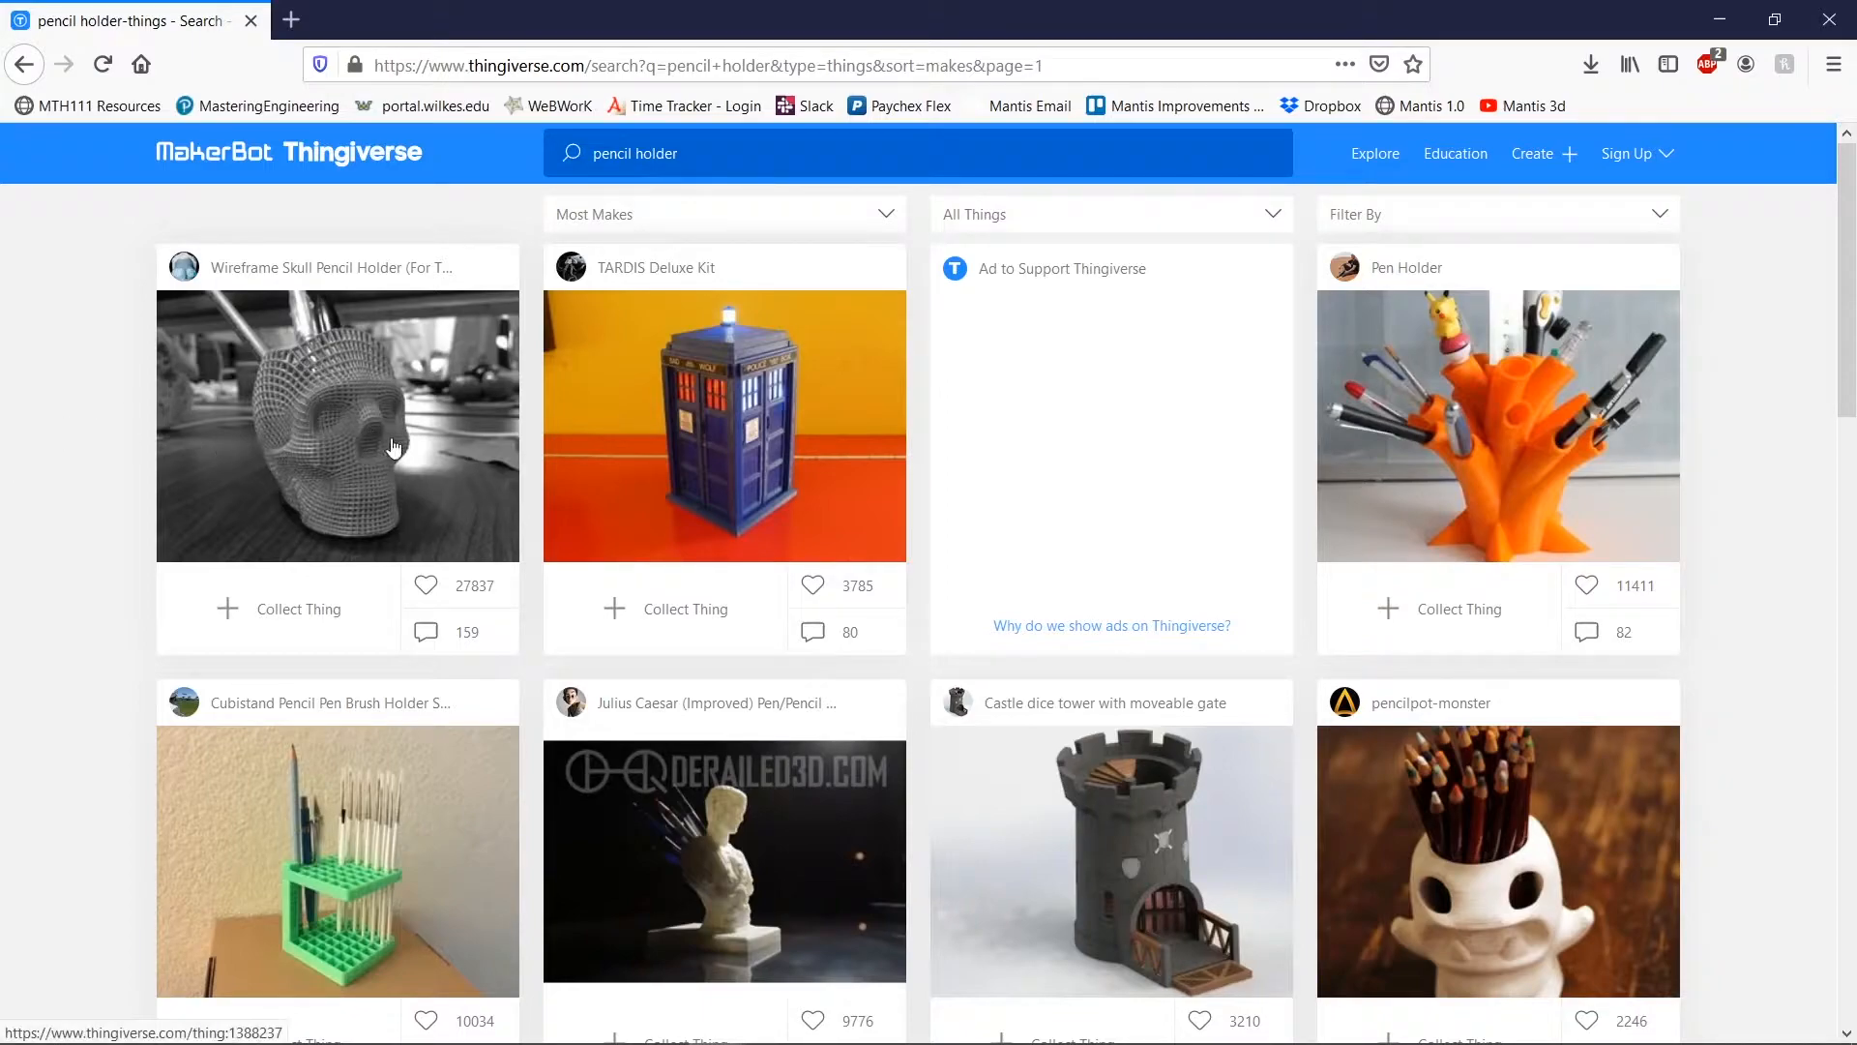
pyautogui.moveTo(329, 507)
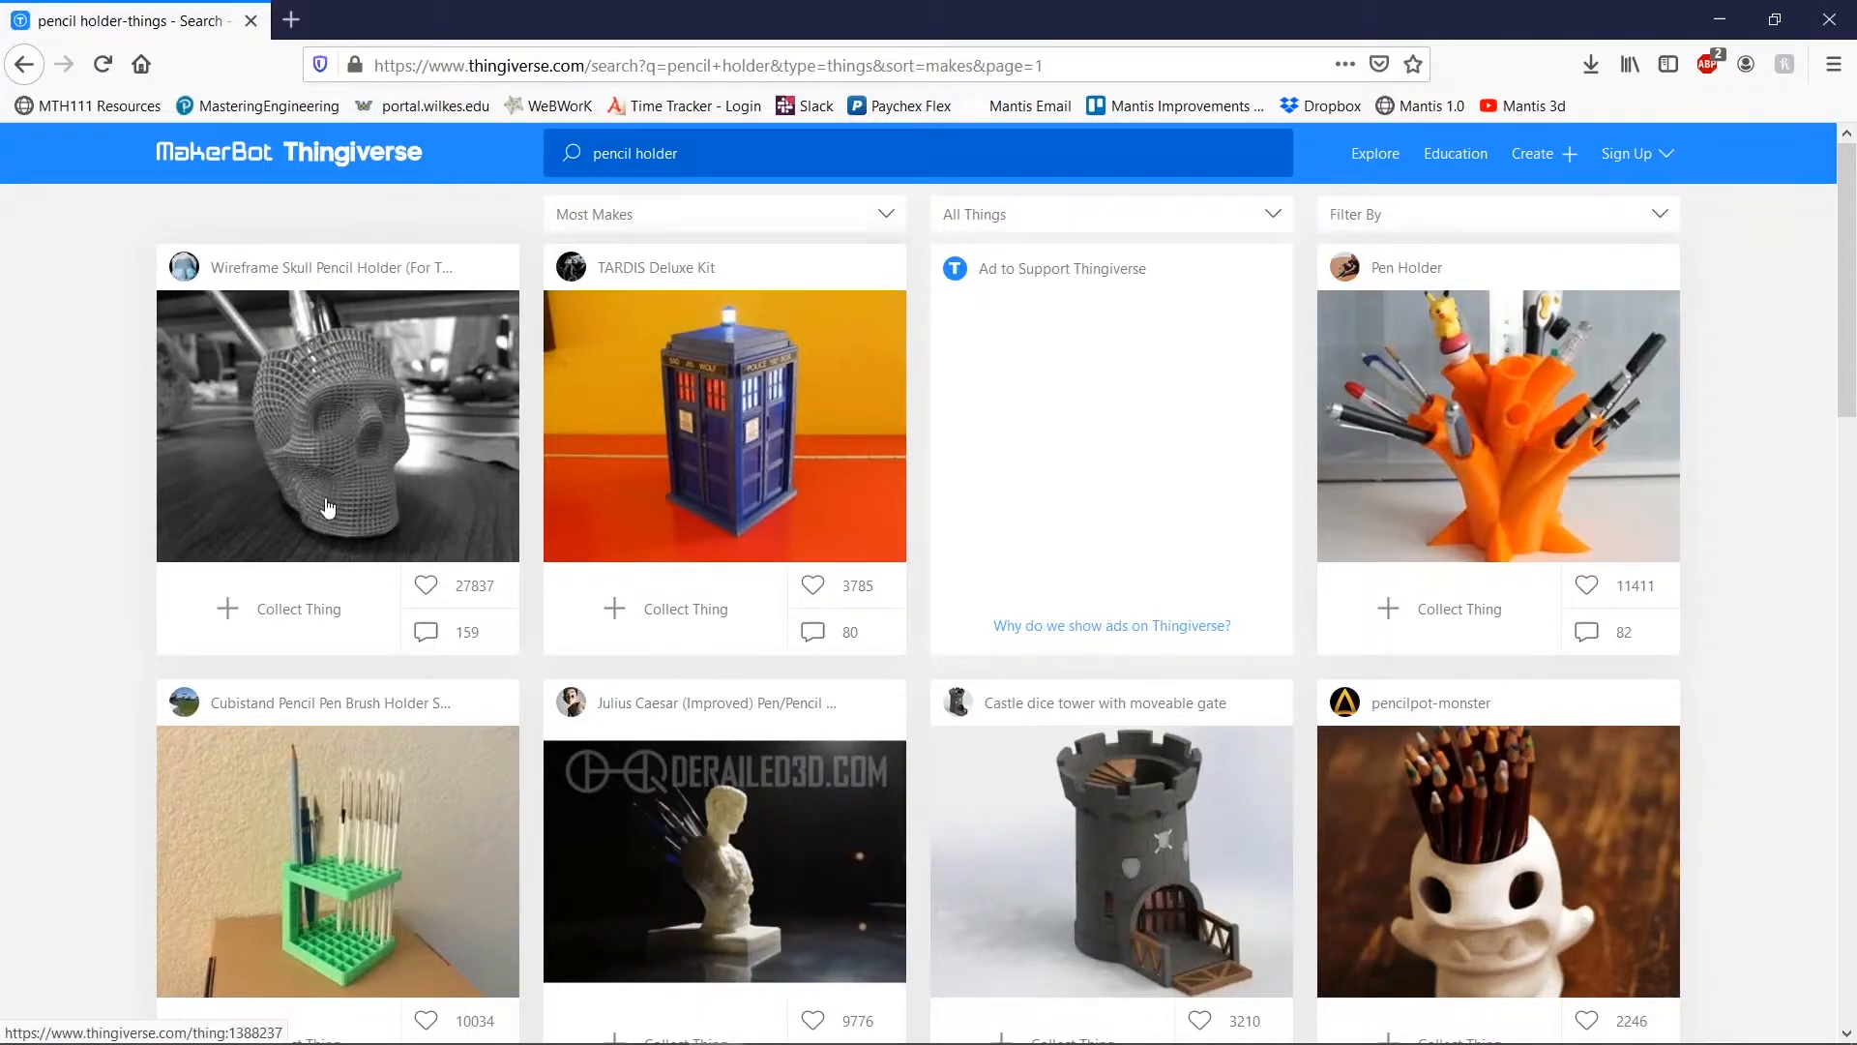
pyautogui.moveTo(360, 397)
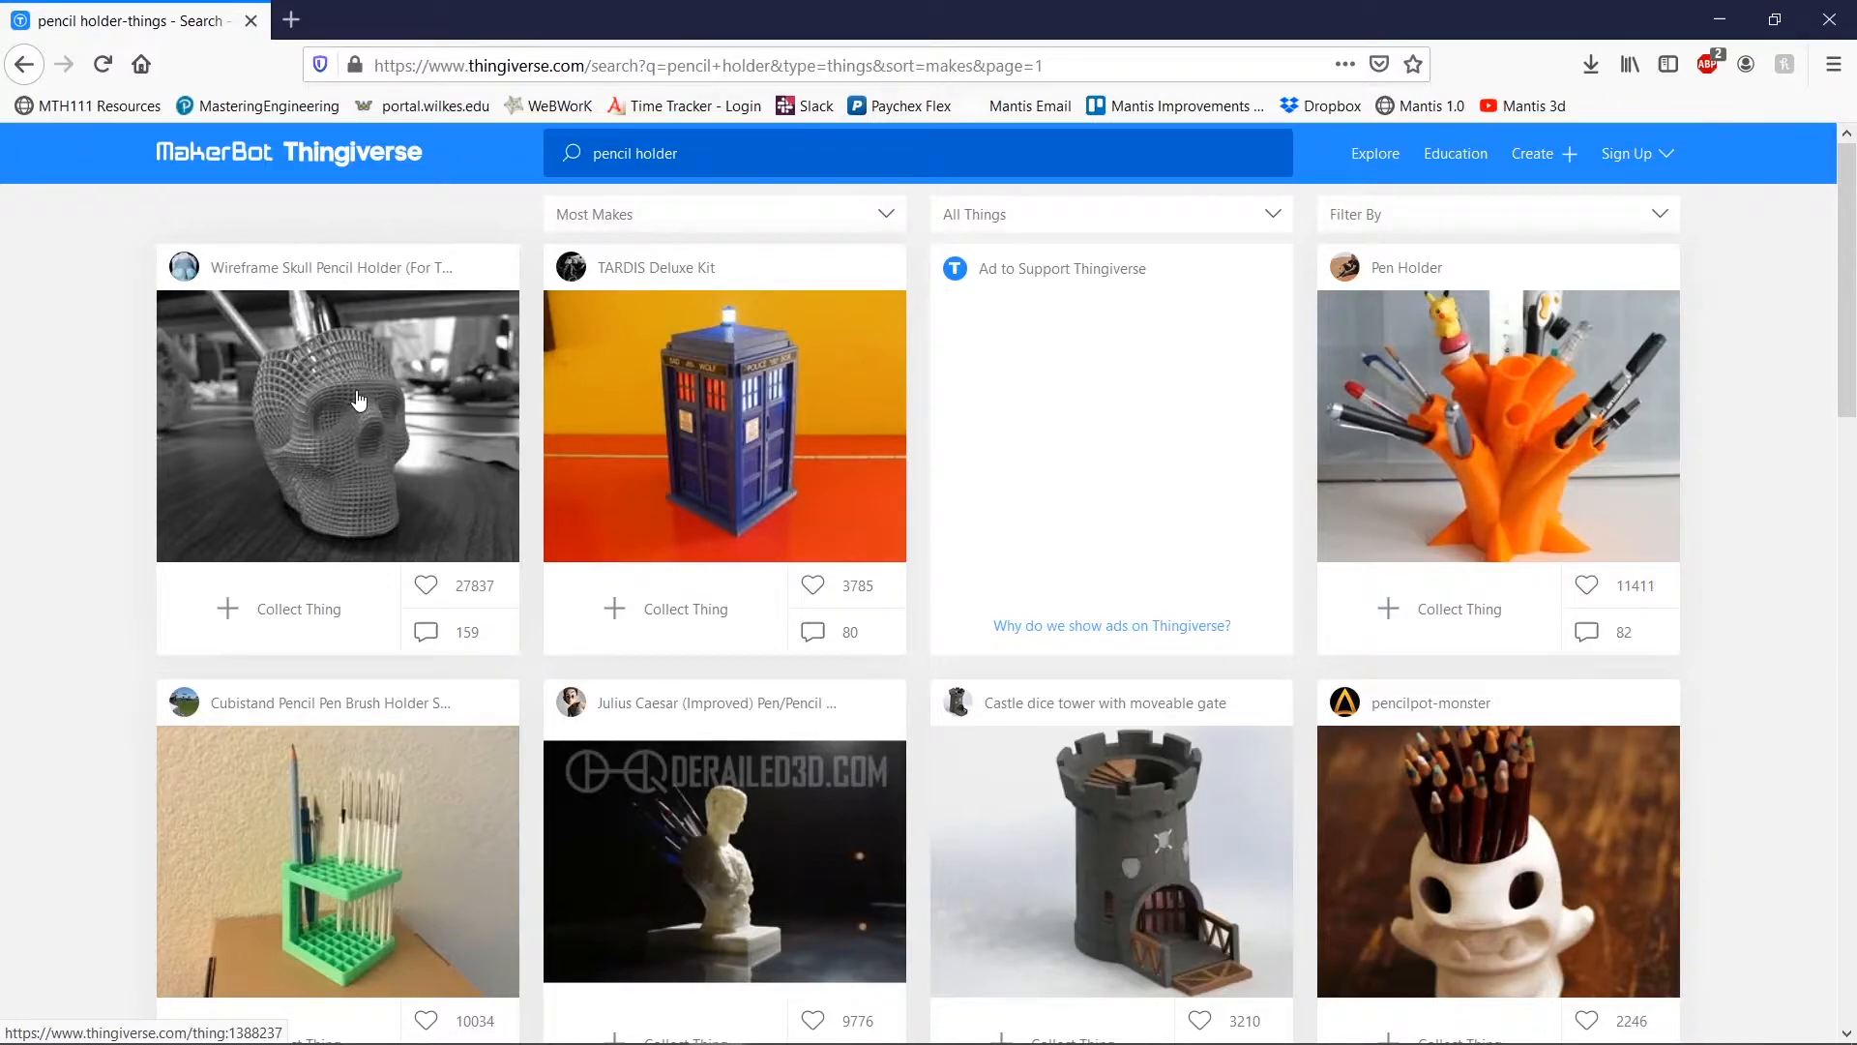
pyautogui.scroll(-3)
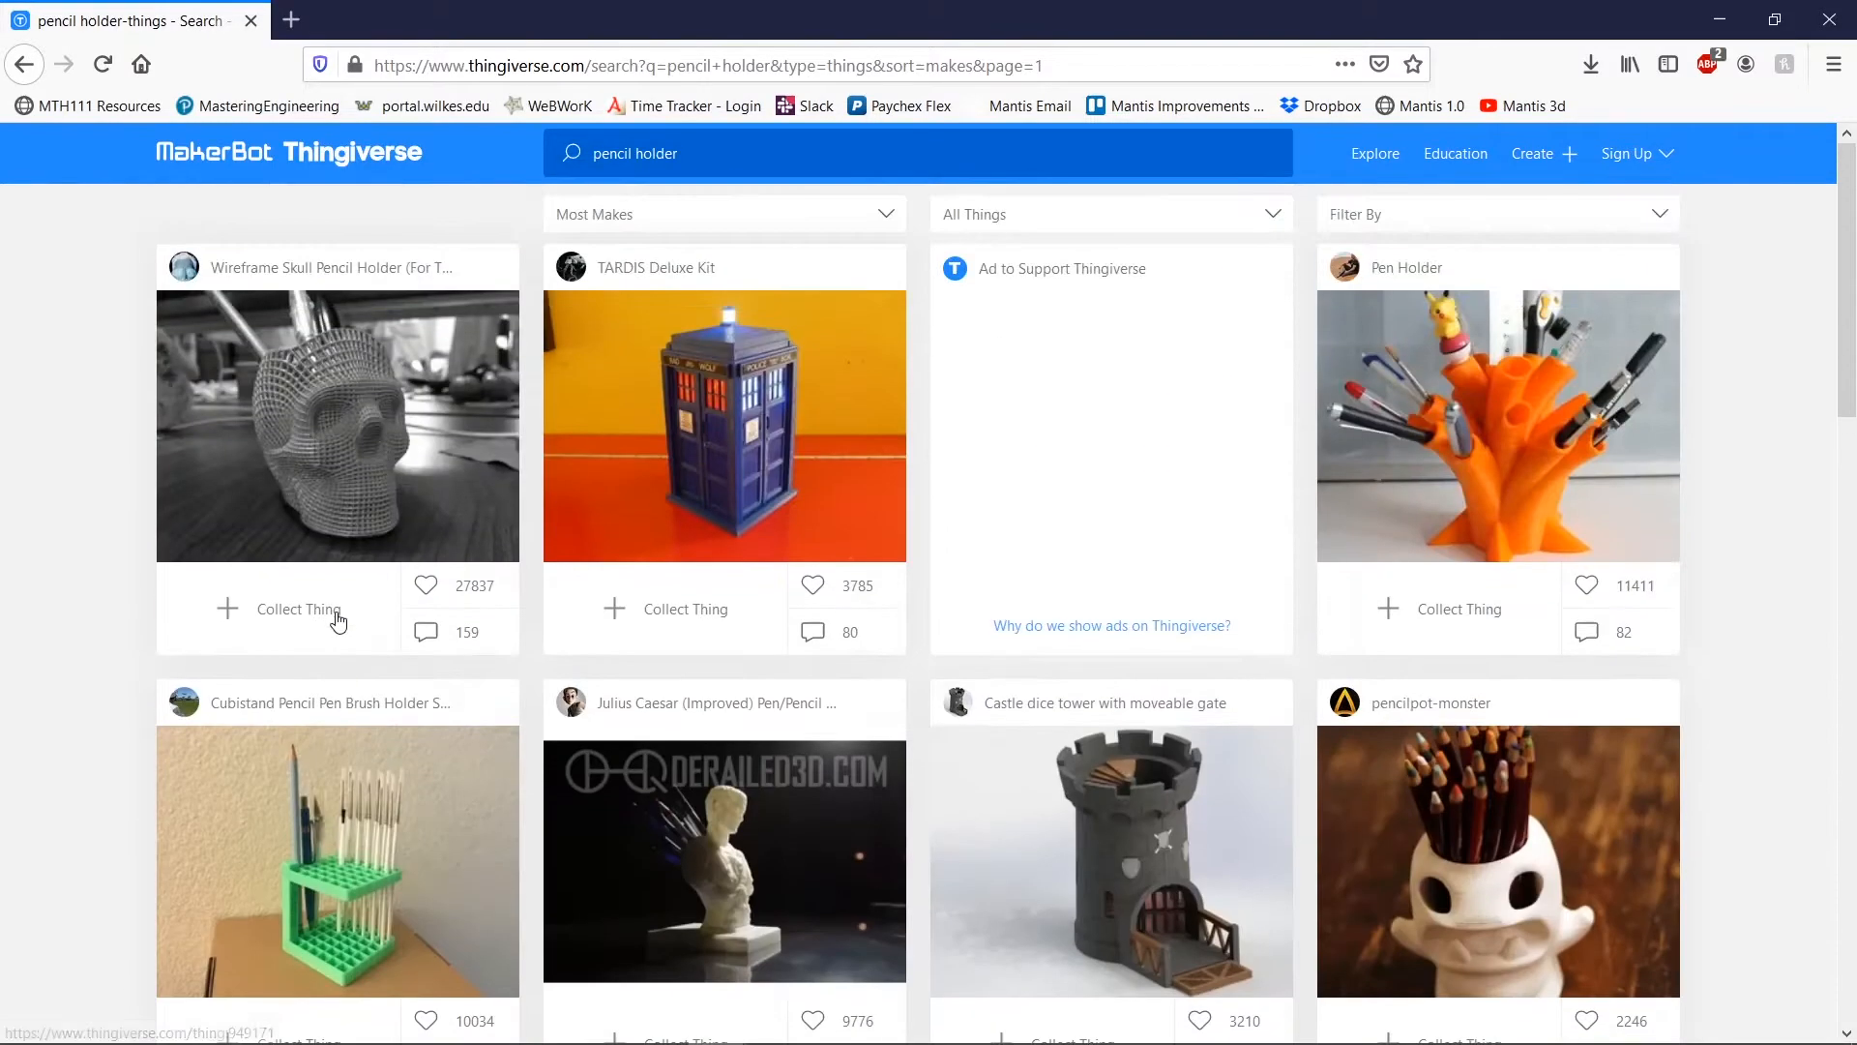
pyautogui.moveTo(1613, 679)
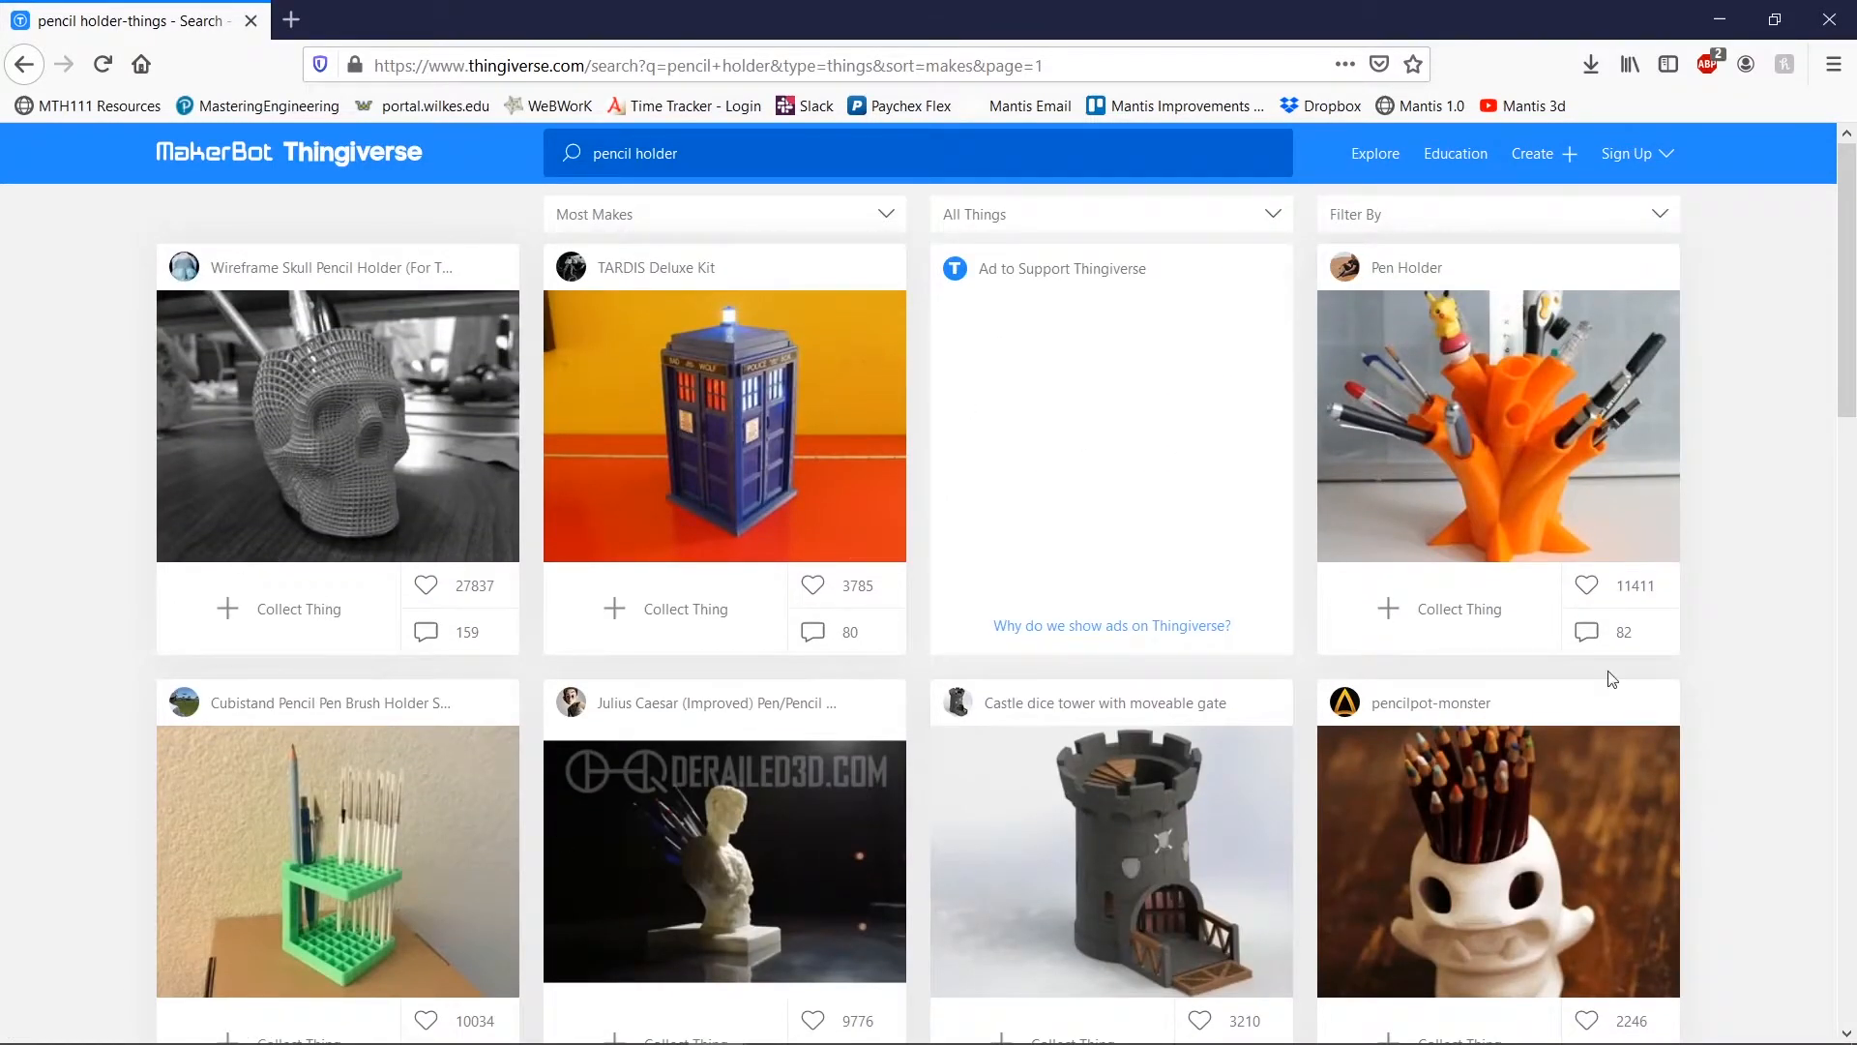
pyautogui.moveTo(509, 424)
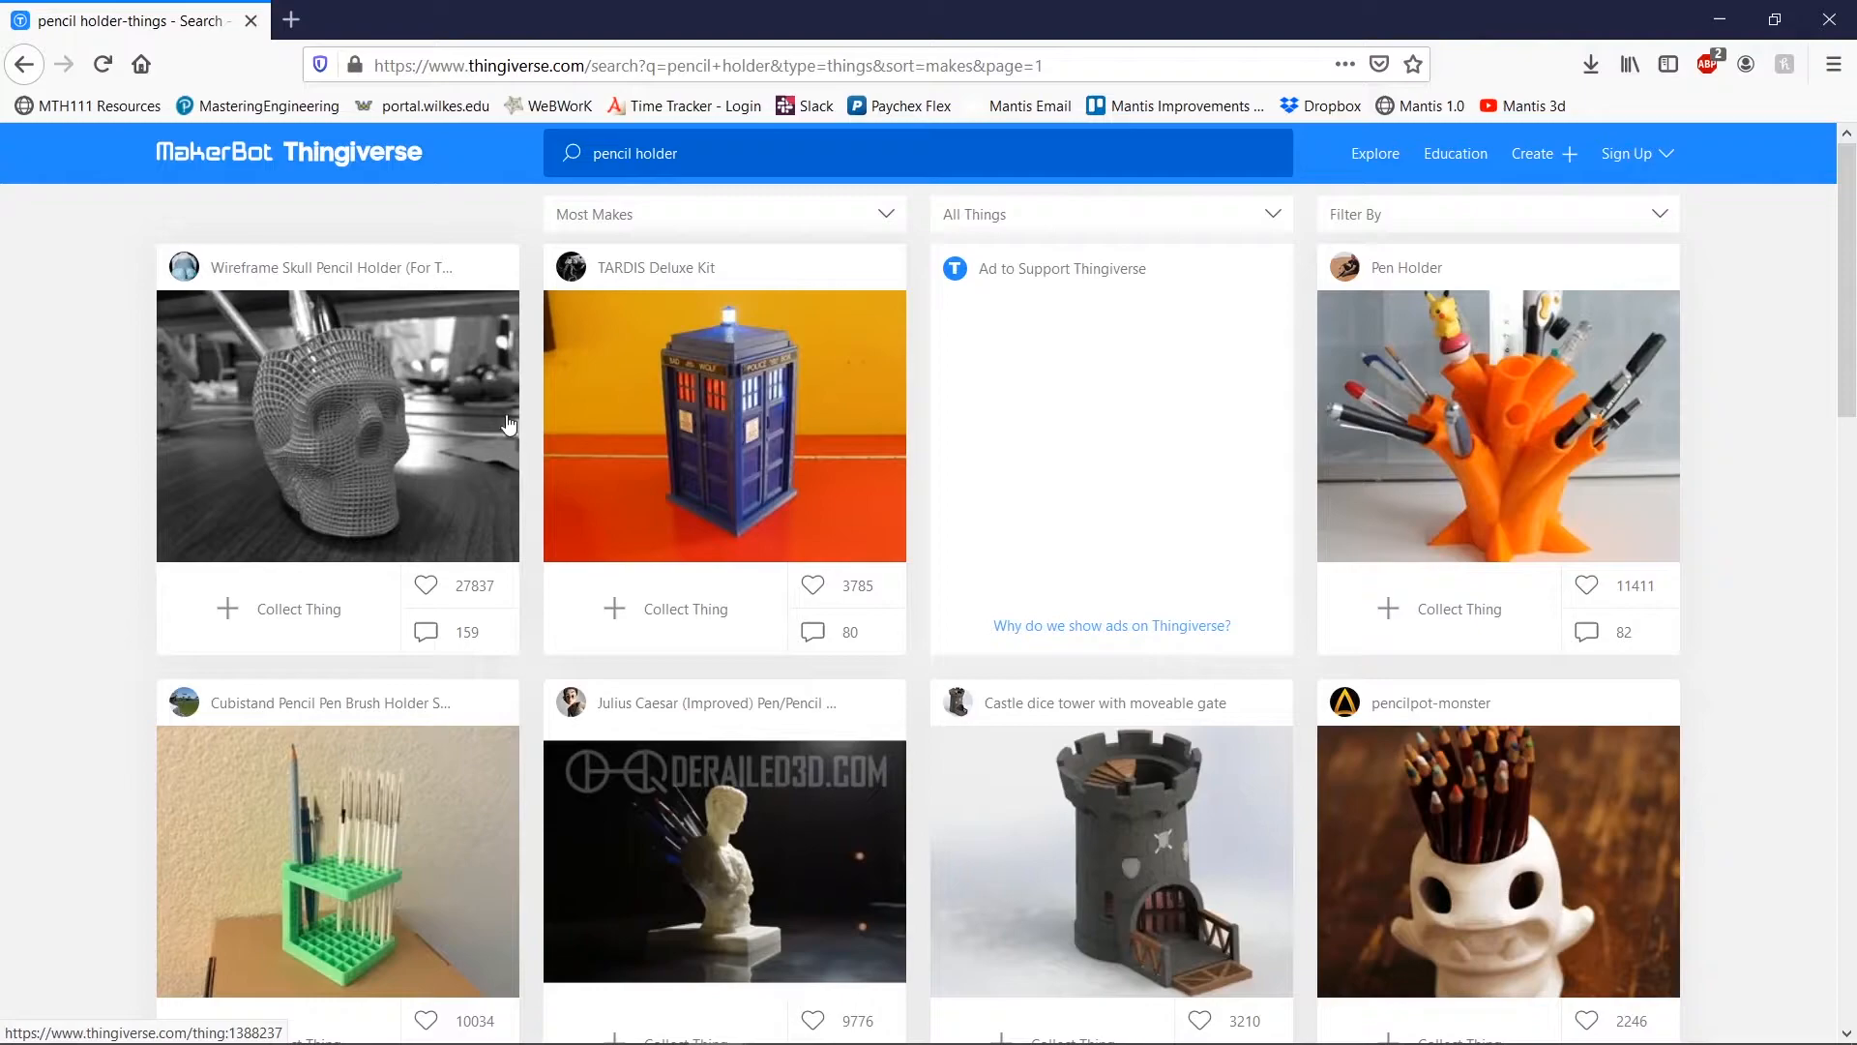
pyautogui.moveTo(1371, 454)
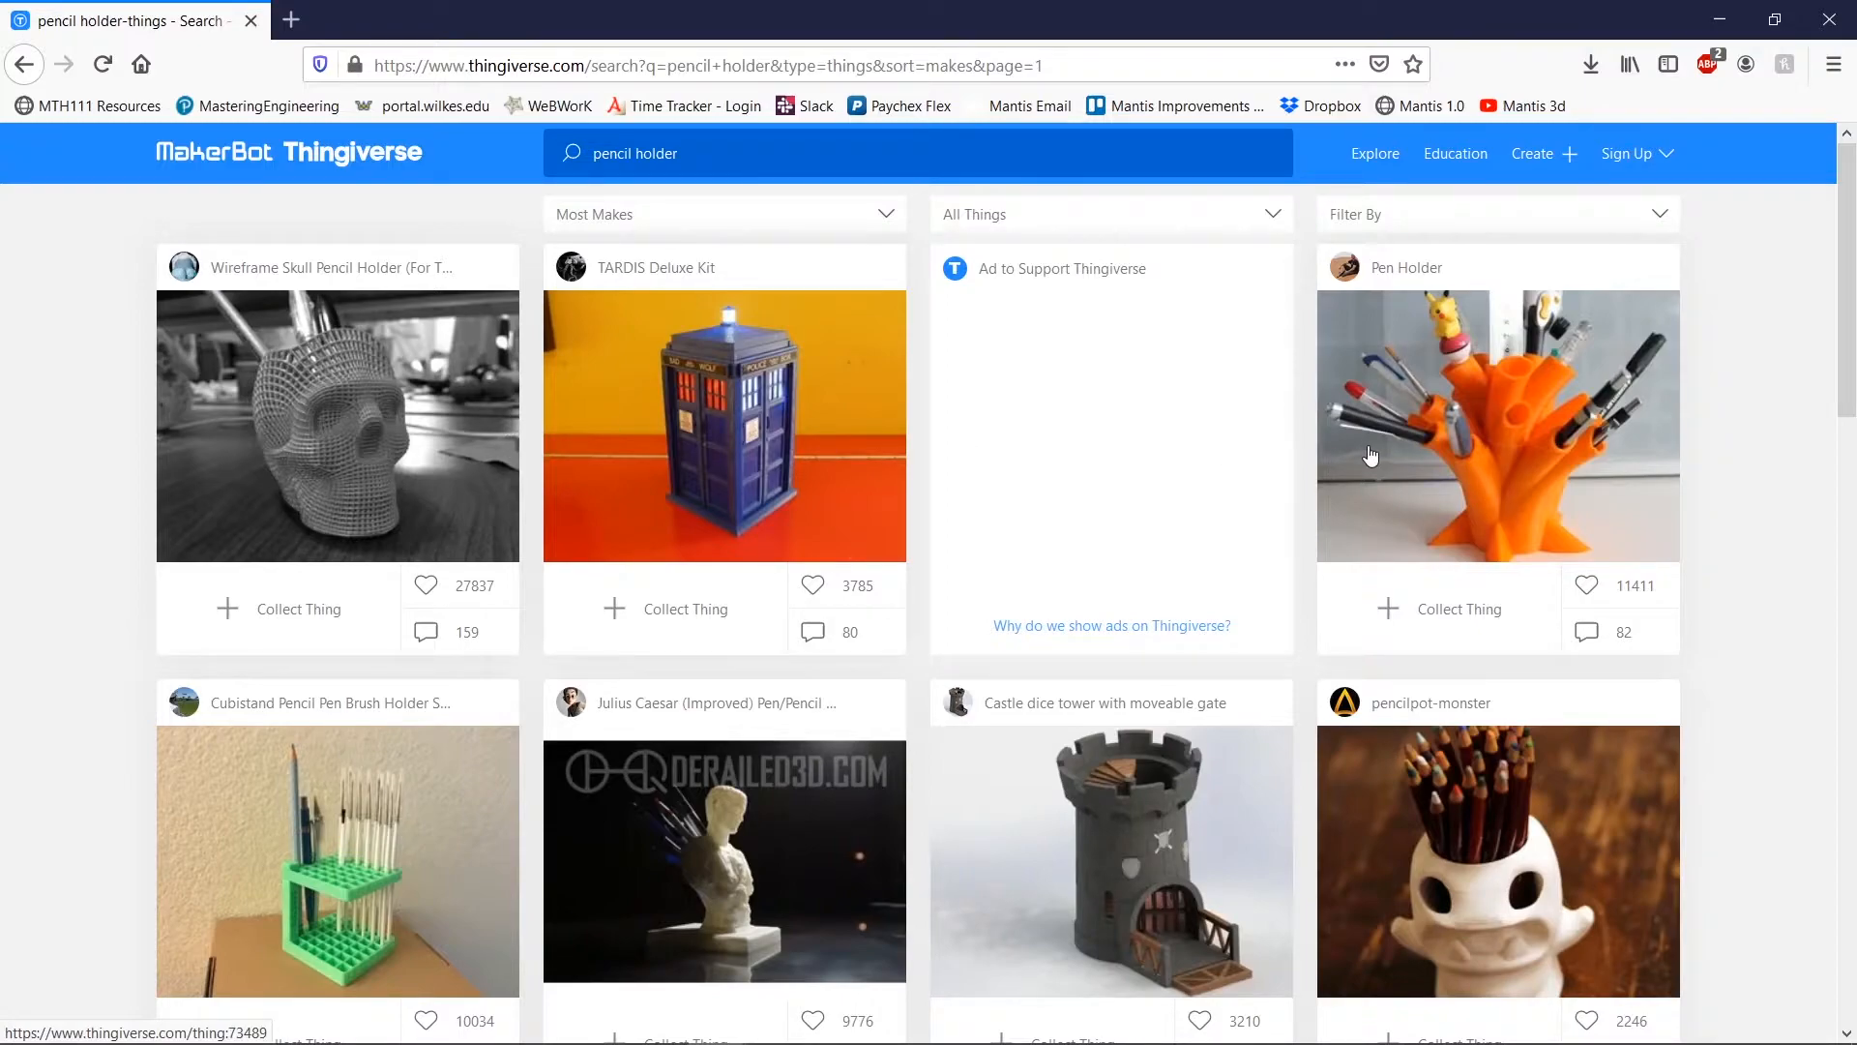
pyautogui.moveTo(1442, 441)
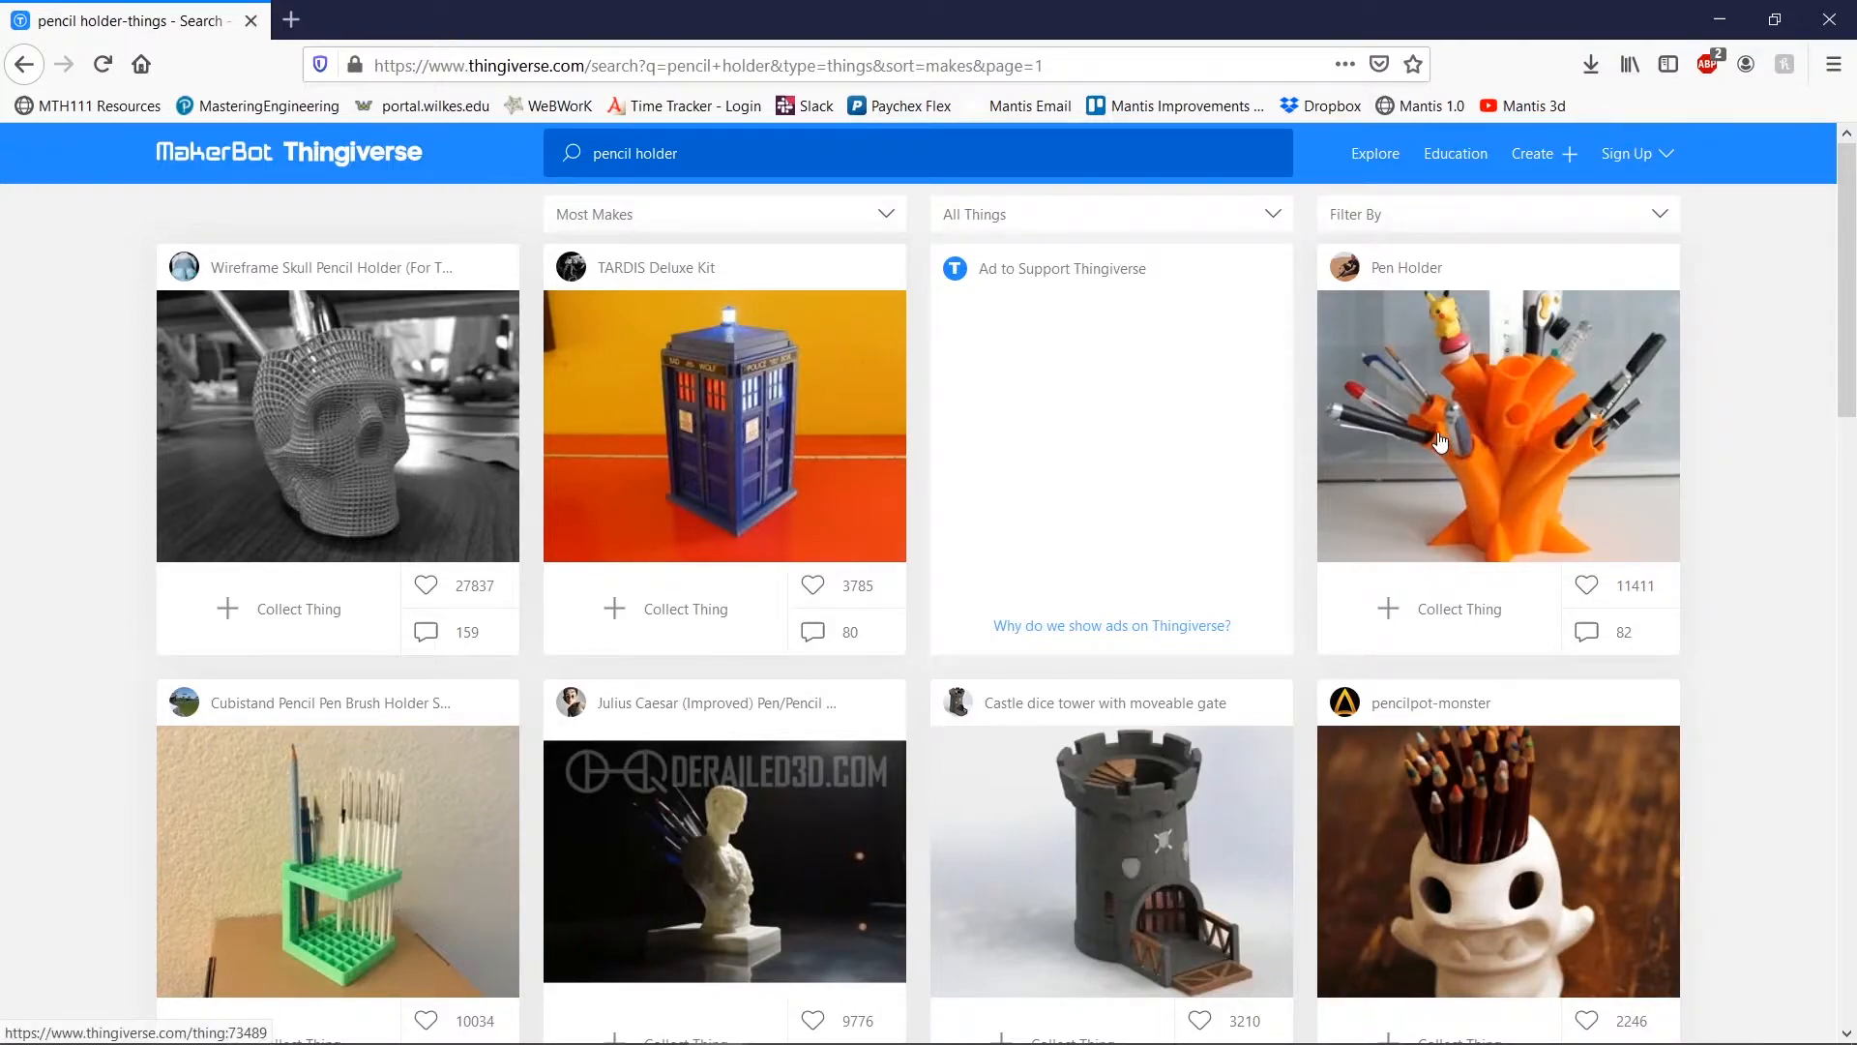
pyautogui.moveTo(1409, 386)
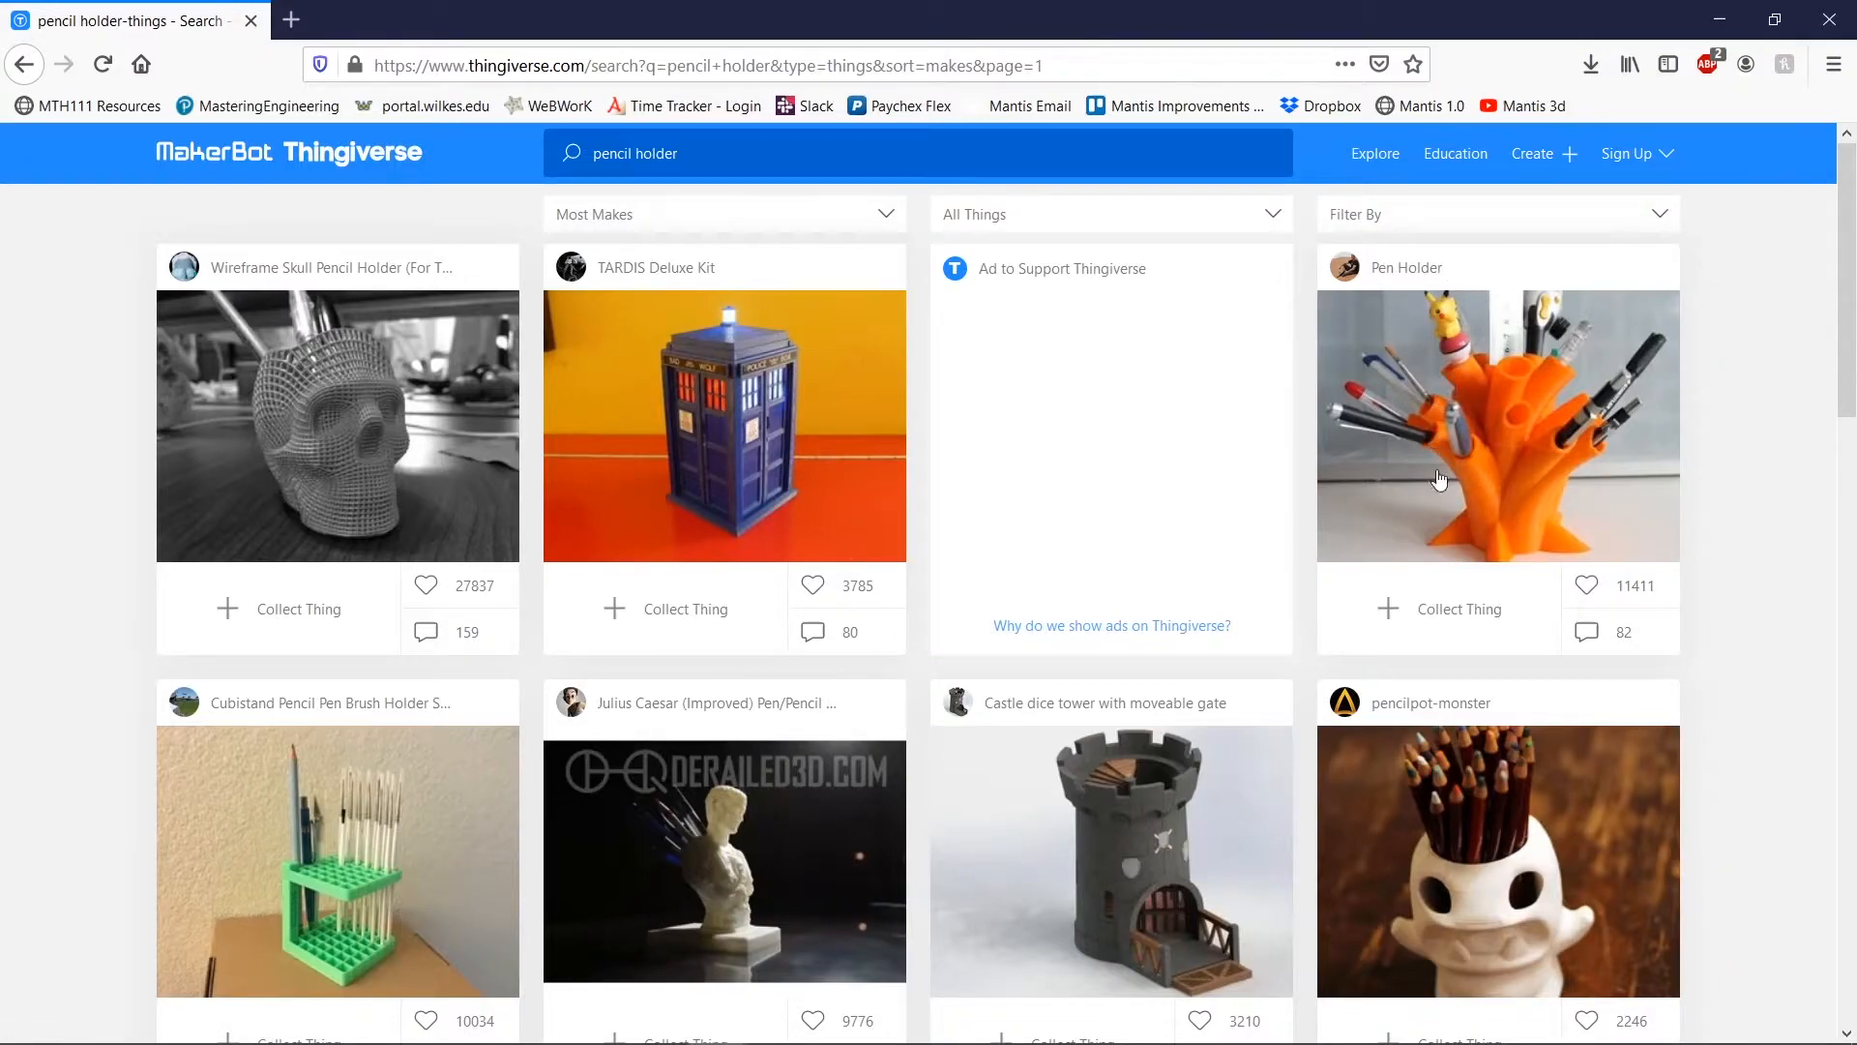
pyautogui.moveTo(1570, 391)
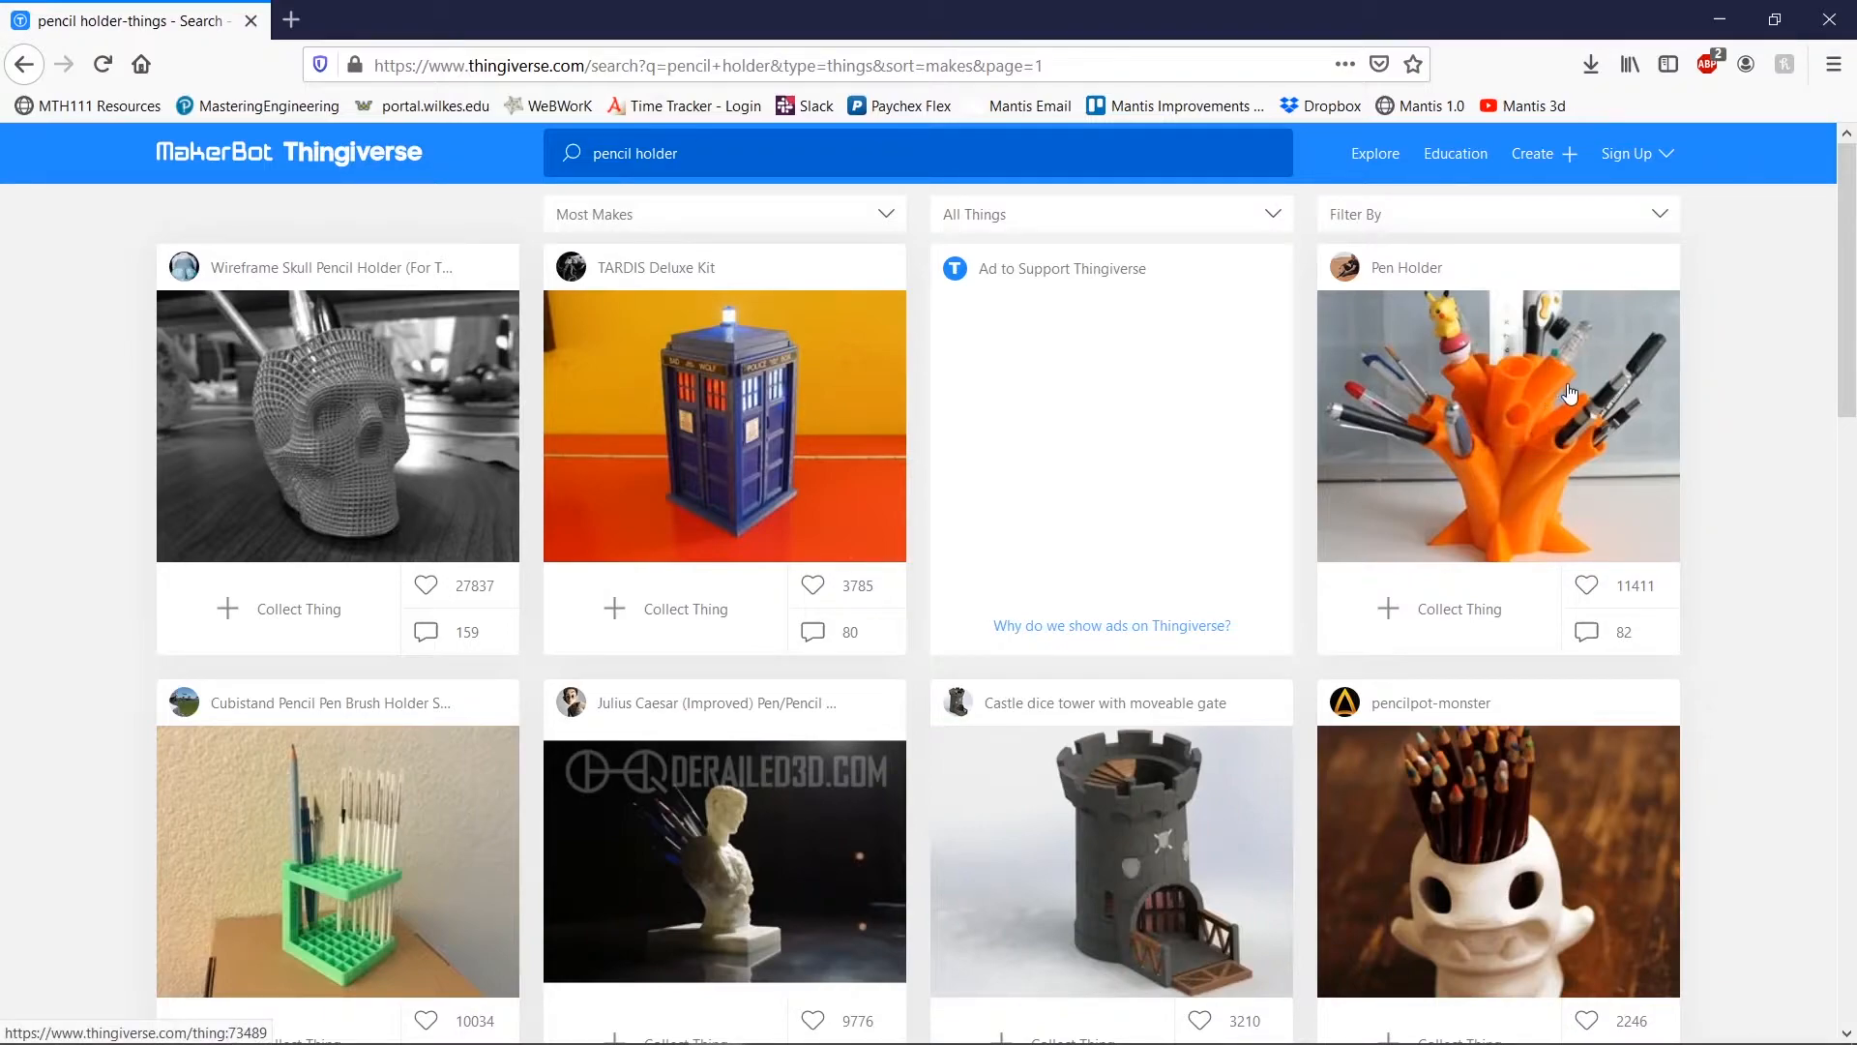
pyautogui.moveTo(1559, 387)
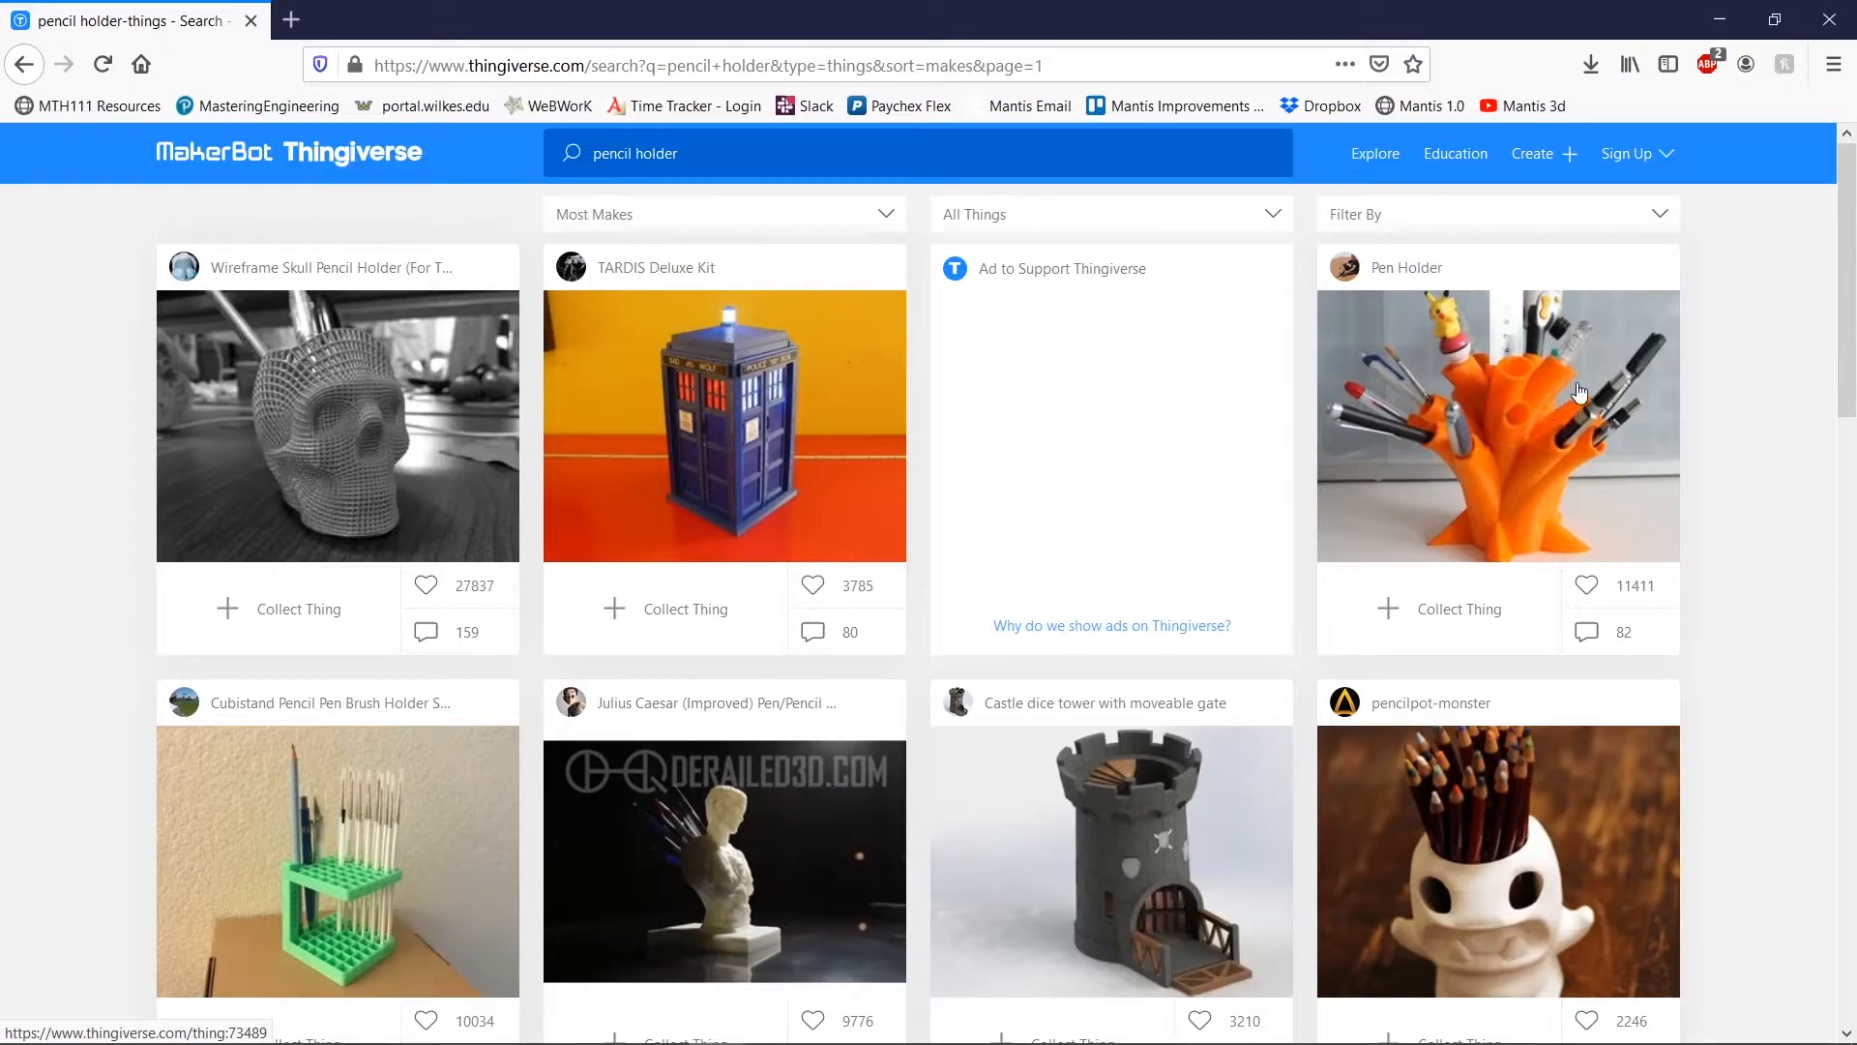
pyautogui.moveTo(1293, 440)
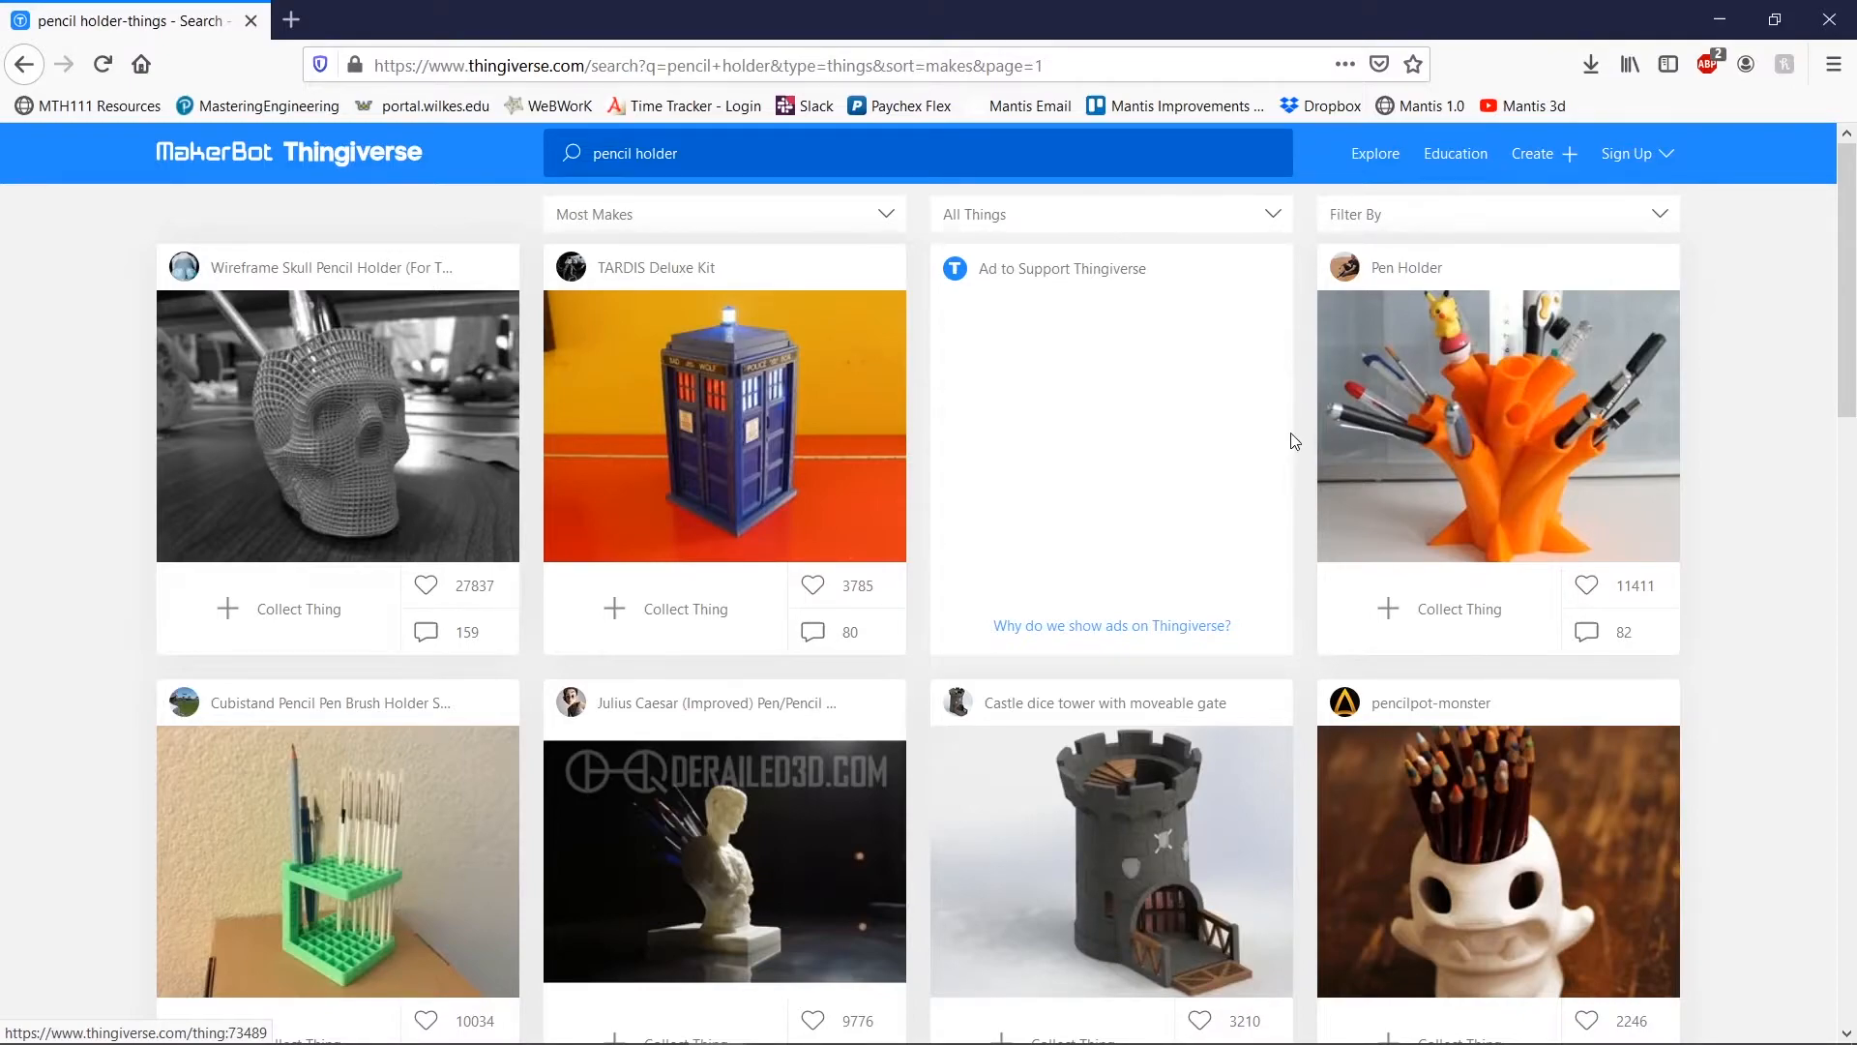
pyautogui.scroll(-3)
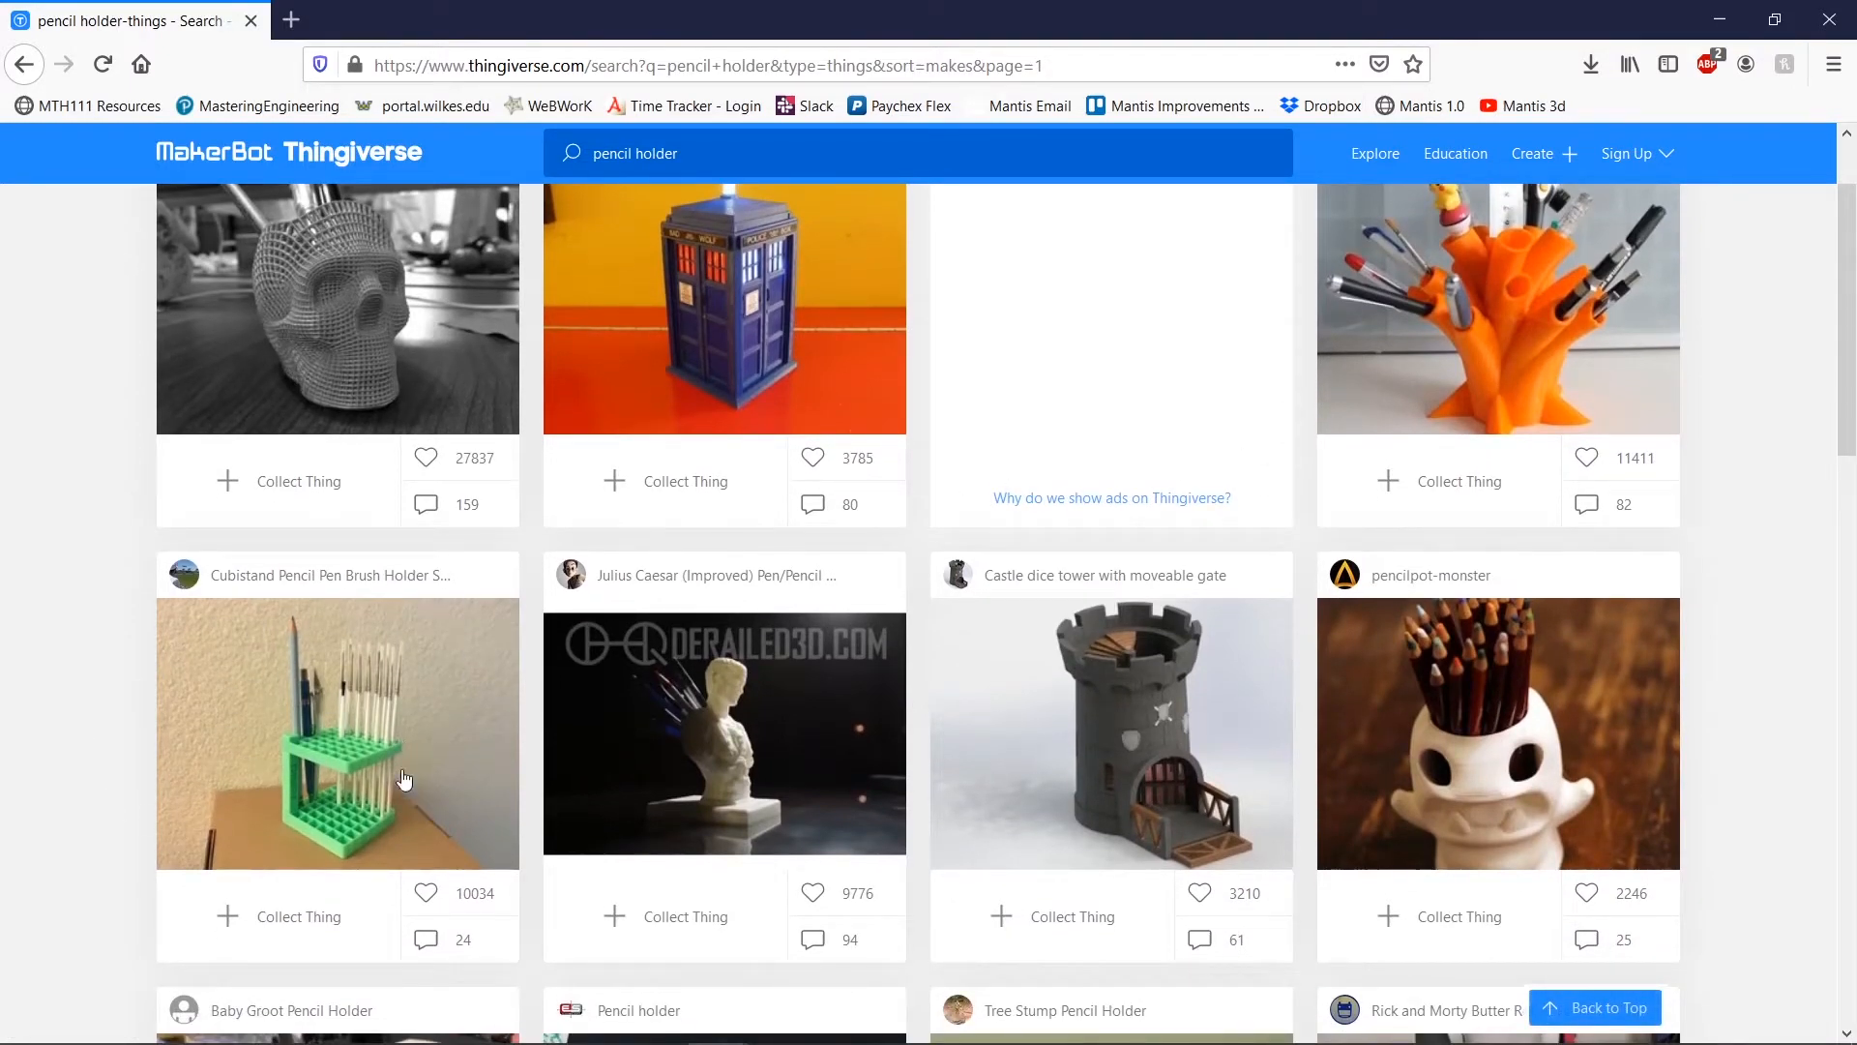
# - Open the Cubistand Pencil Pen Brush Holder Stand in a new tab and view its grid-piece renders
pyautogui.click(404, 778)
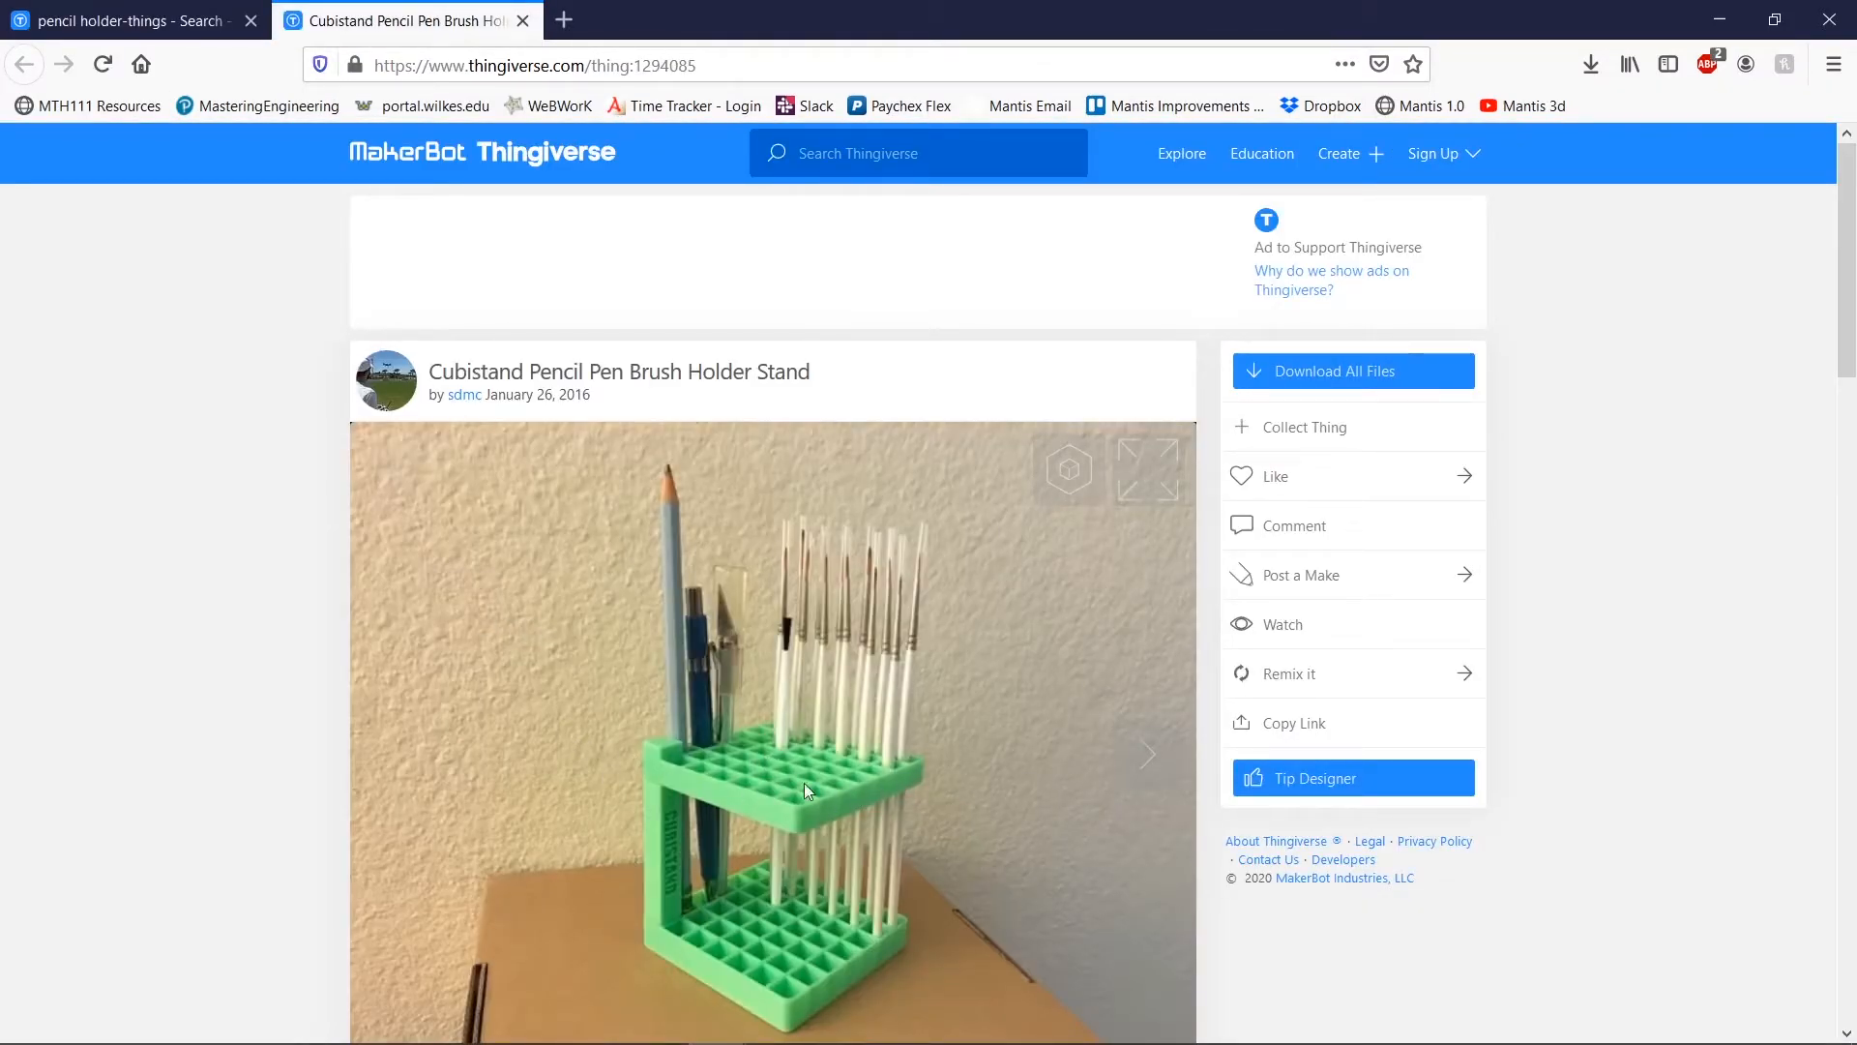
pyautogui.scroll(-3)
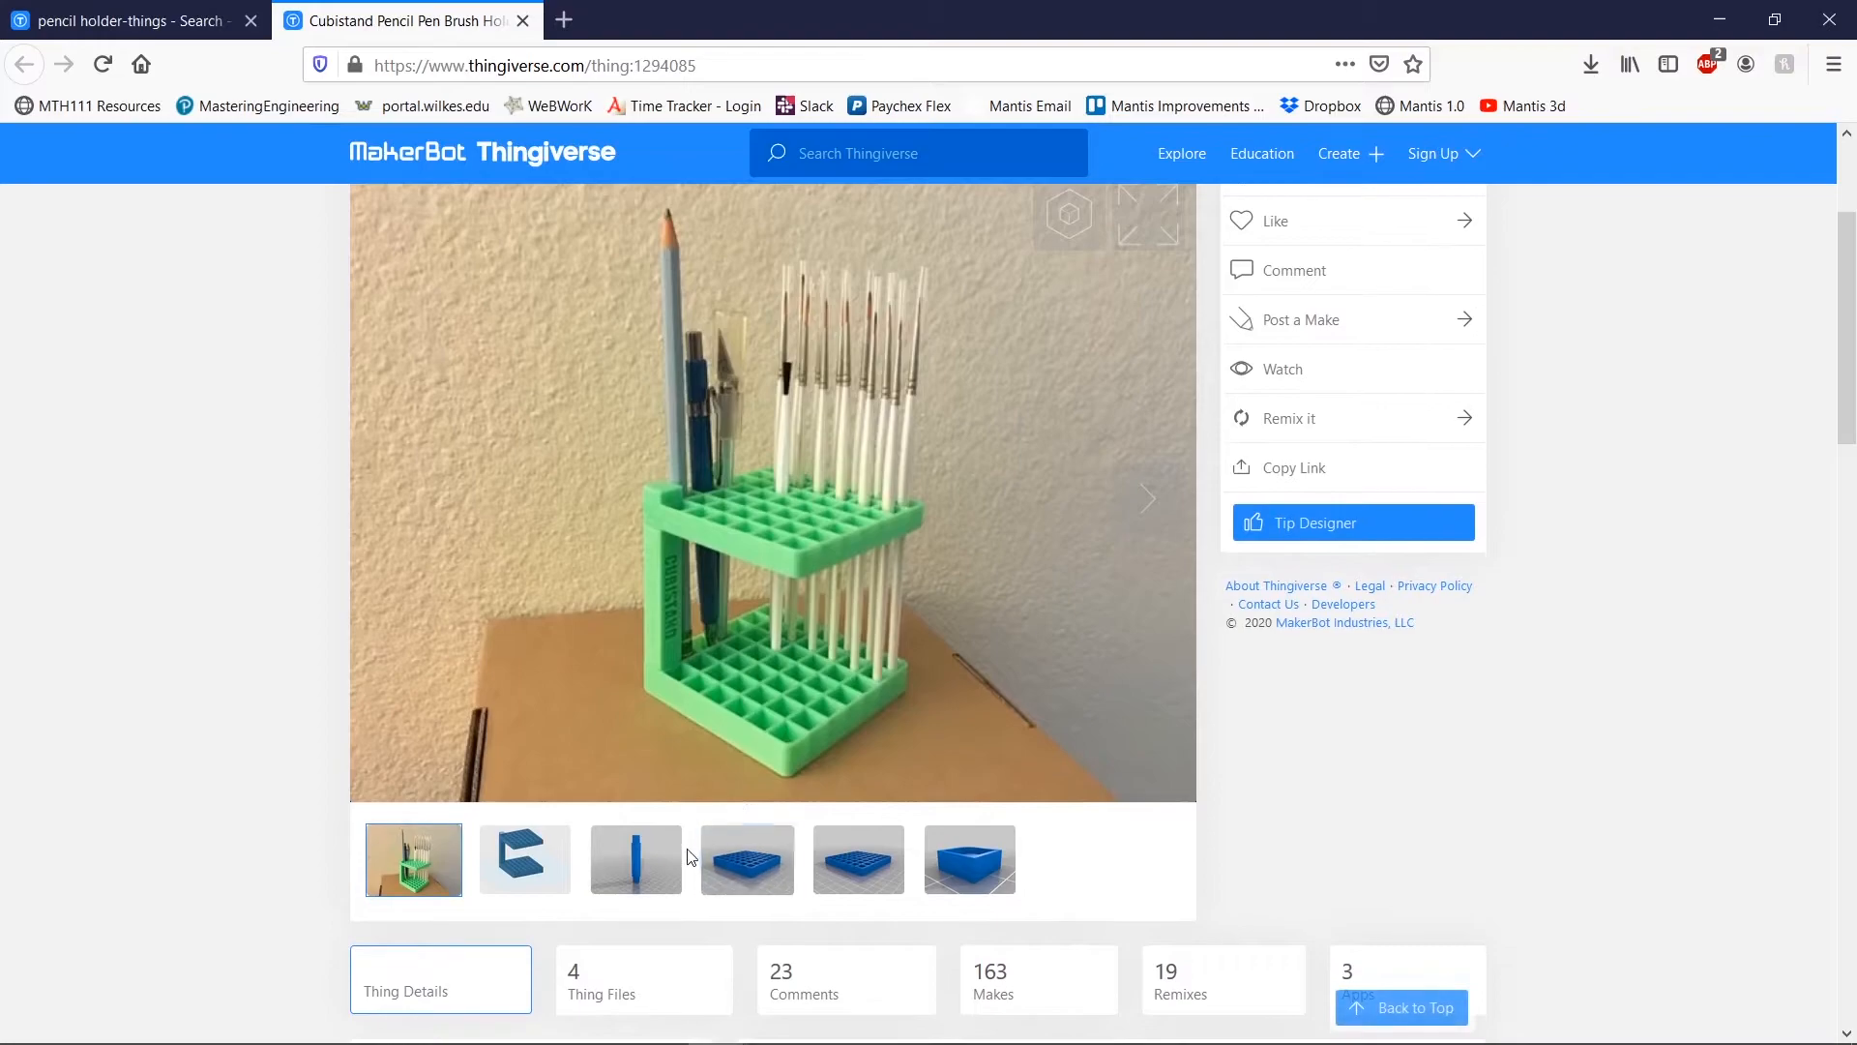
pyautogui.click(747, 860)
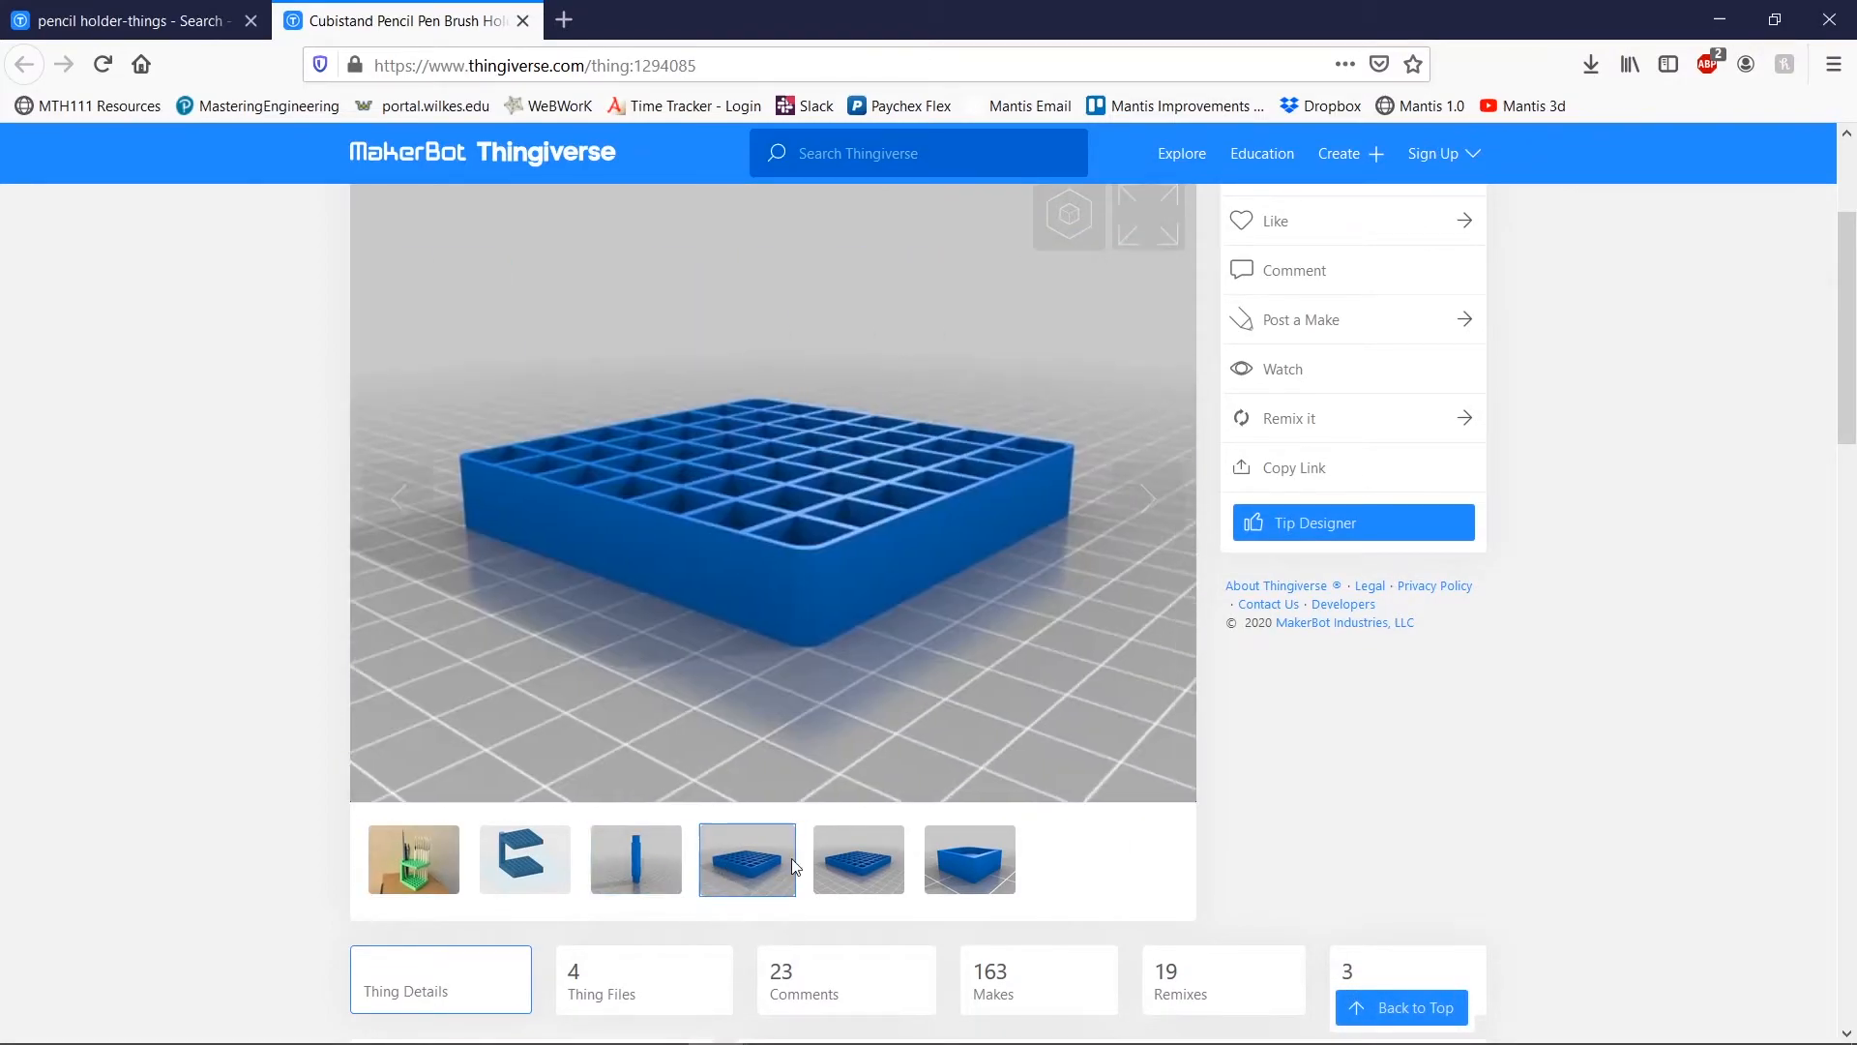
pyautogui.click(858, 859)
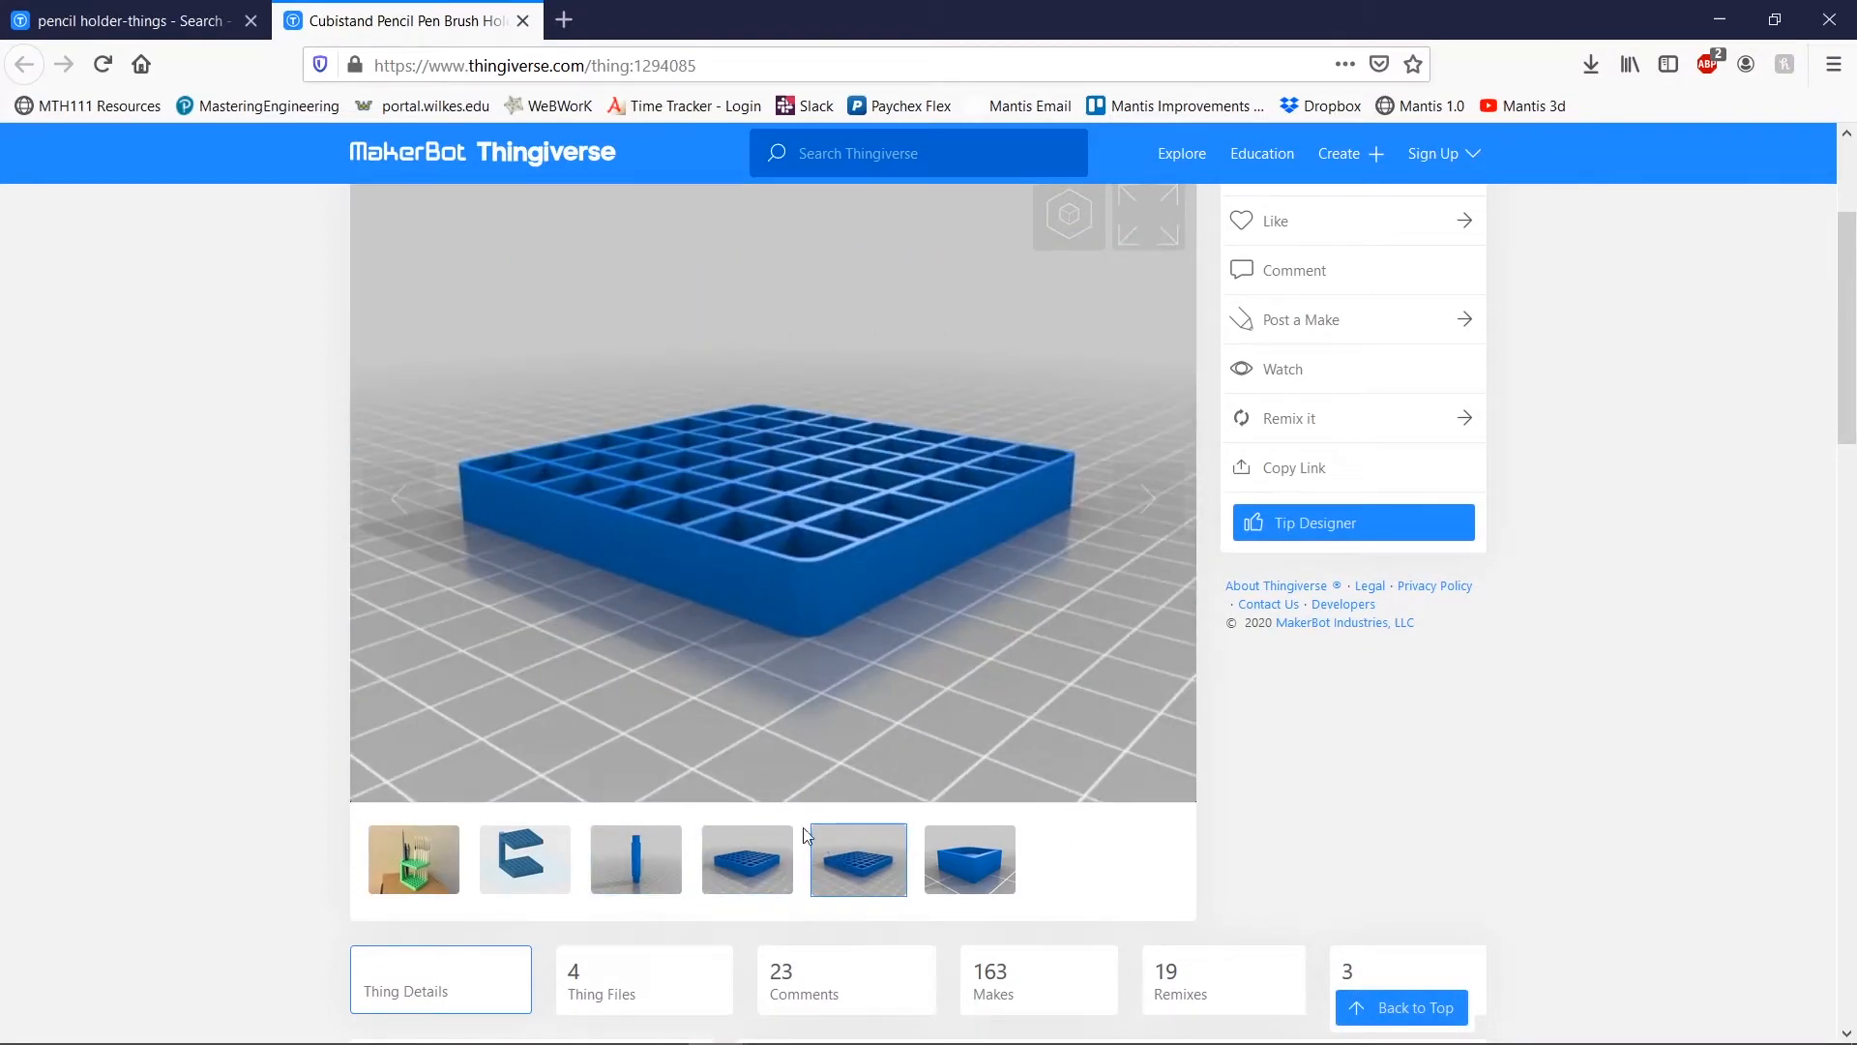
# - View the assembled stand render and printed photo, then return to the search results
pyautogui.click(525, 859)
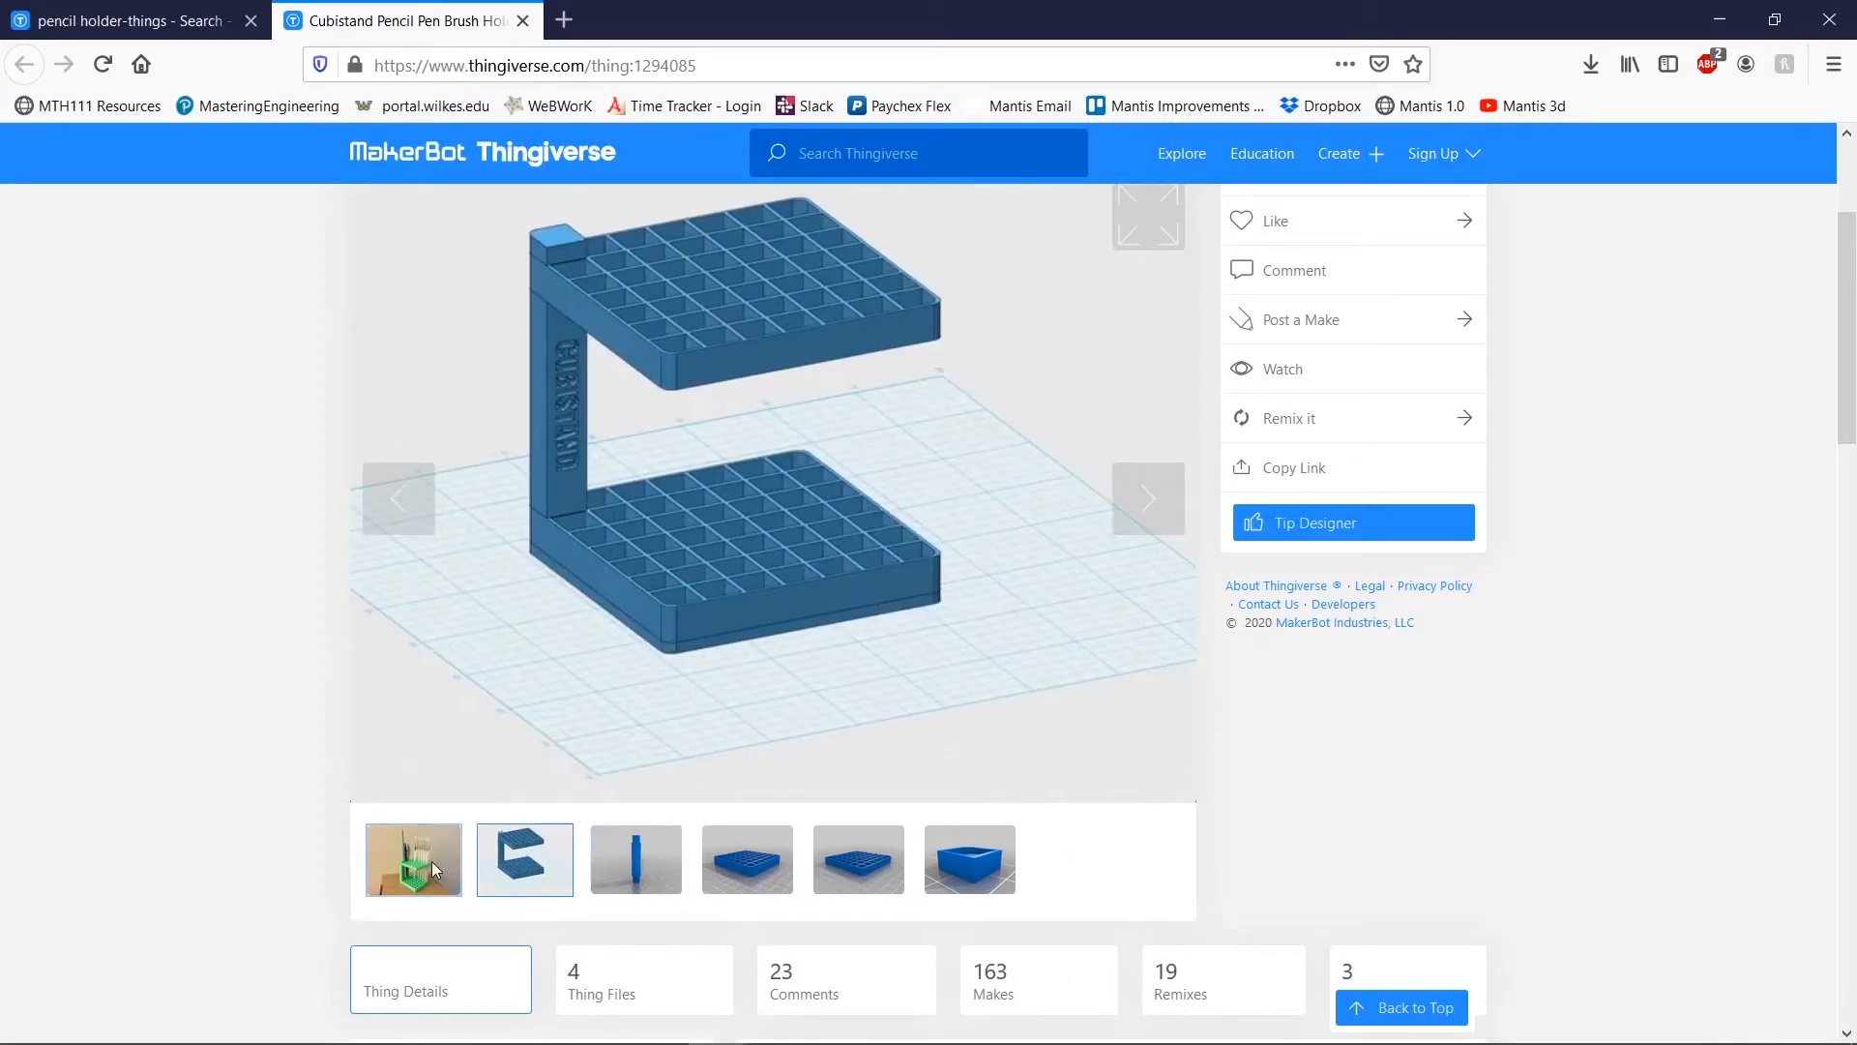
pyautogui.click(414, 860)
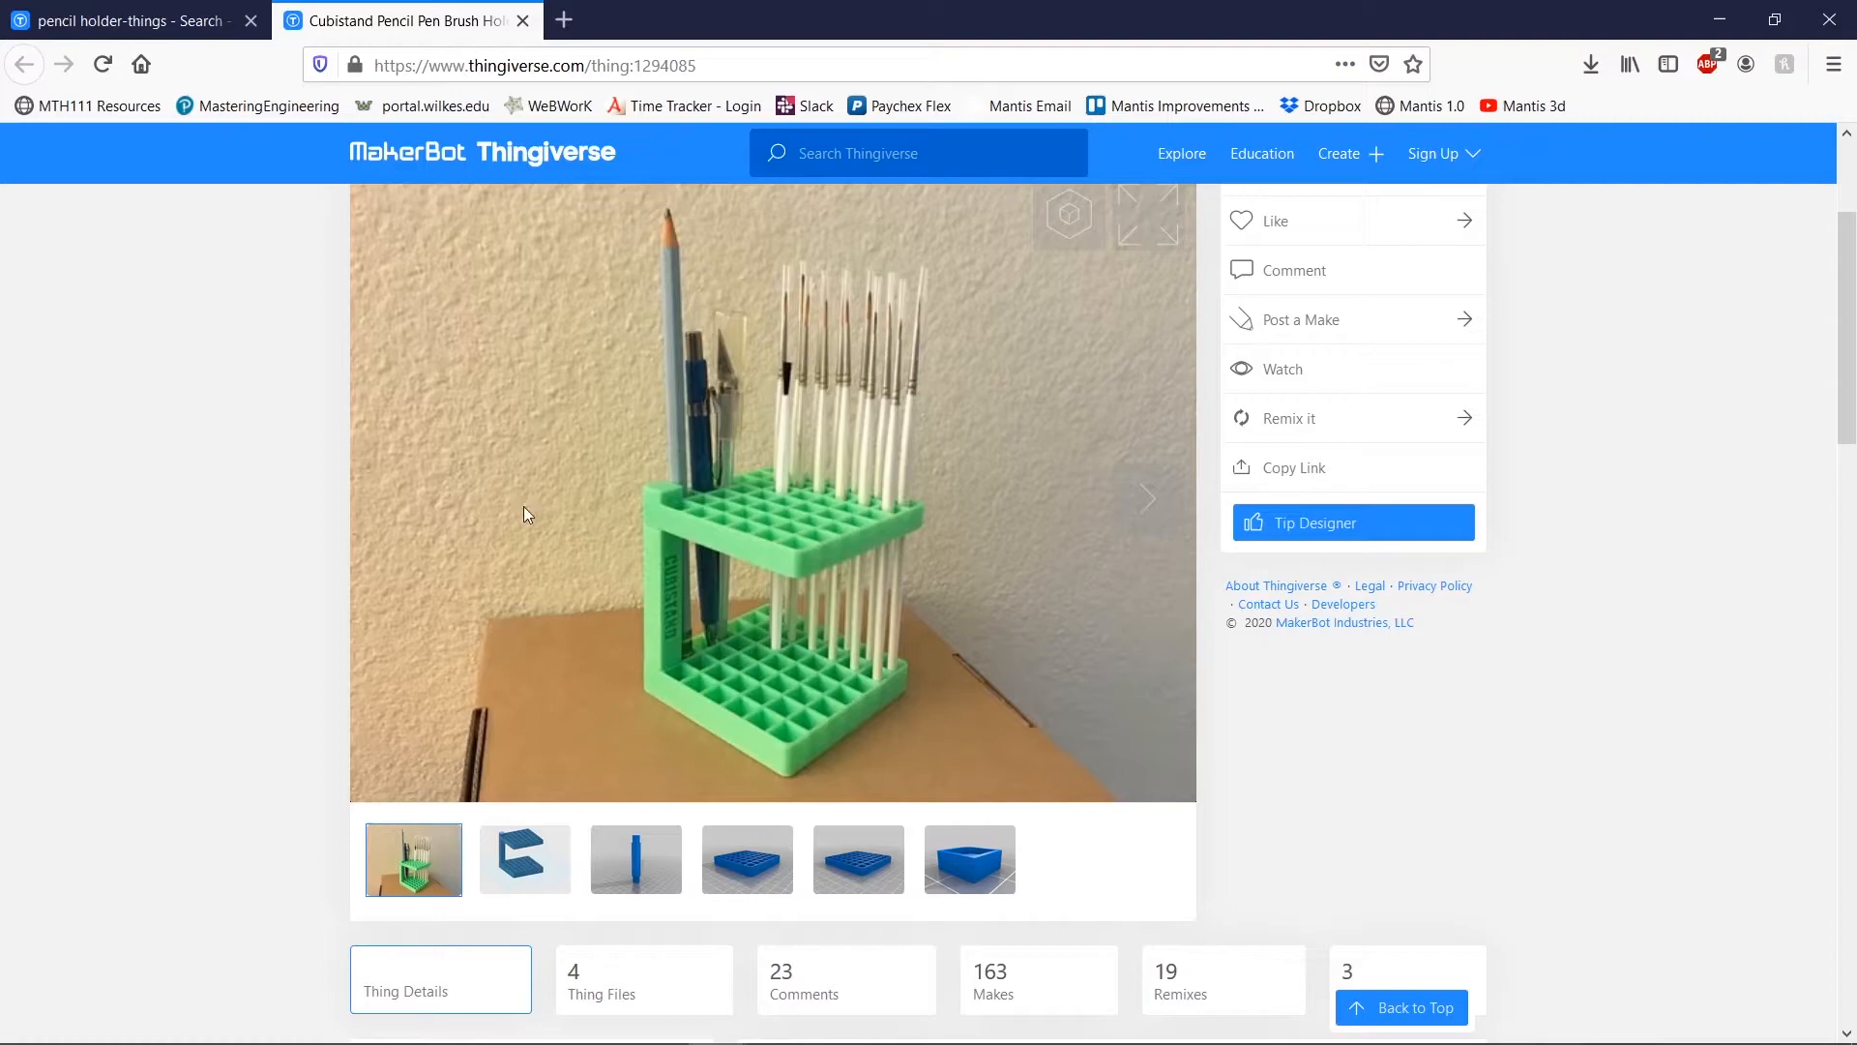
pyautogui.moveTo(29, 627)
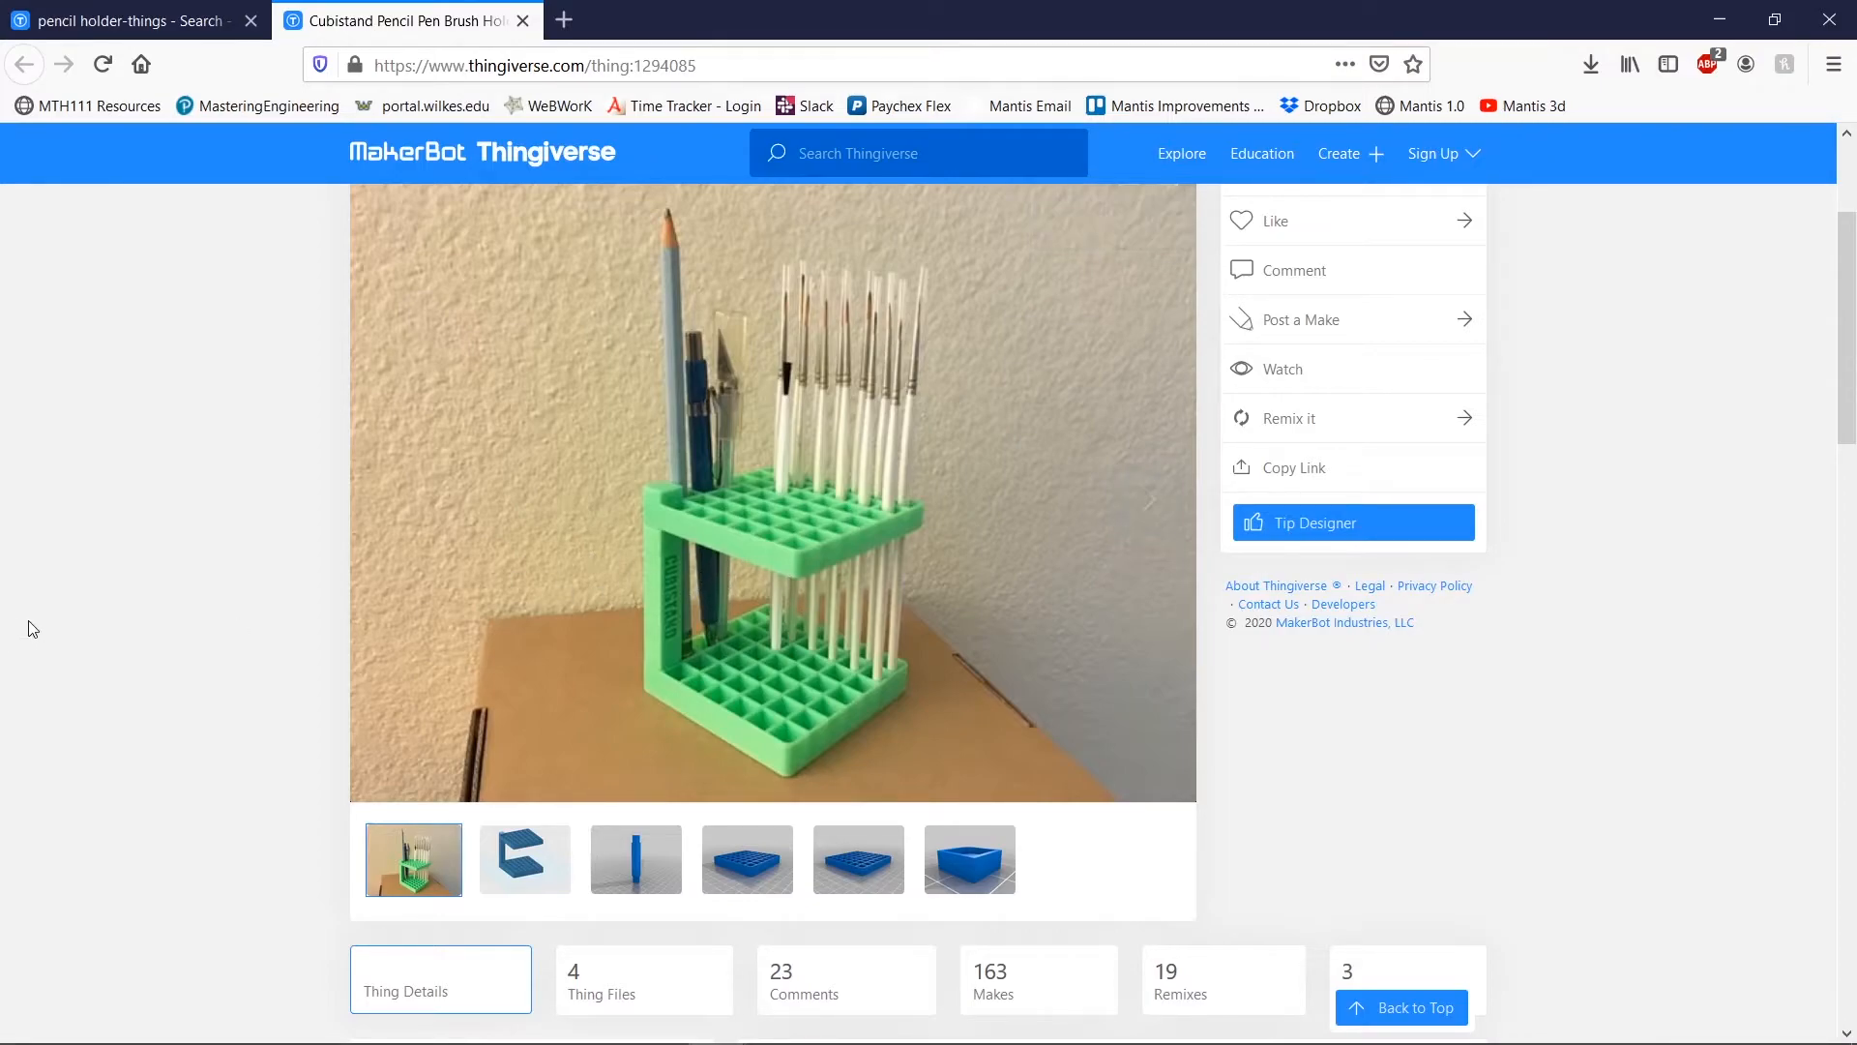
pyautogui.click(21, 64)
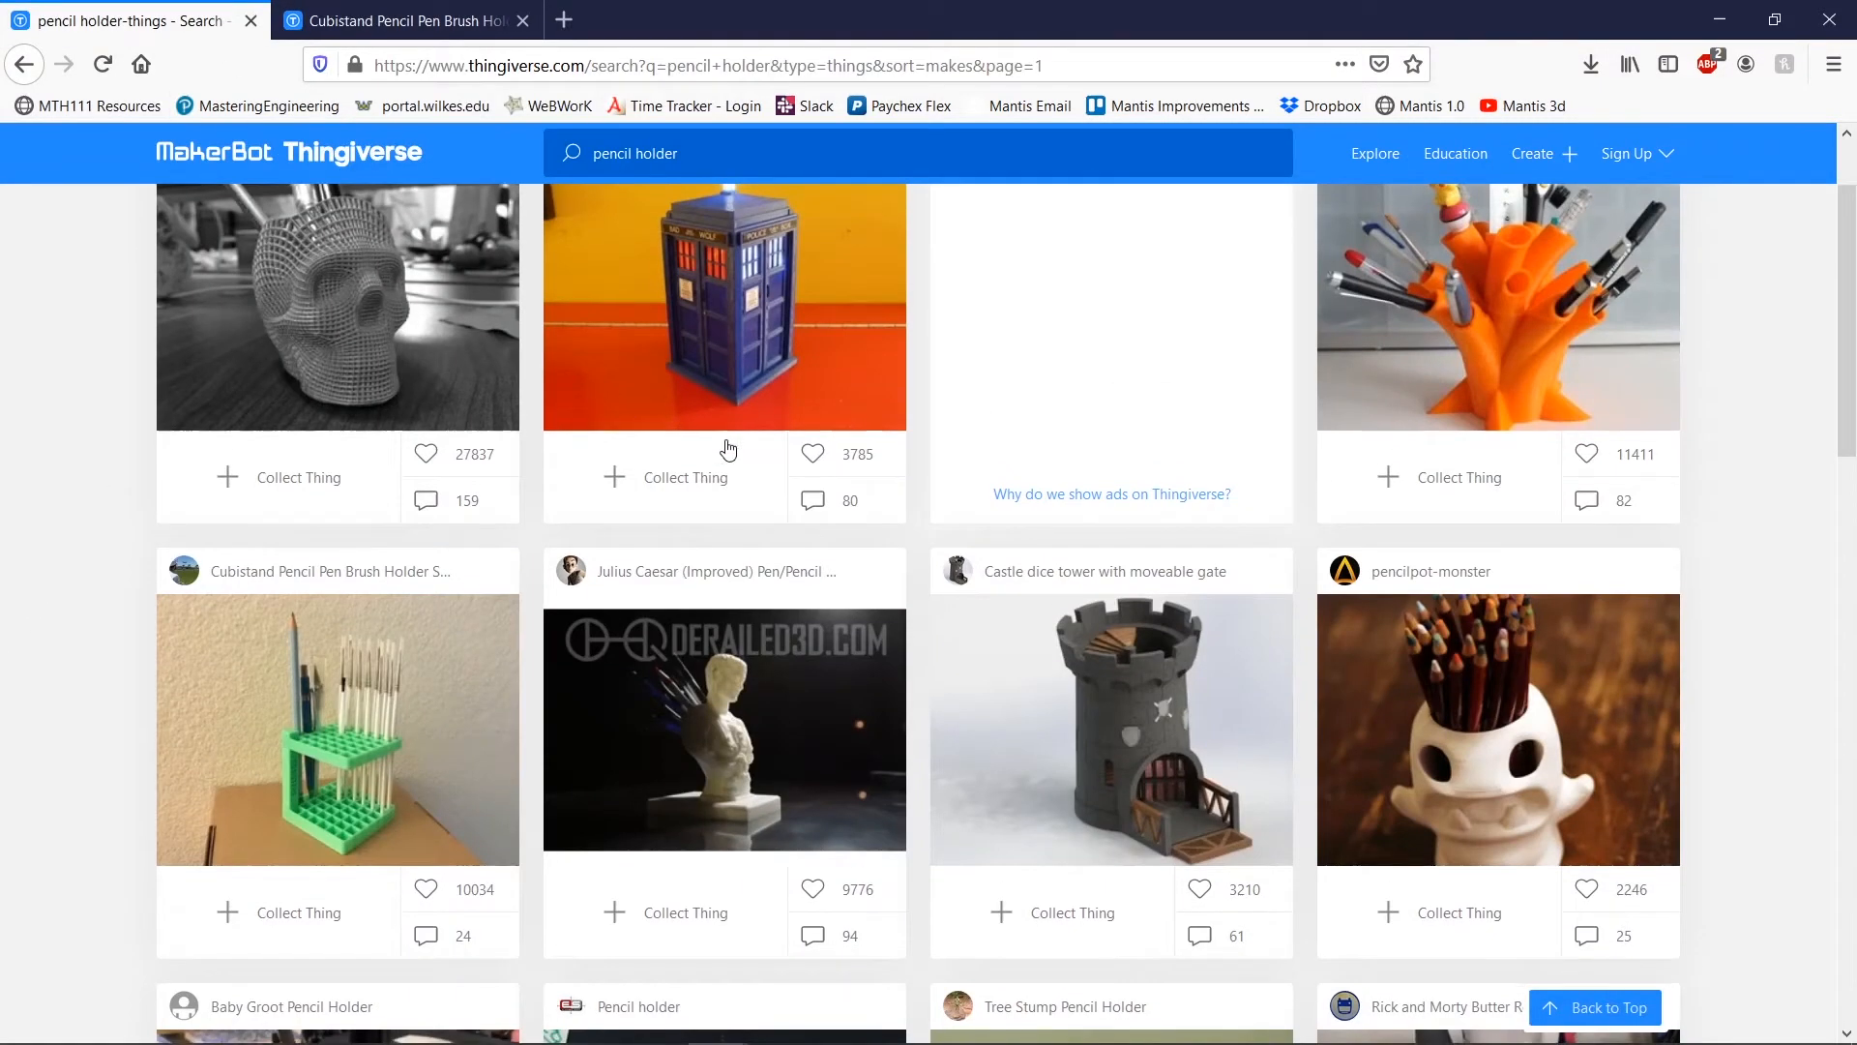
pyautogui.scroll(-3)
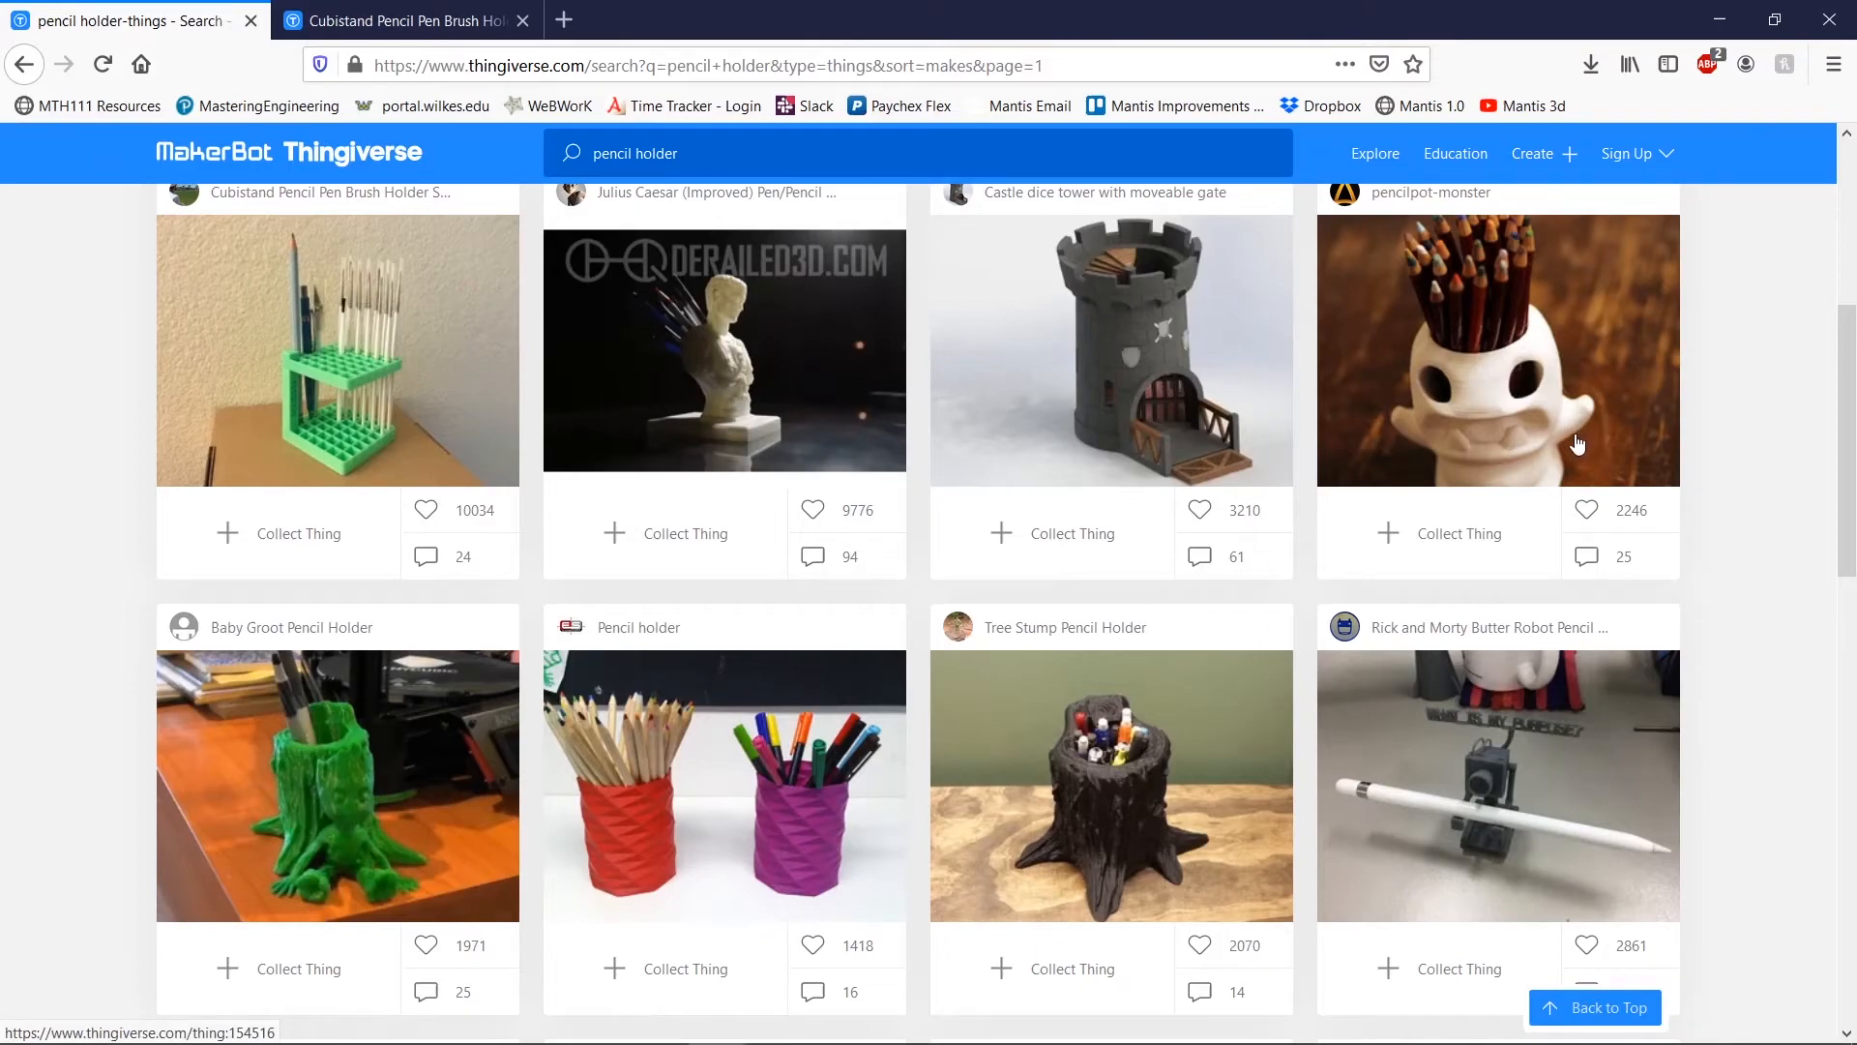
pyautogui.moveTo(1554, 462)
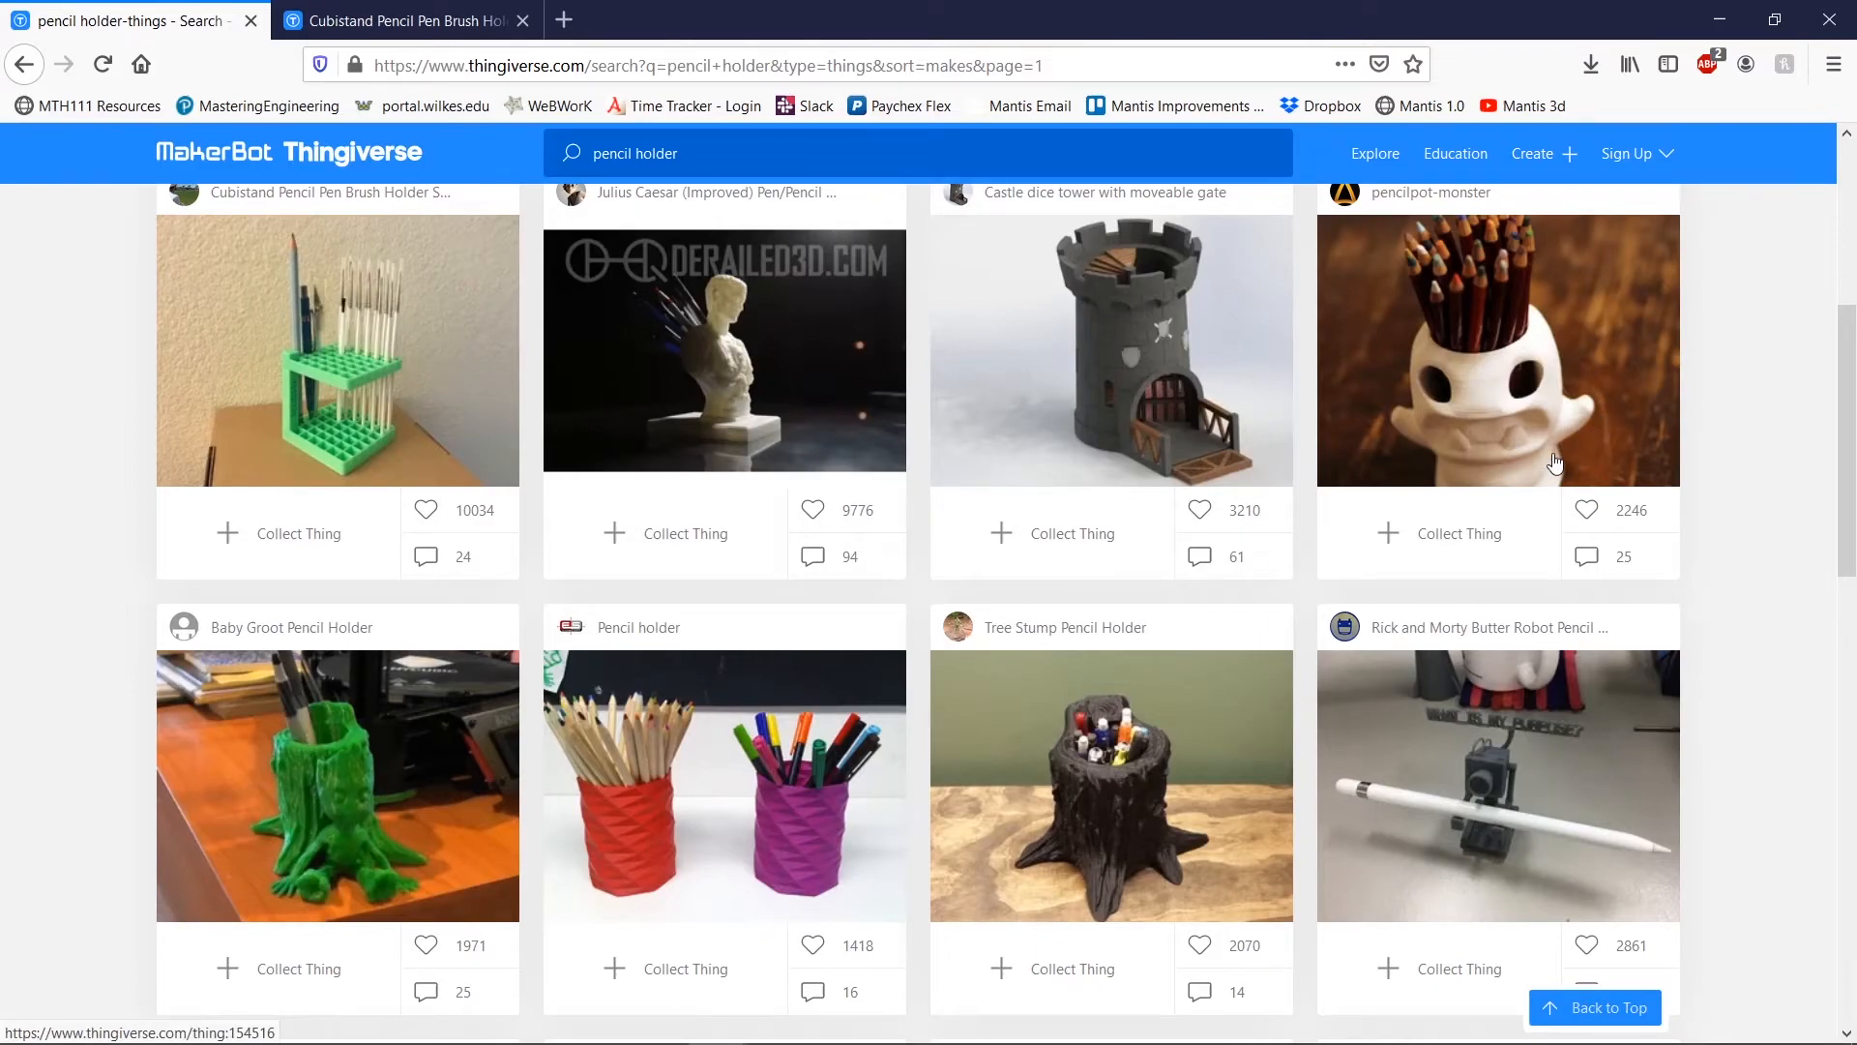
pyautogui.moveTo(512, 781)
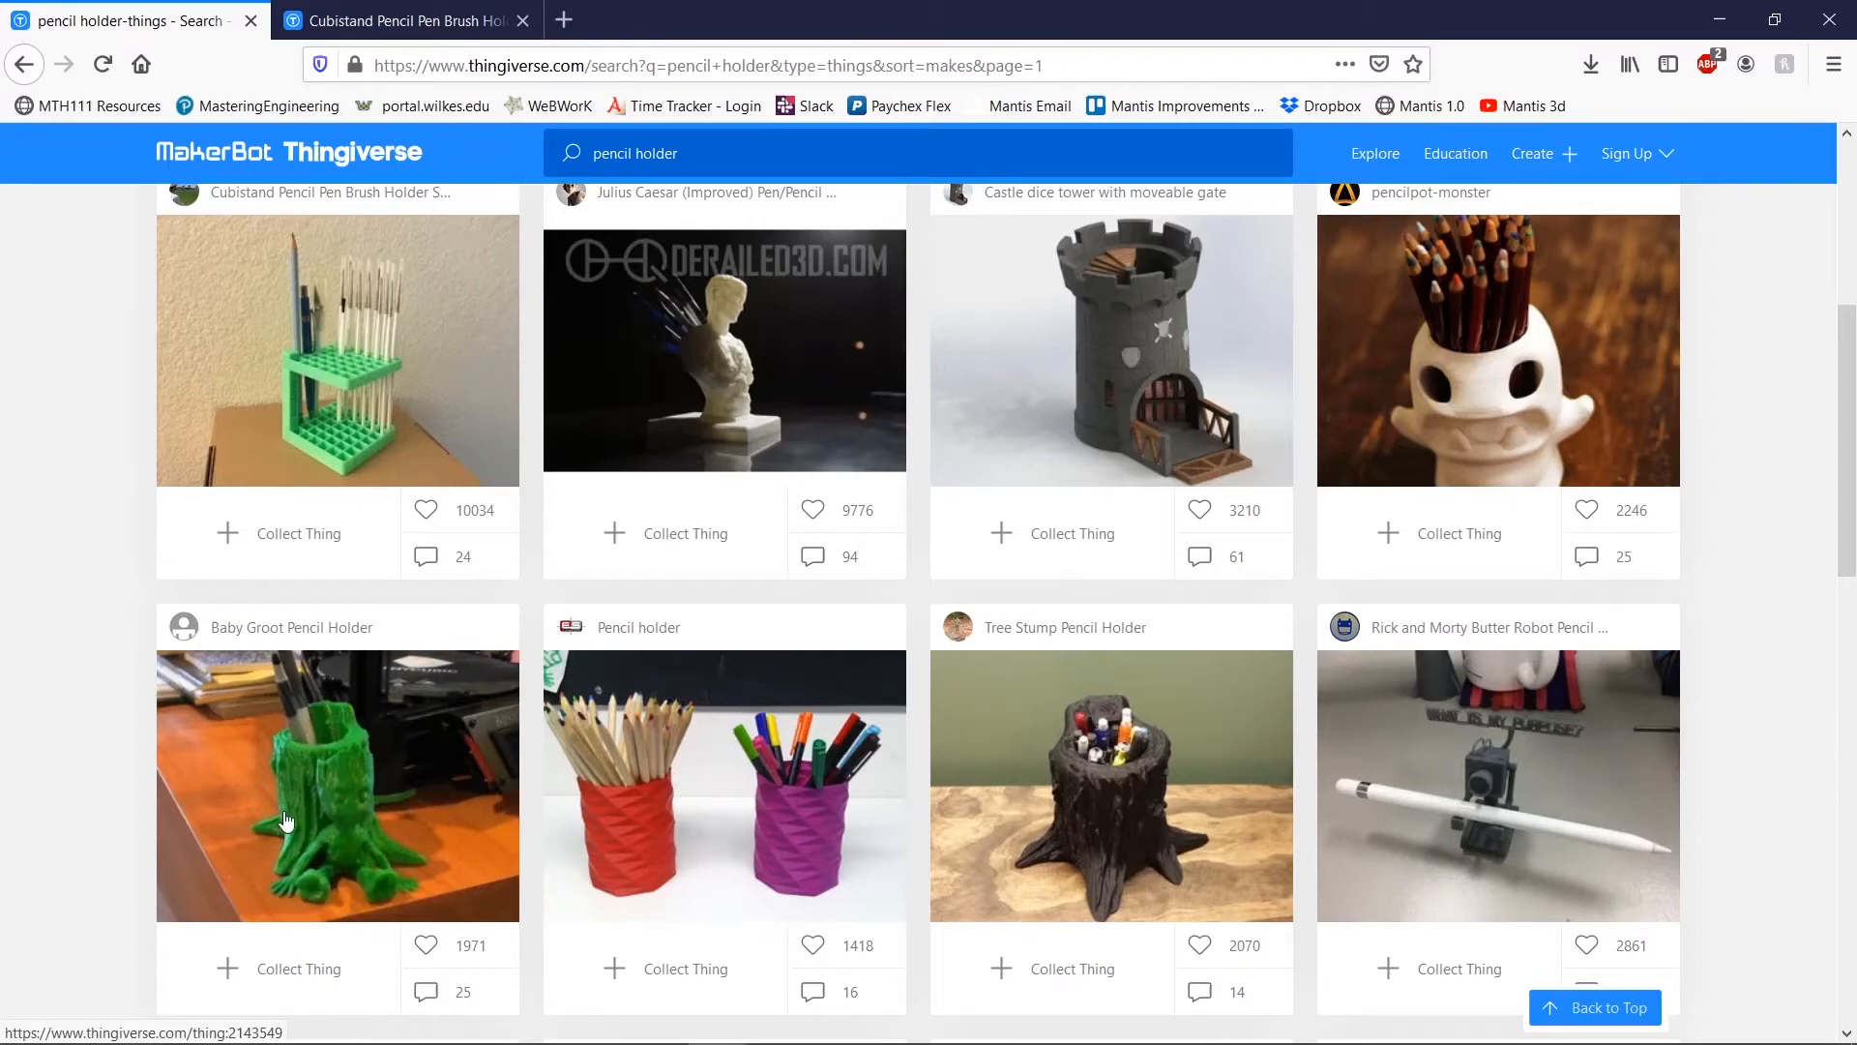
pyautogui.moveTo(349, 854)
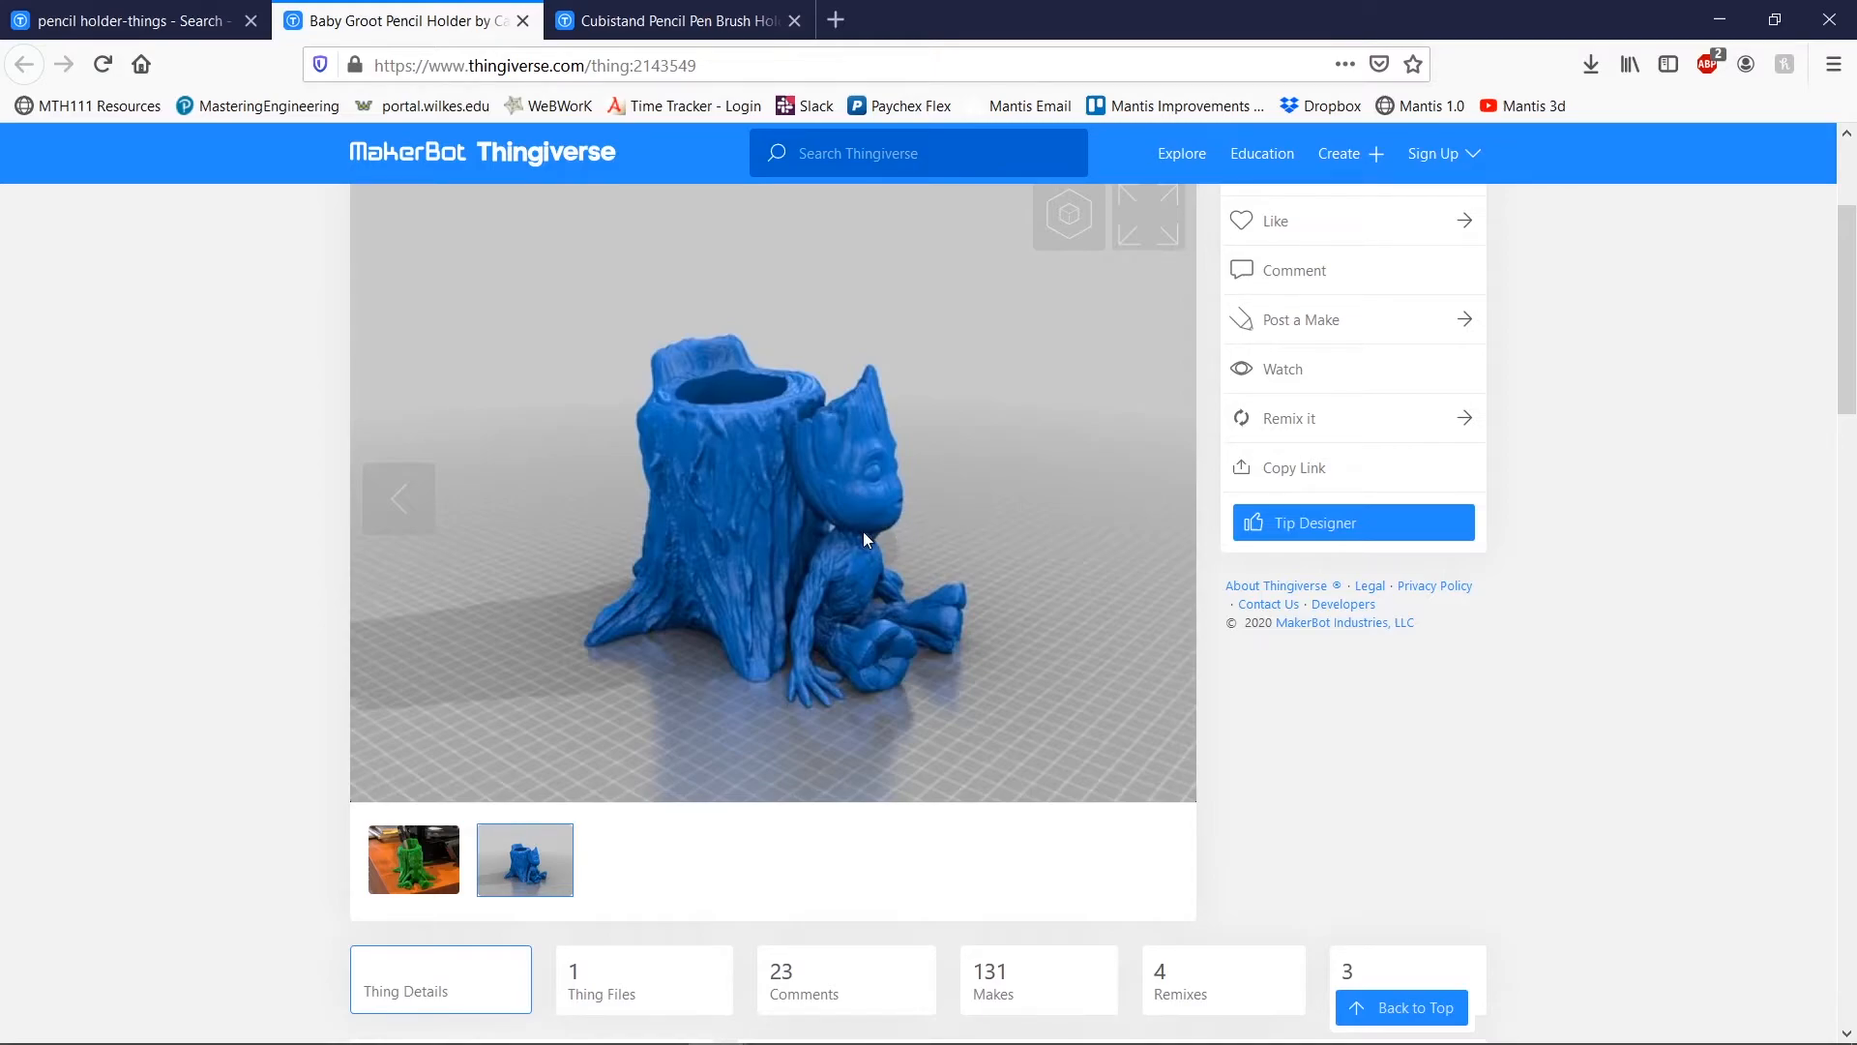
pyautogui.moveTo(546, 324)
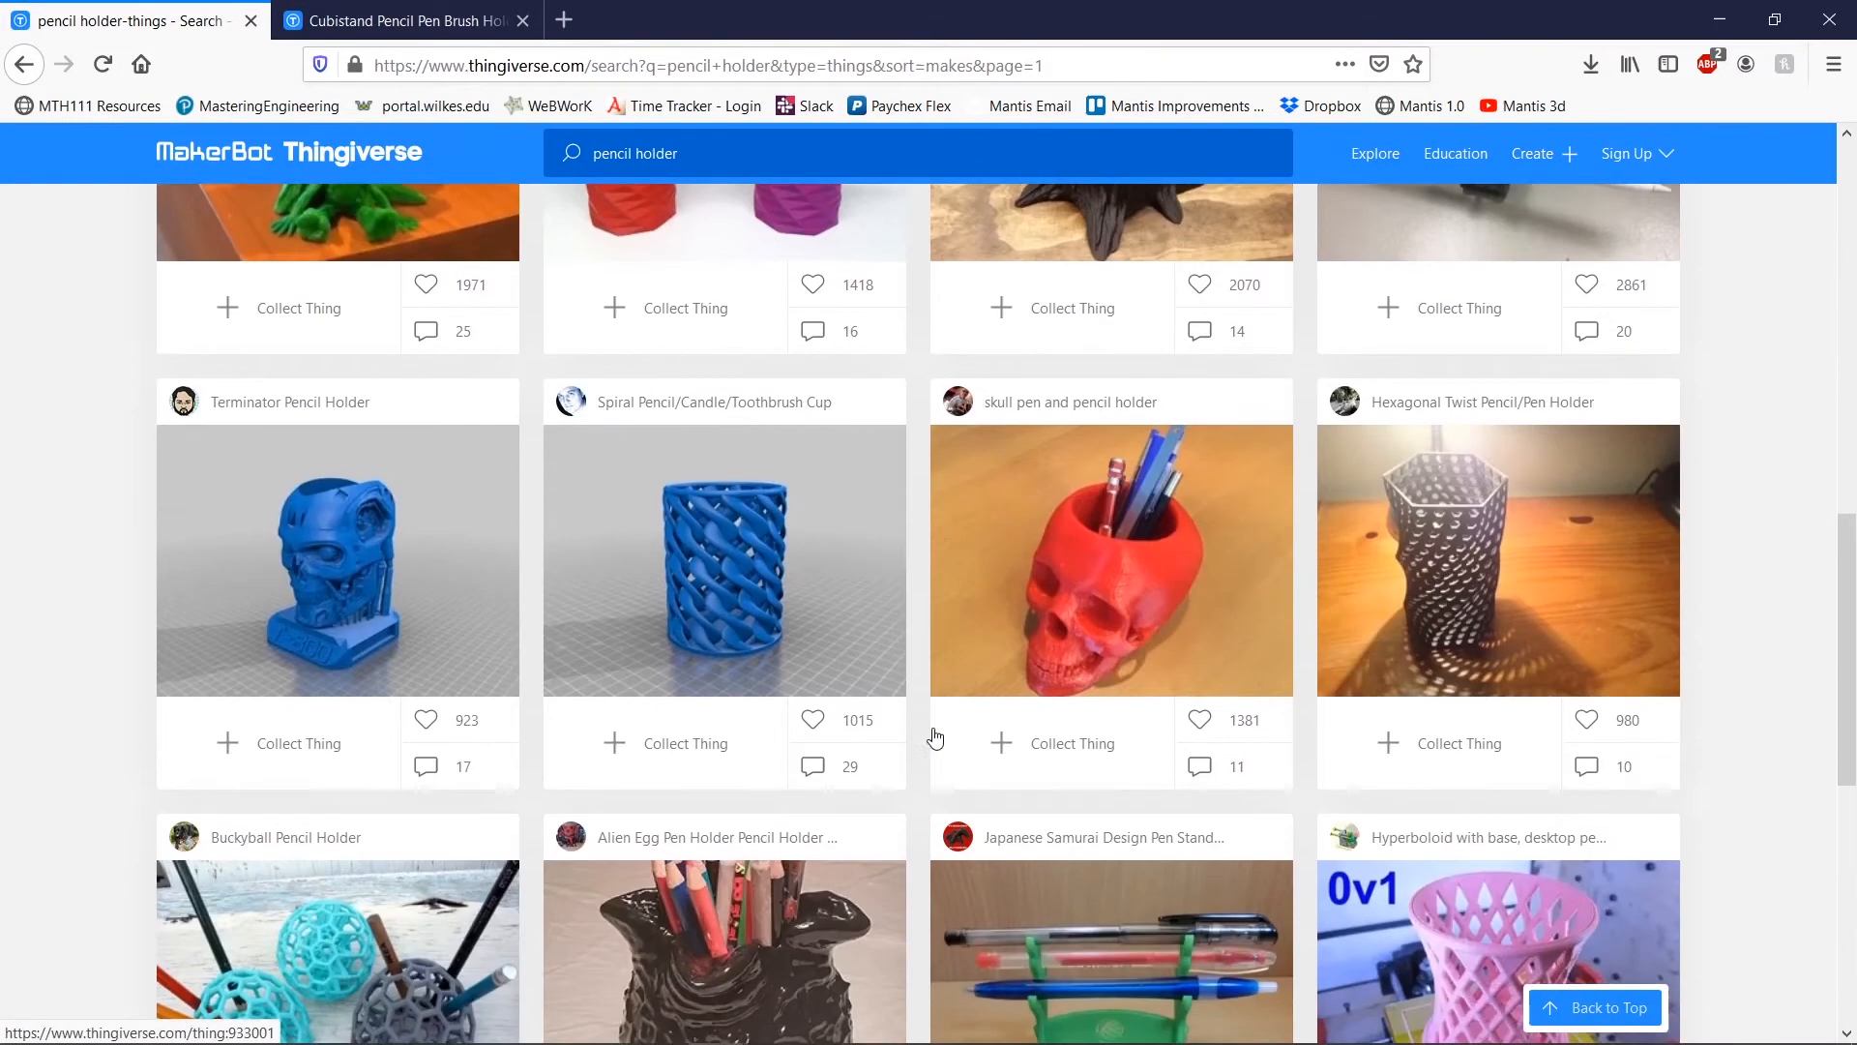
# - Scroll back to the top of the results and show the Most Makes sort choices
pyautogui.scroll(-3)
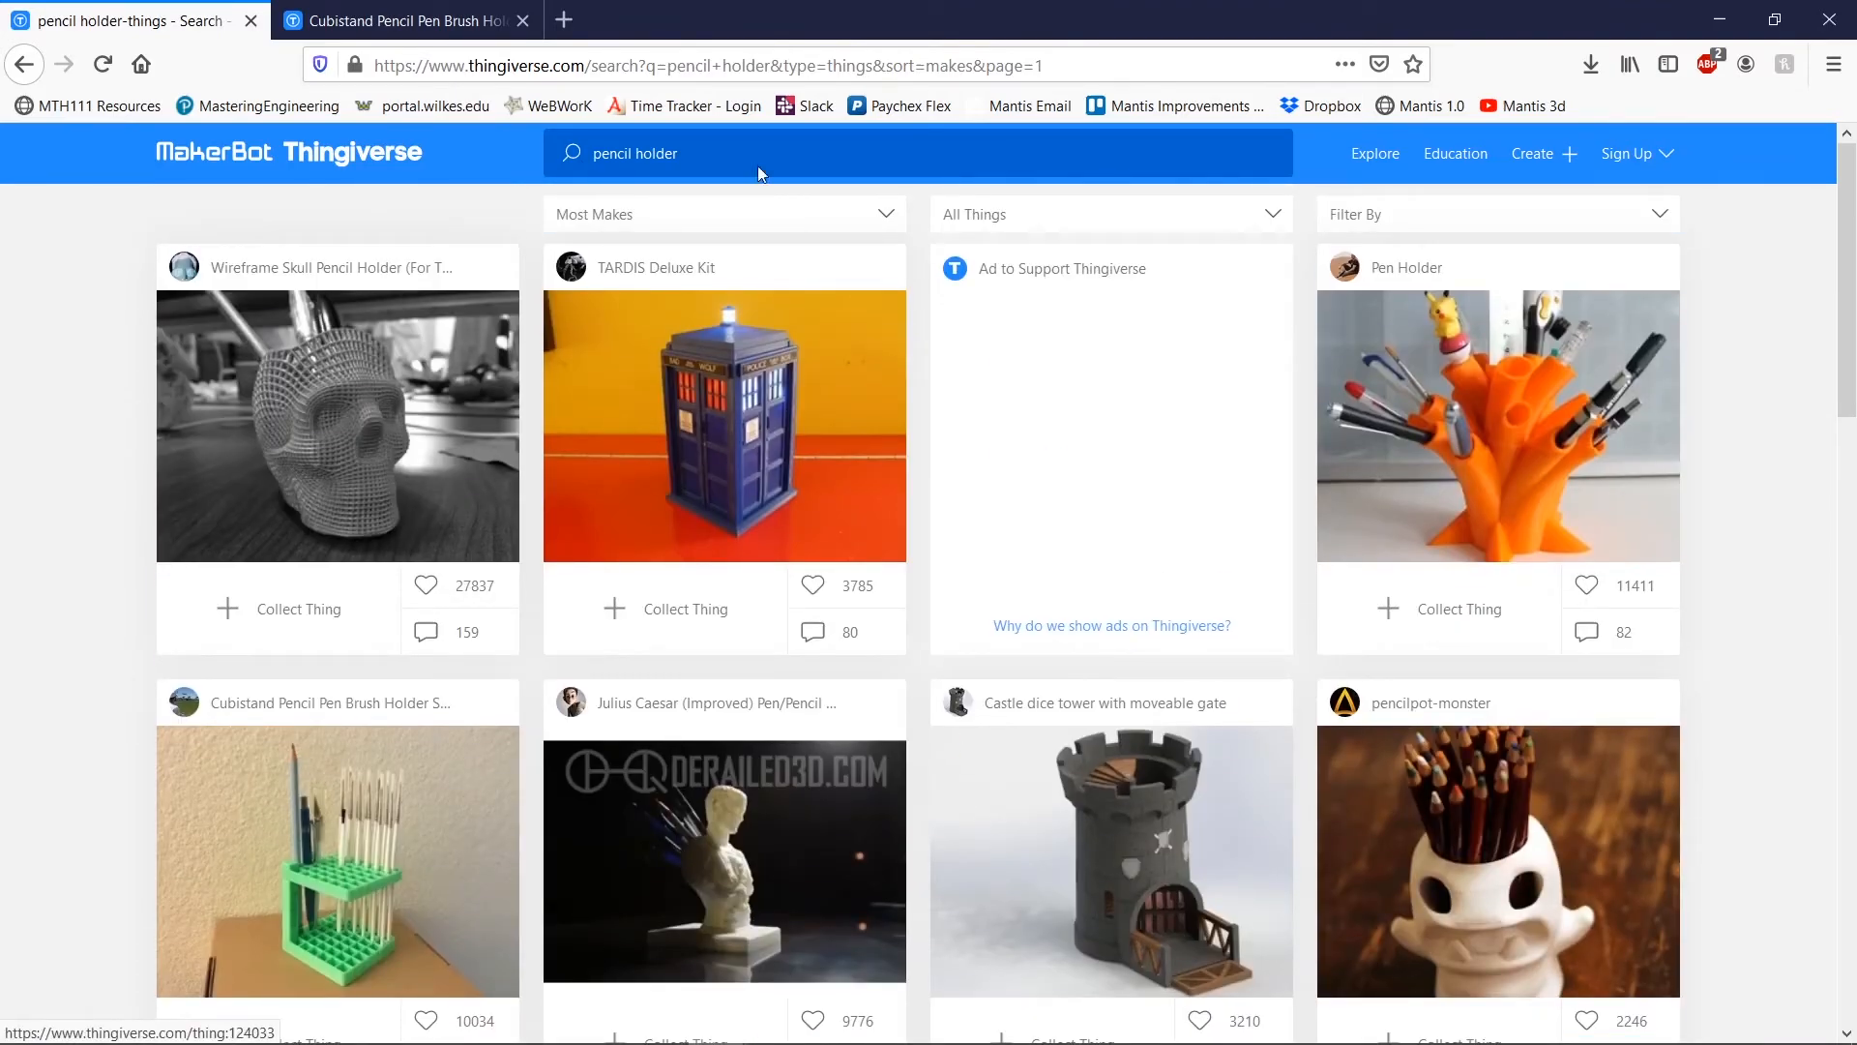
pyautogui.click(724, 213)
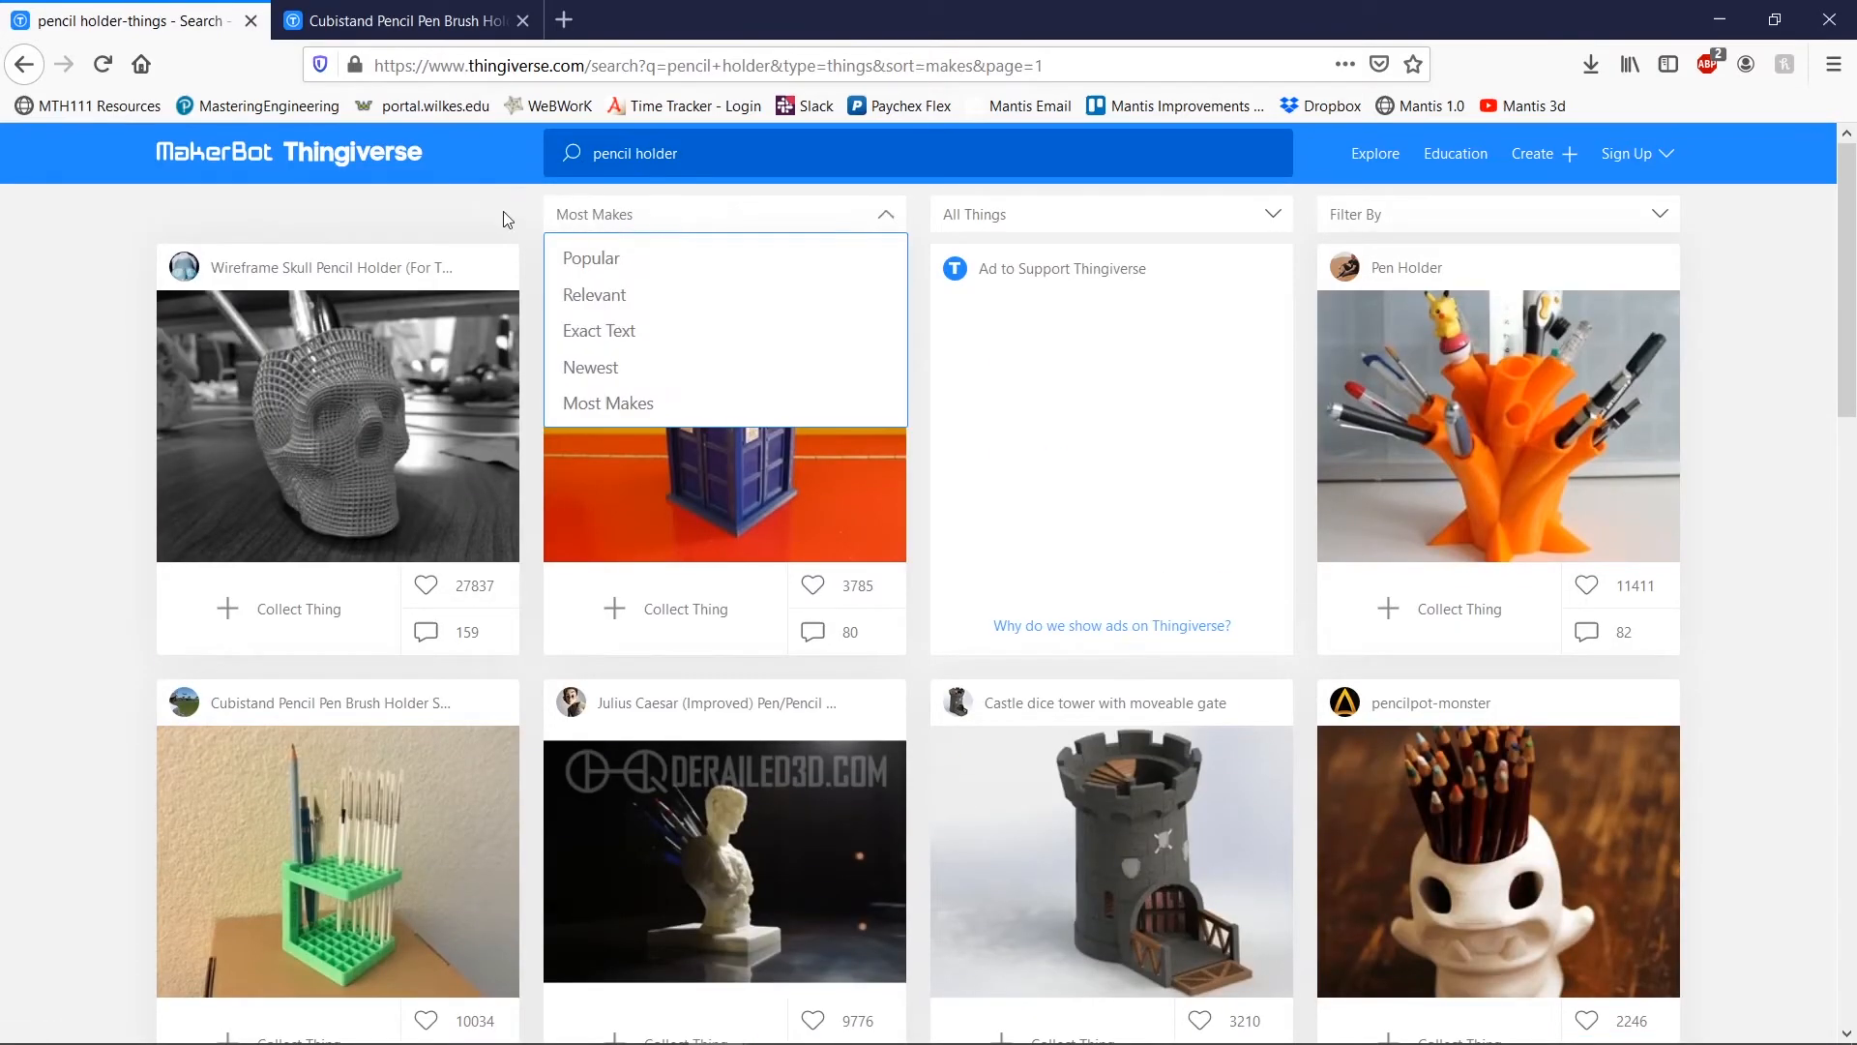